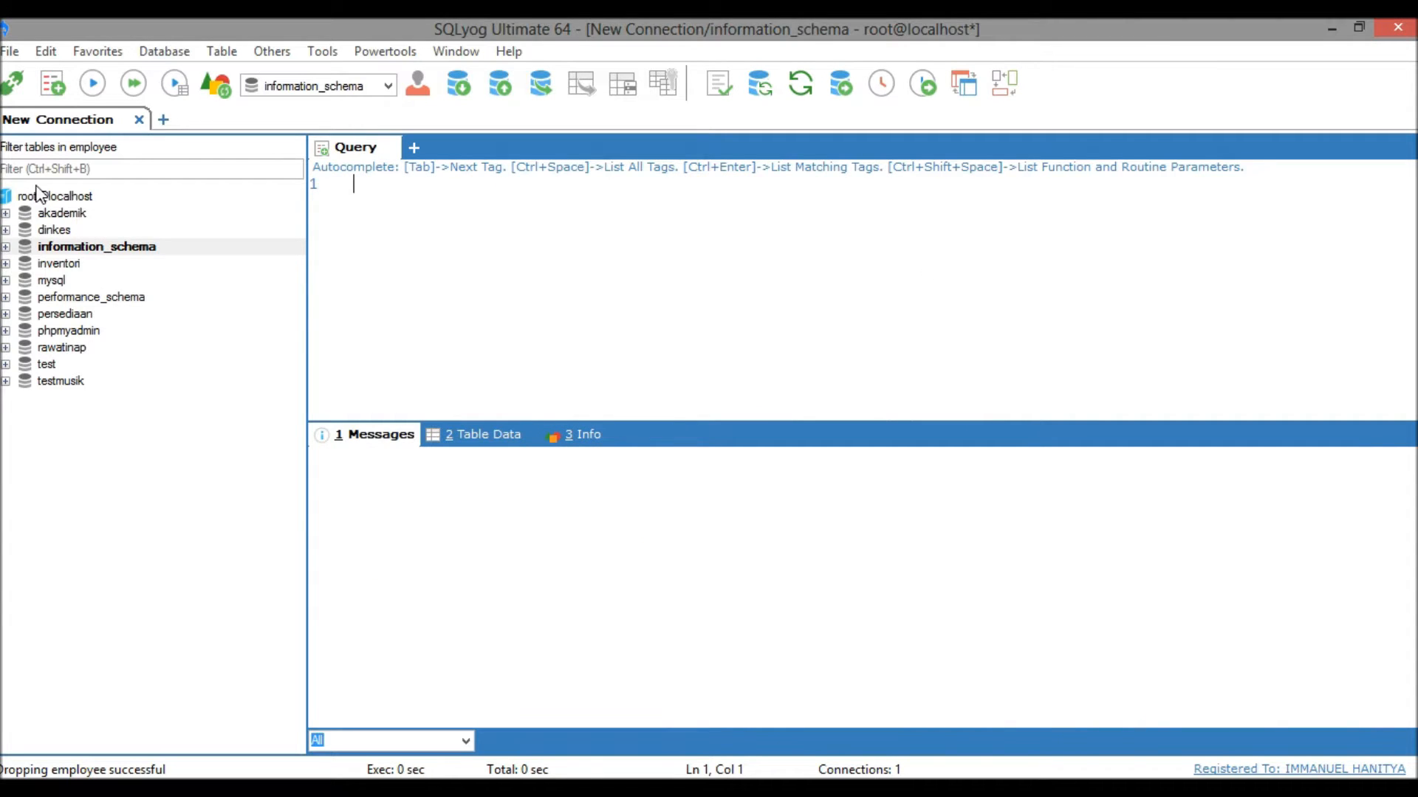
- Create a database named School on root@localhost
right_click(51, 196)
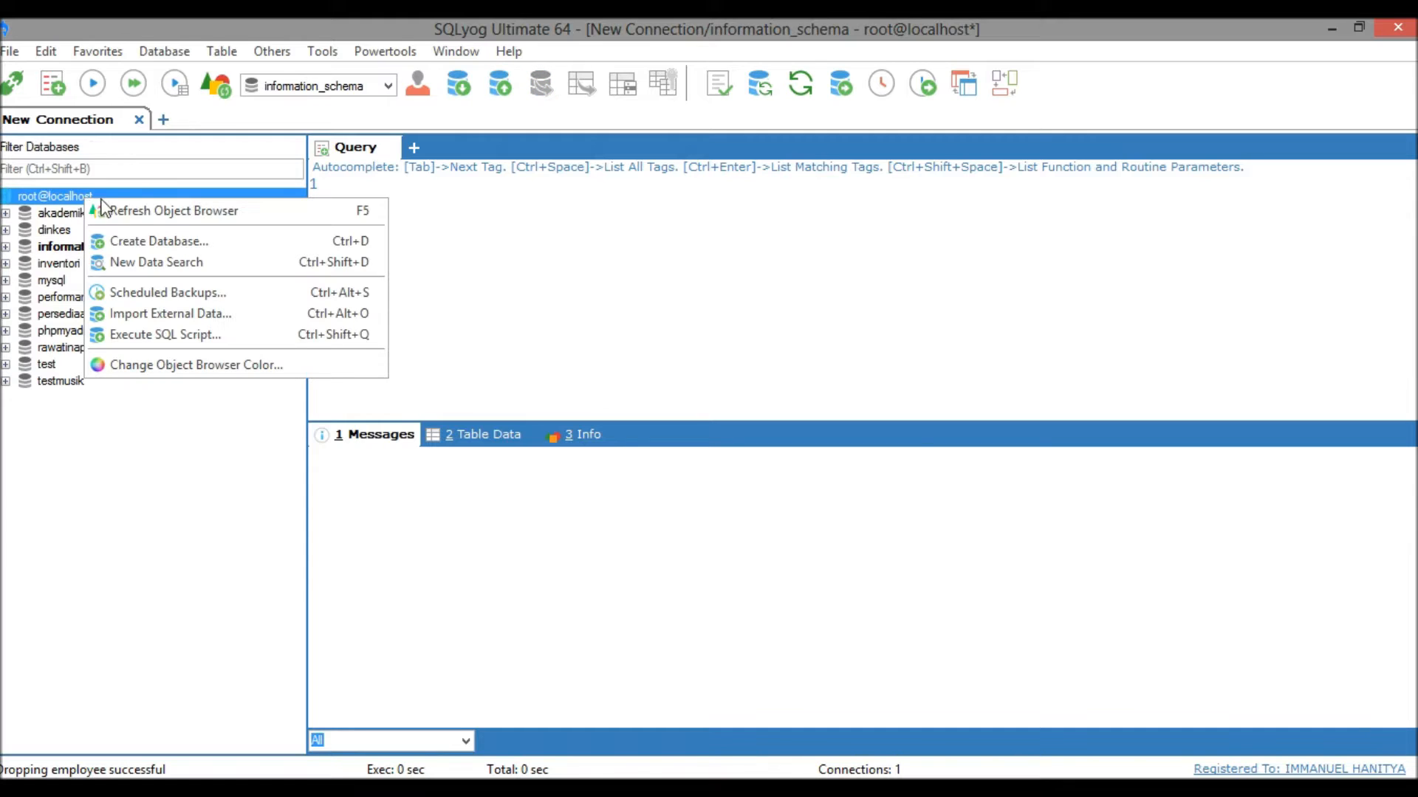
left_click(174, 210)
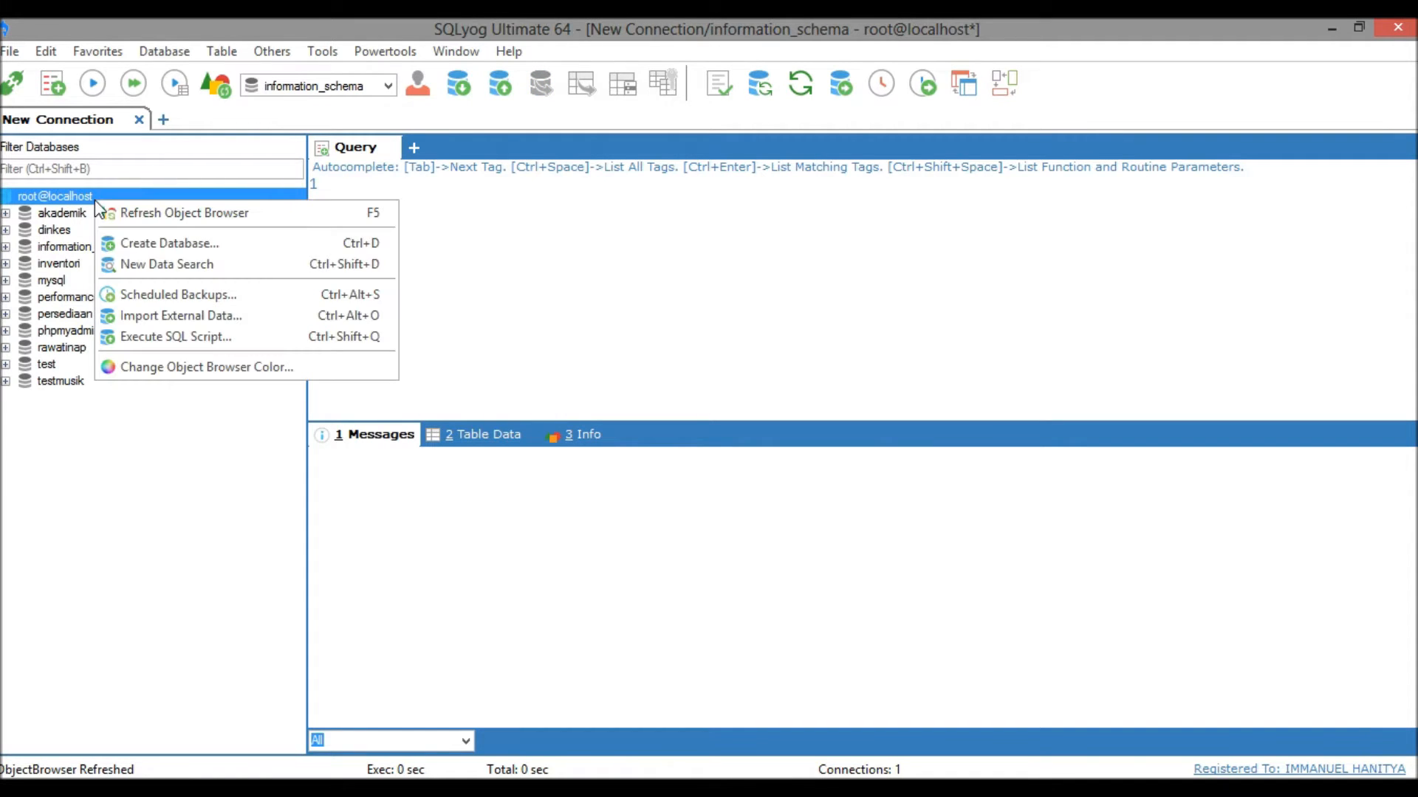
left_click(169, 242)
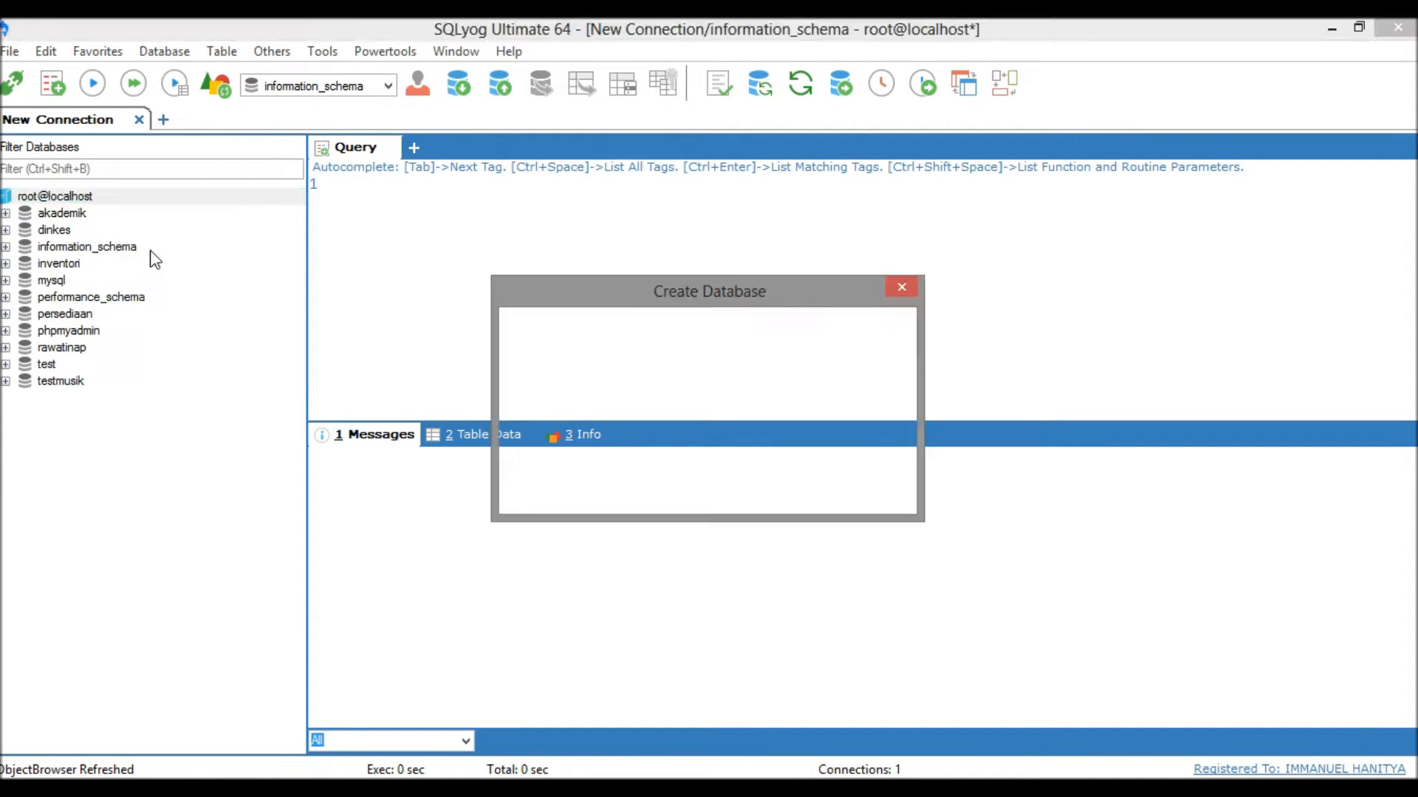
type("School")
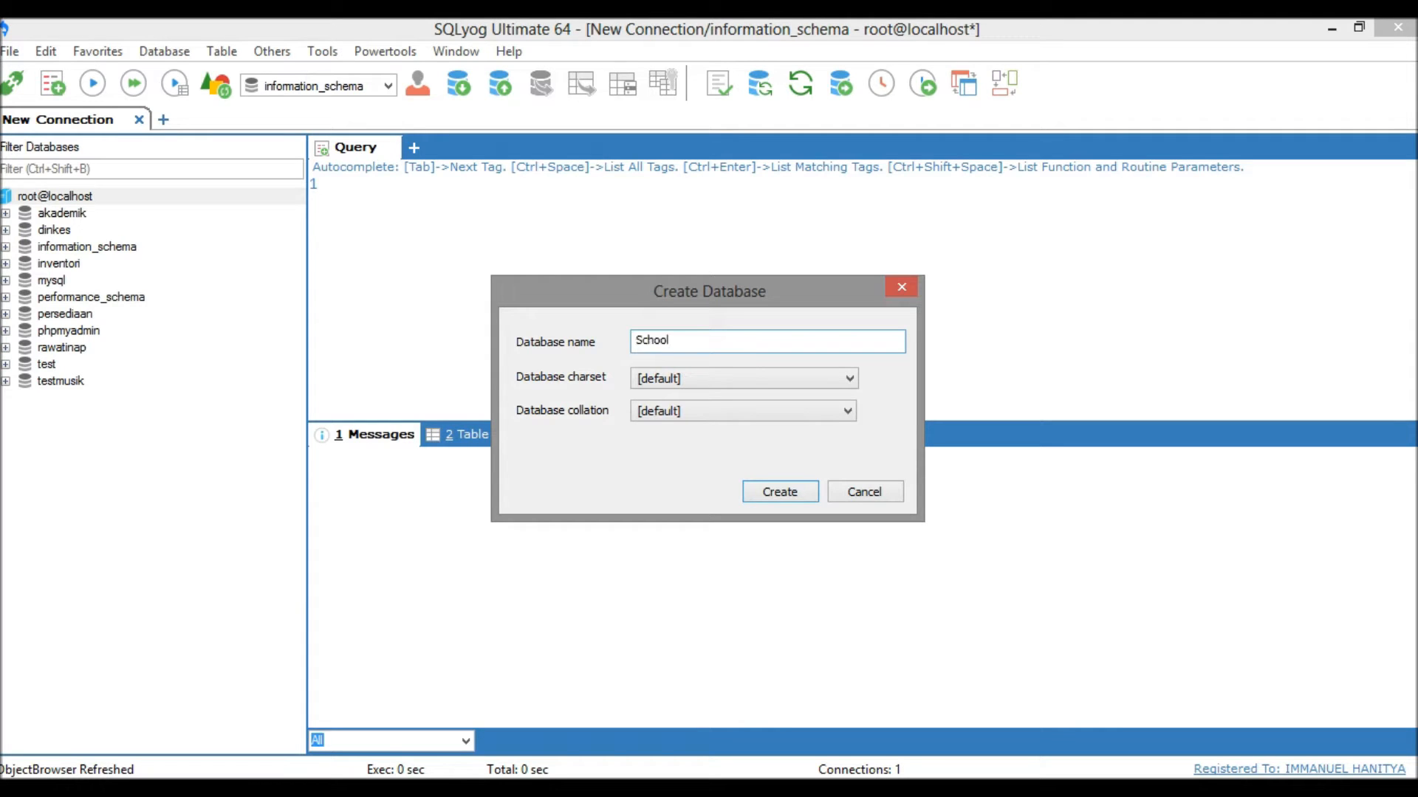
left_click(778, 491)
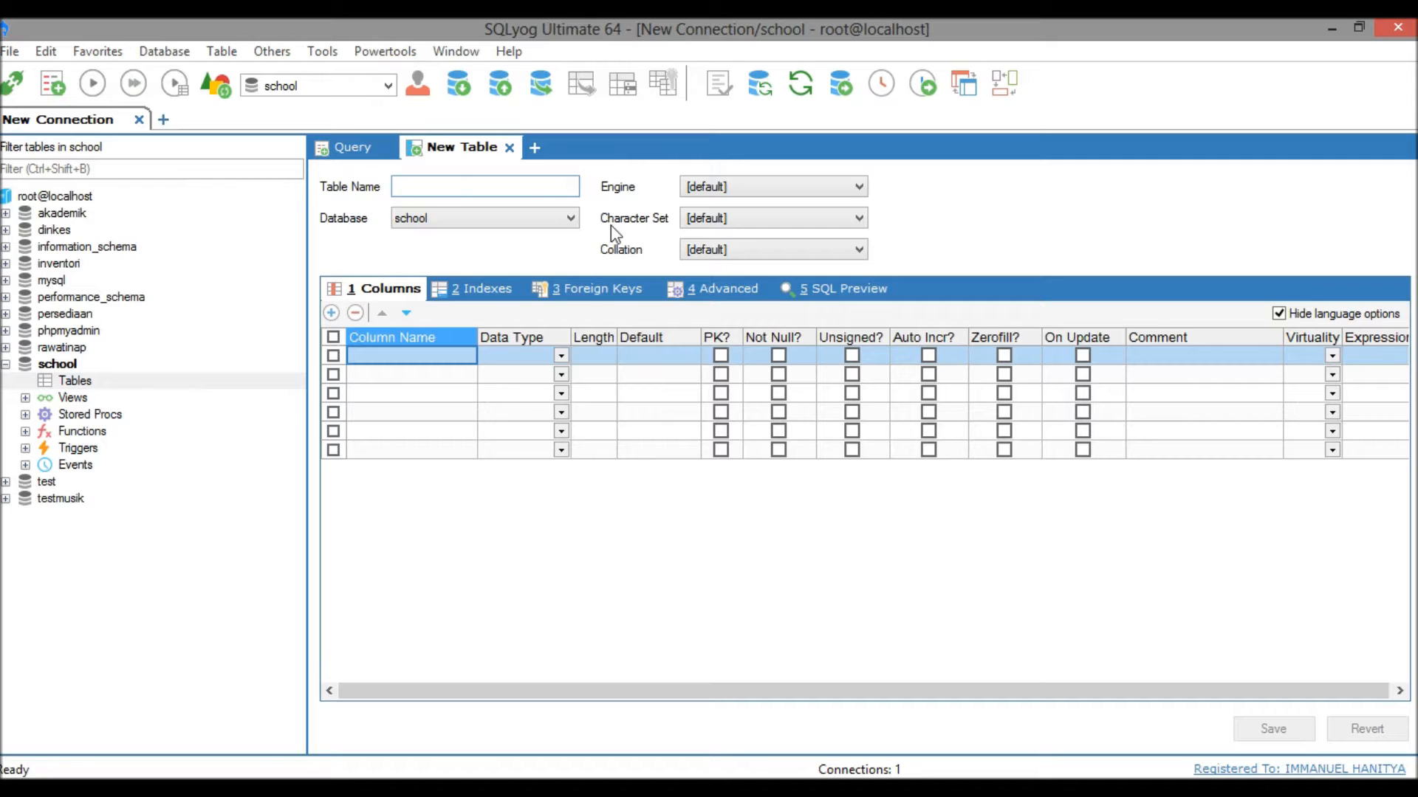
- Define the students table with varchar(50) columns students_id, name, email; students_id as primary key
type("students")
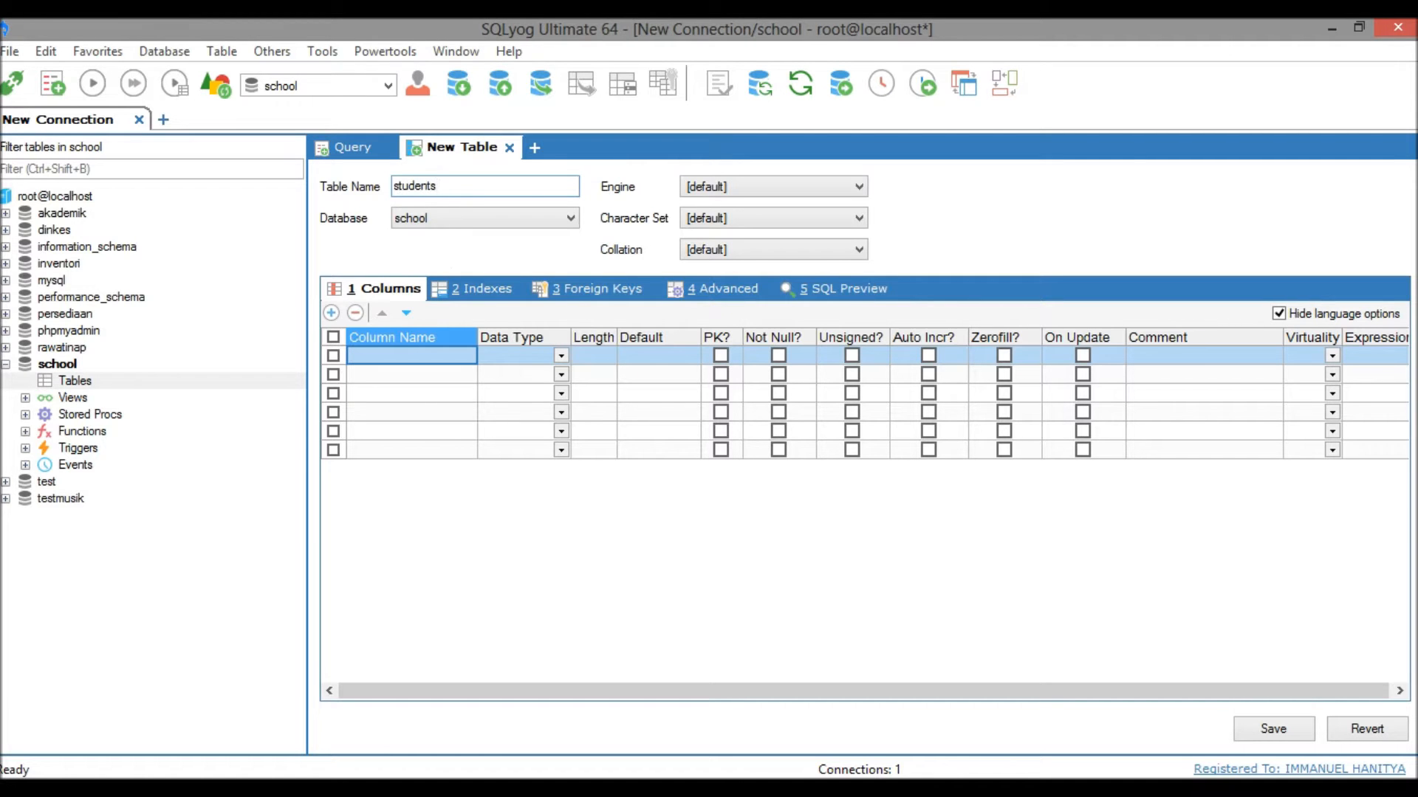
type("sud")
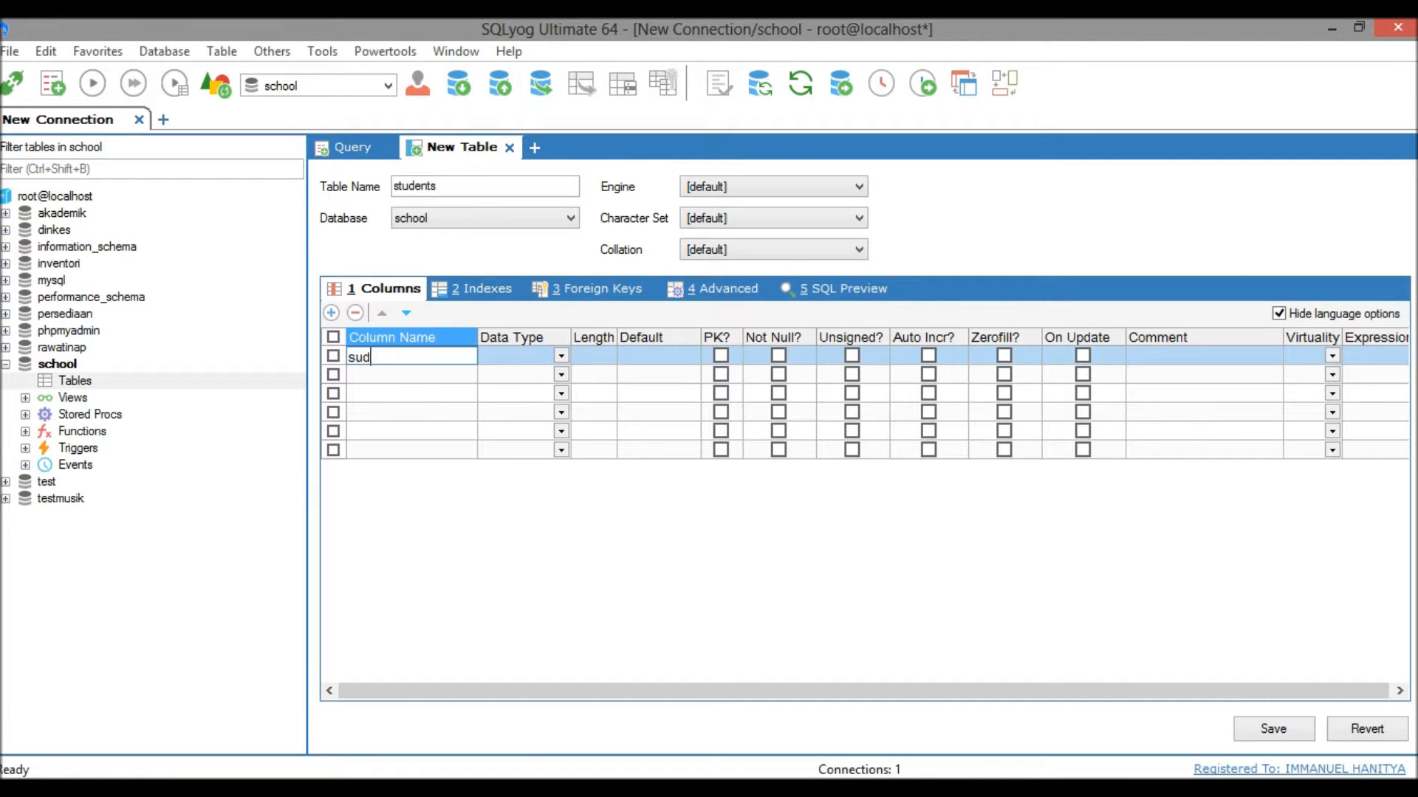
type("students_d")
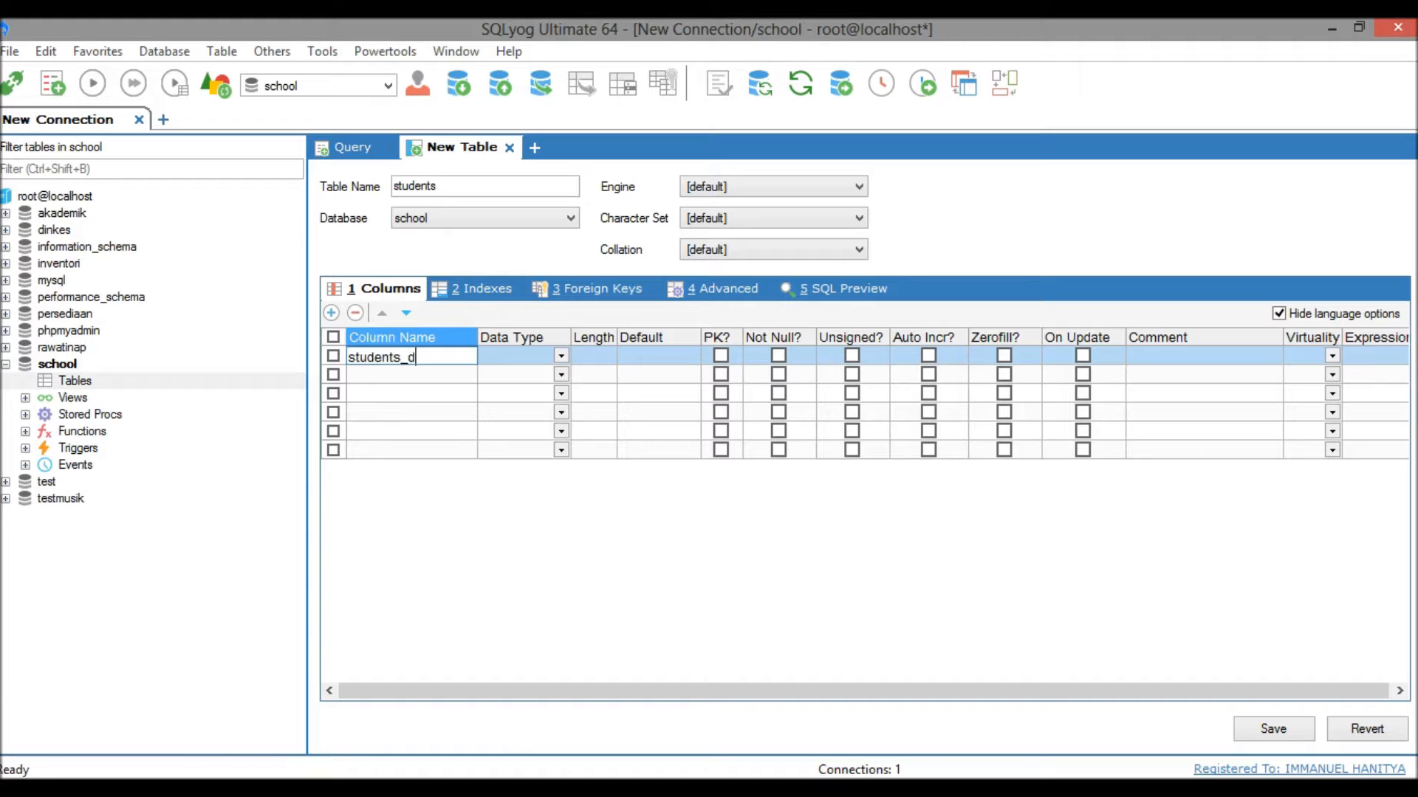
type("name")
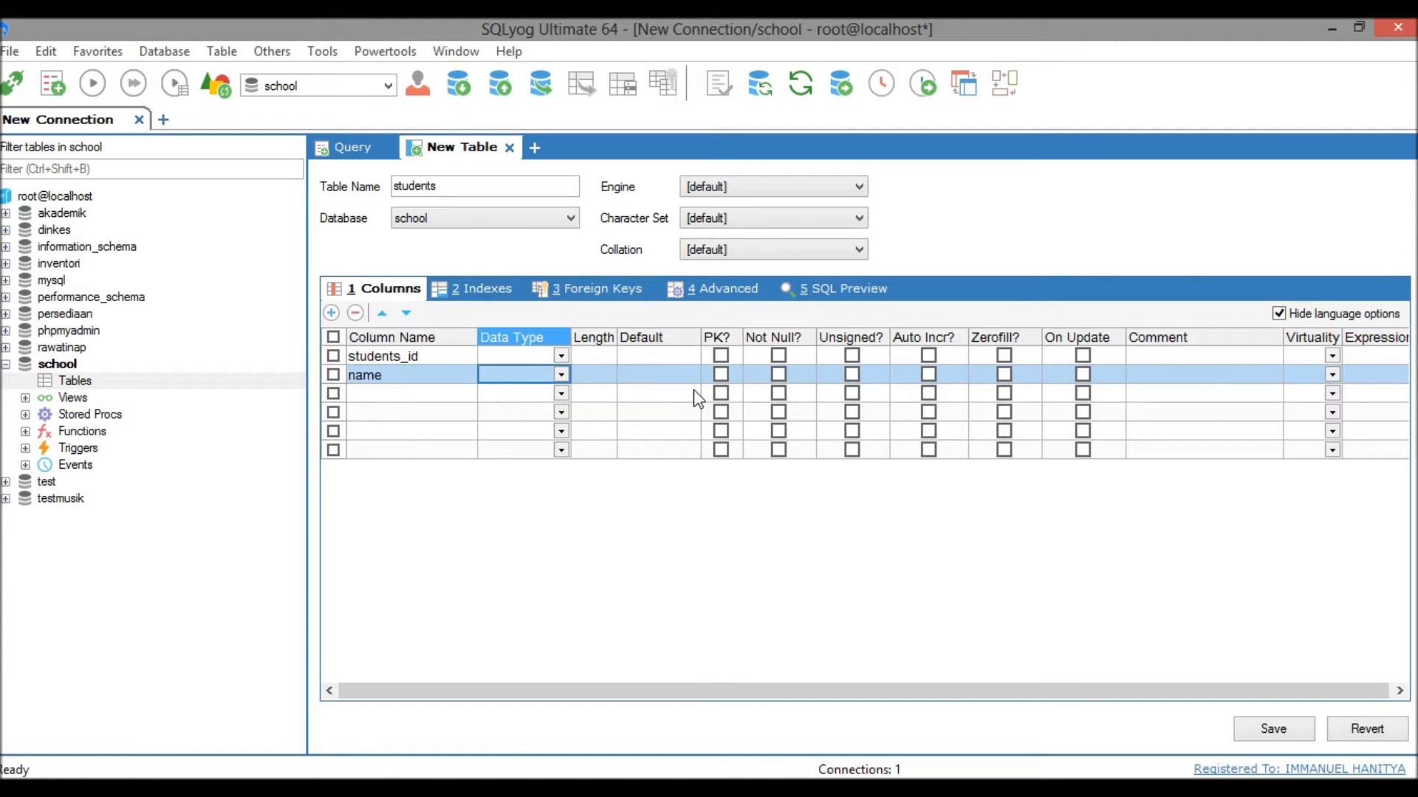
type("email")
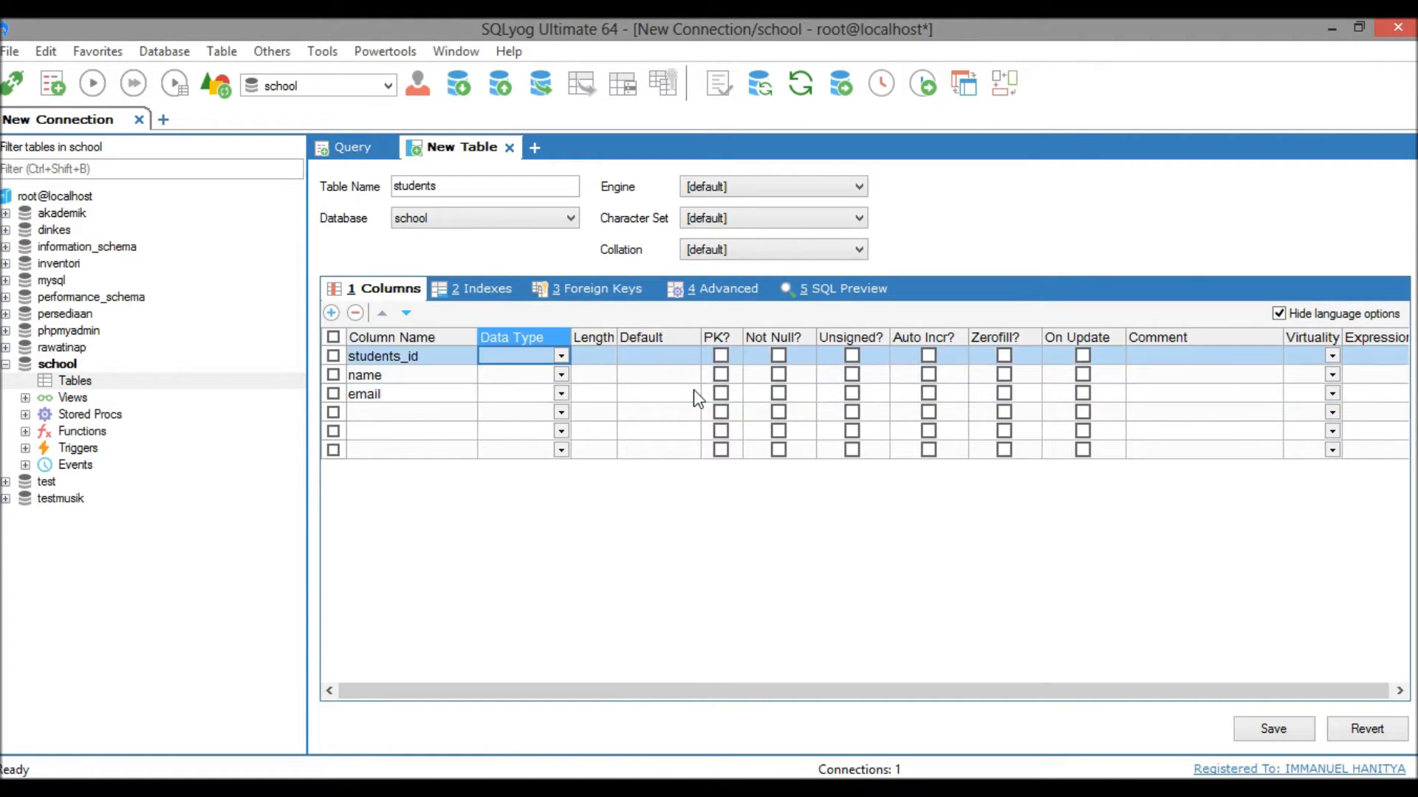
left_click(558, 393)
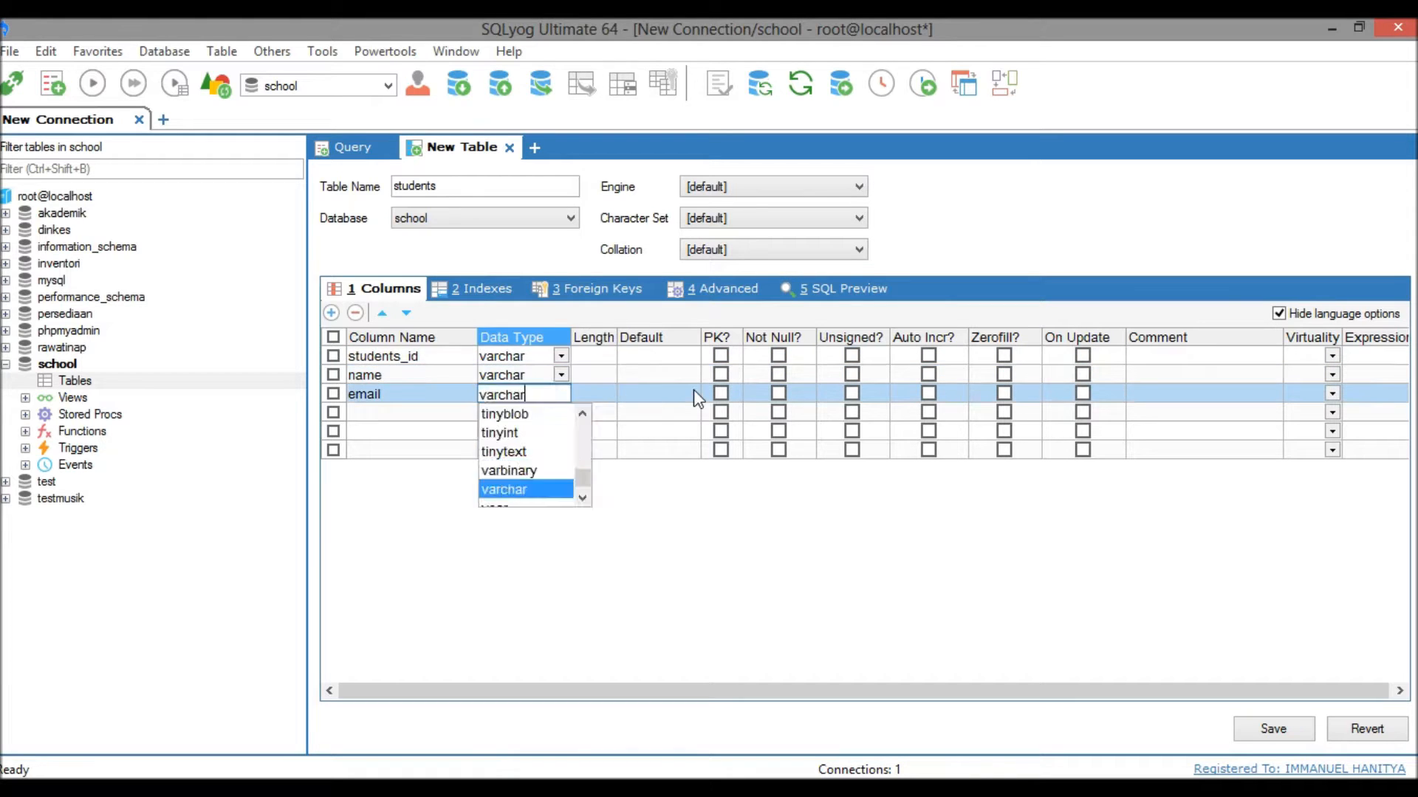
left_click(503, 489)
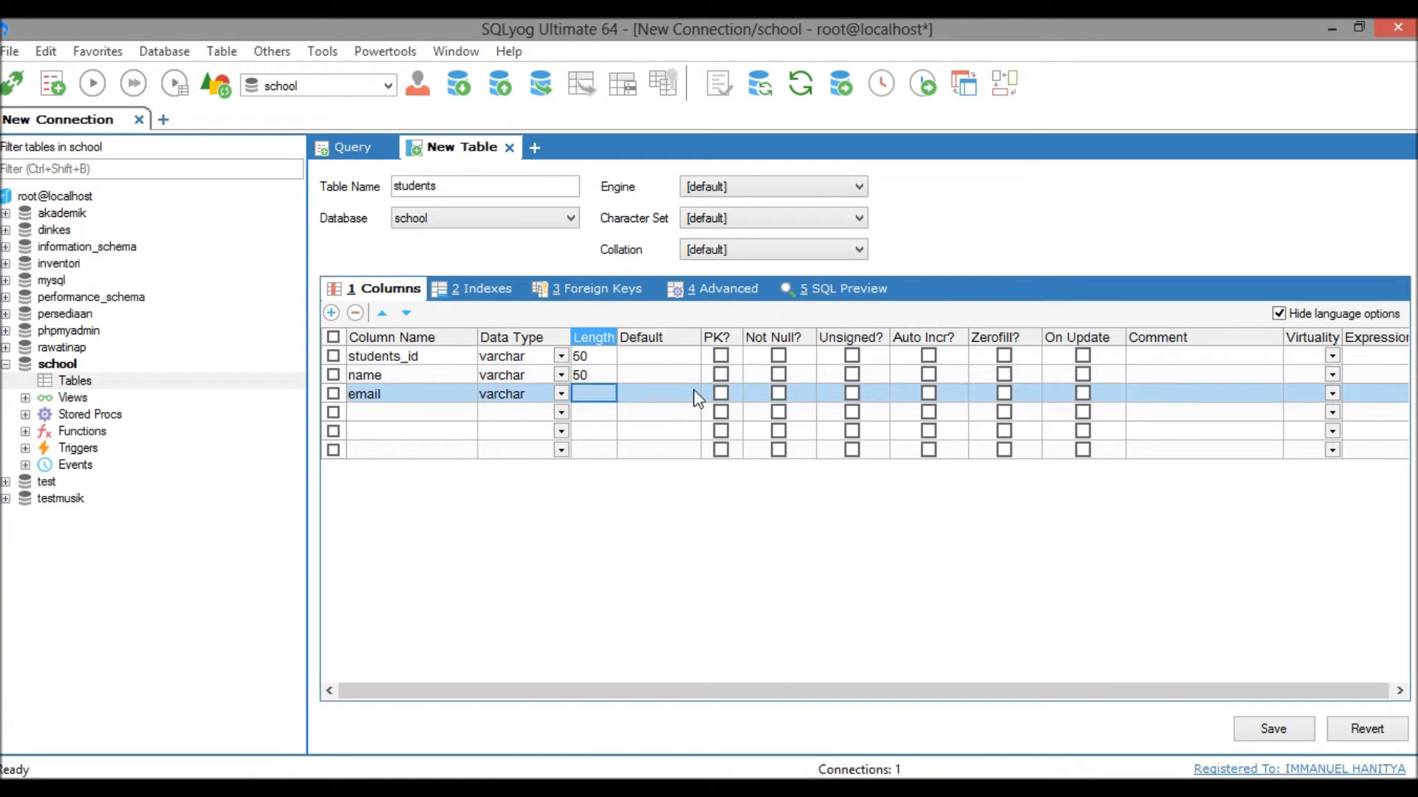
left_click(658, 355)
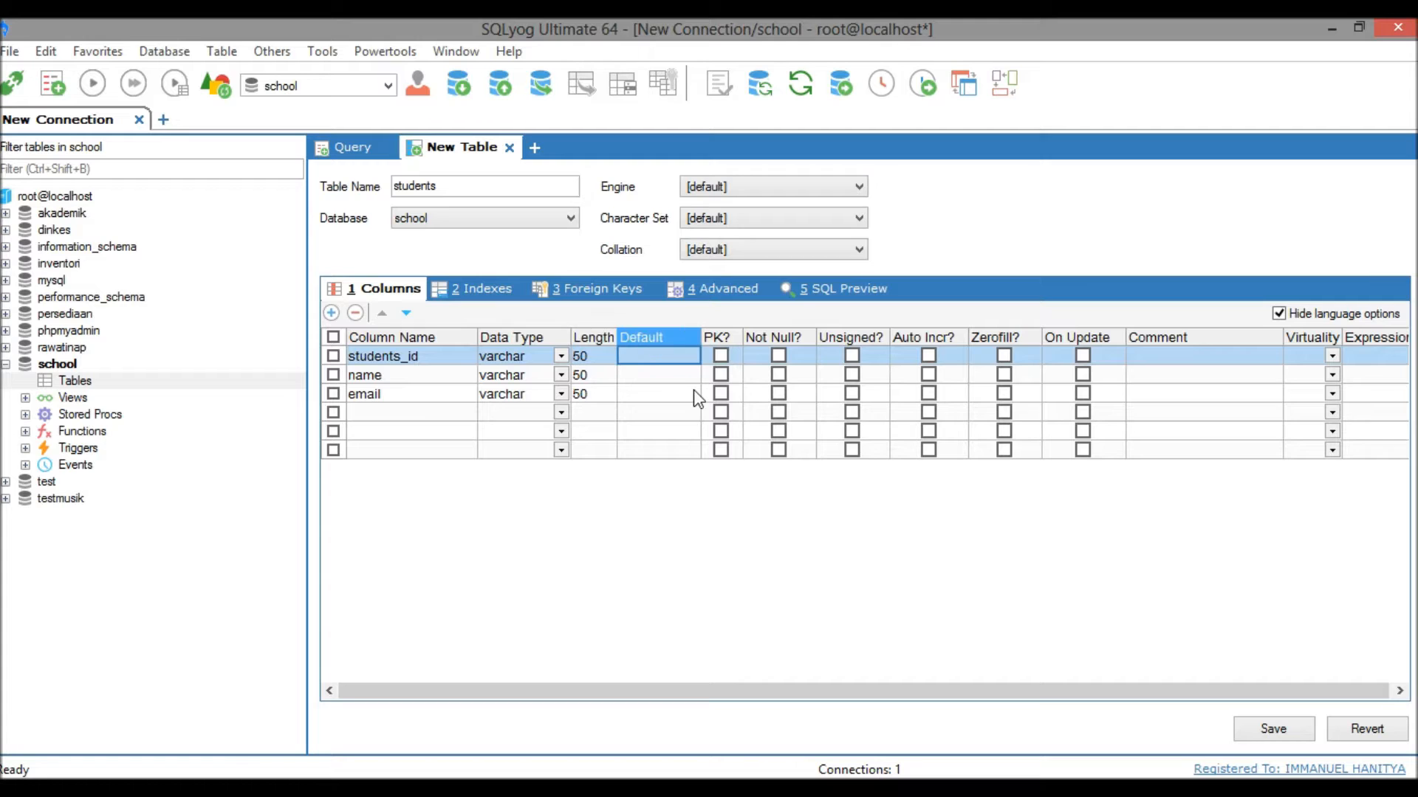
left_click(720, 354)
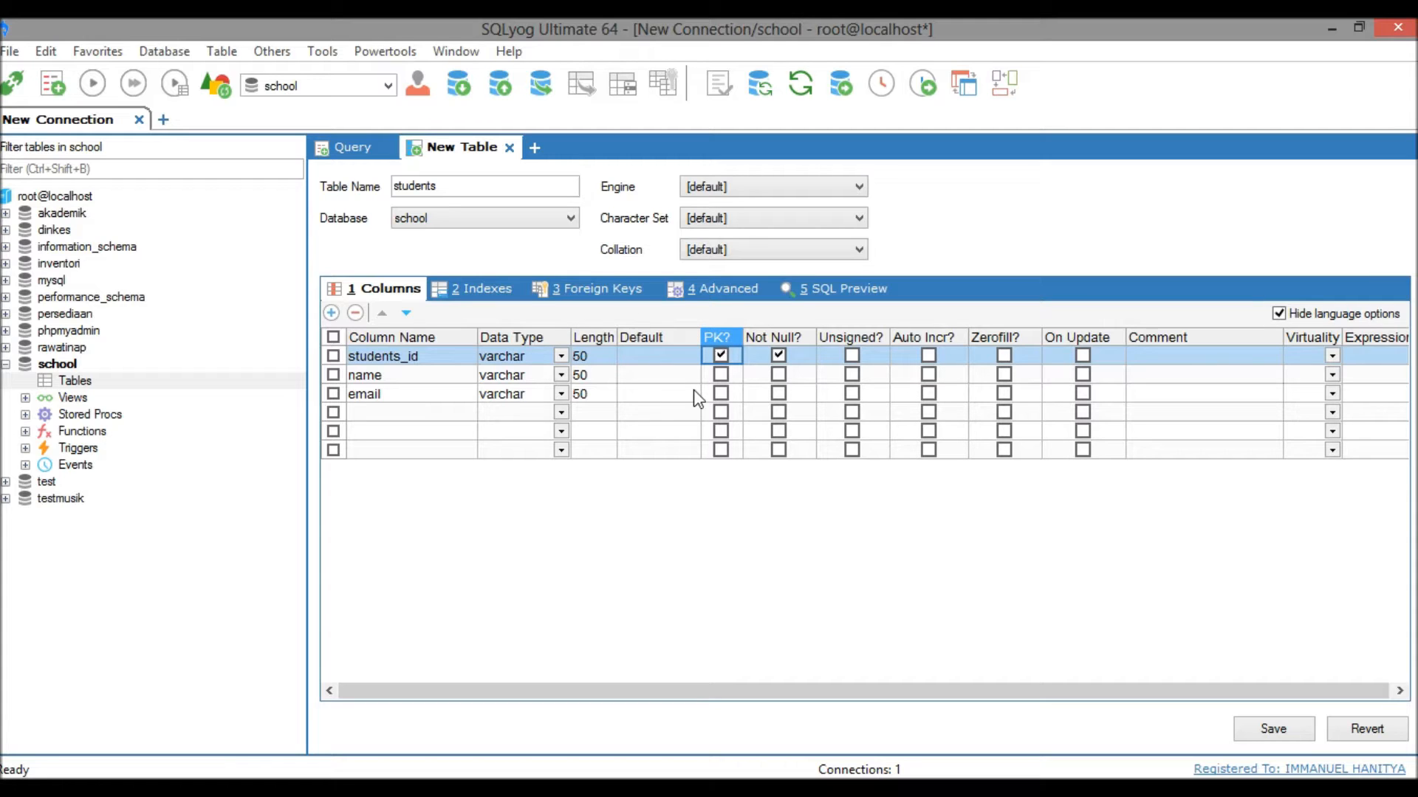
mouse_move(1326, 705)
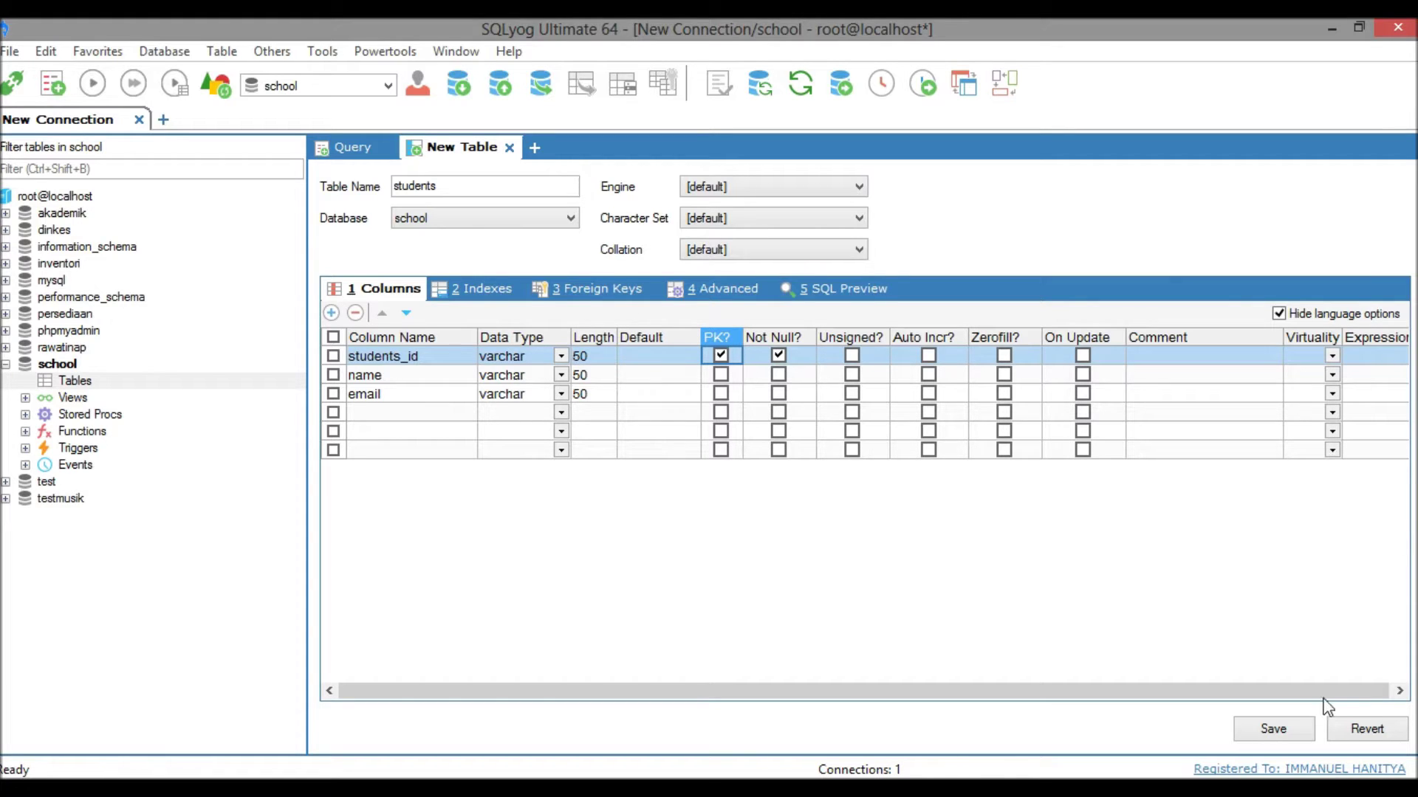
- Save the students table, decline creating more tables, and save the five student records
left_click(1272, 729)
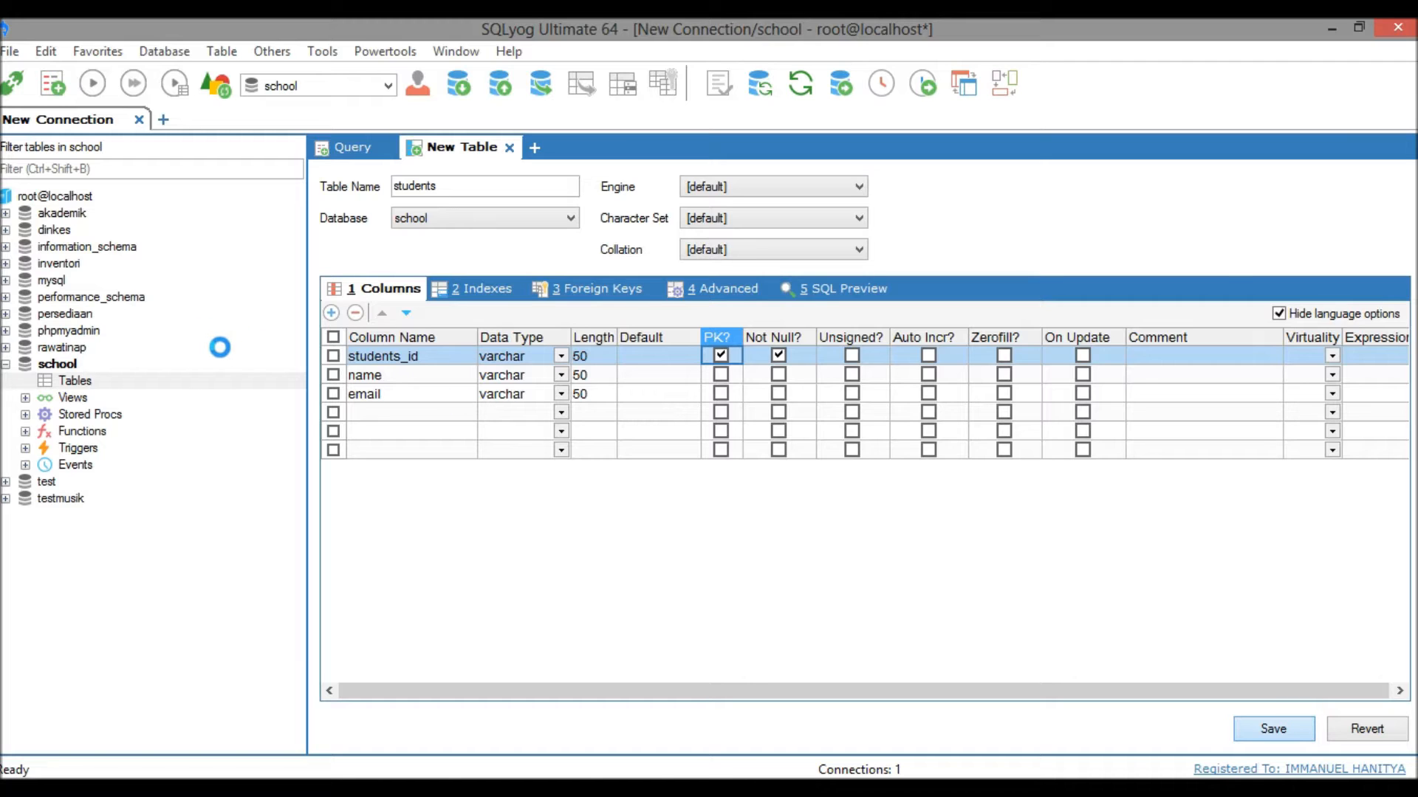
left_click(1273, 729)
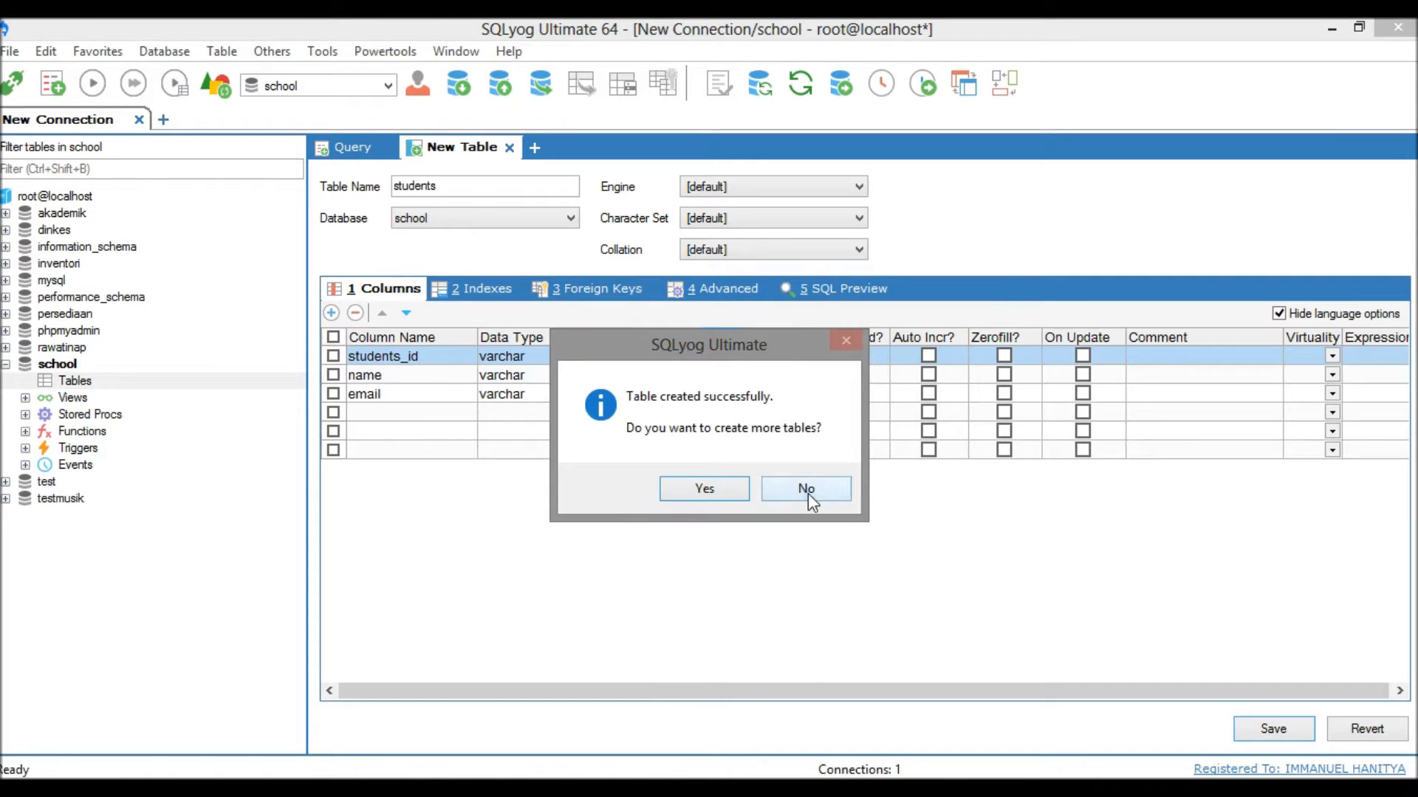
left_click(804, 488)
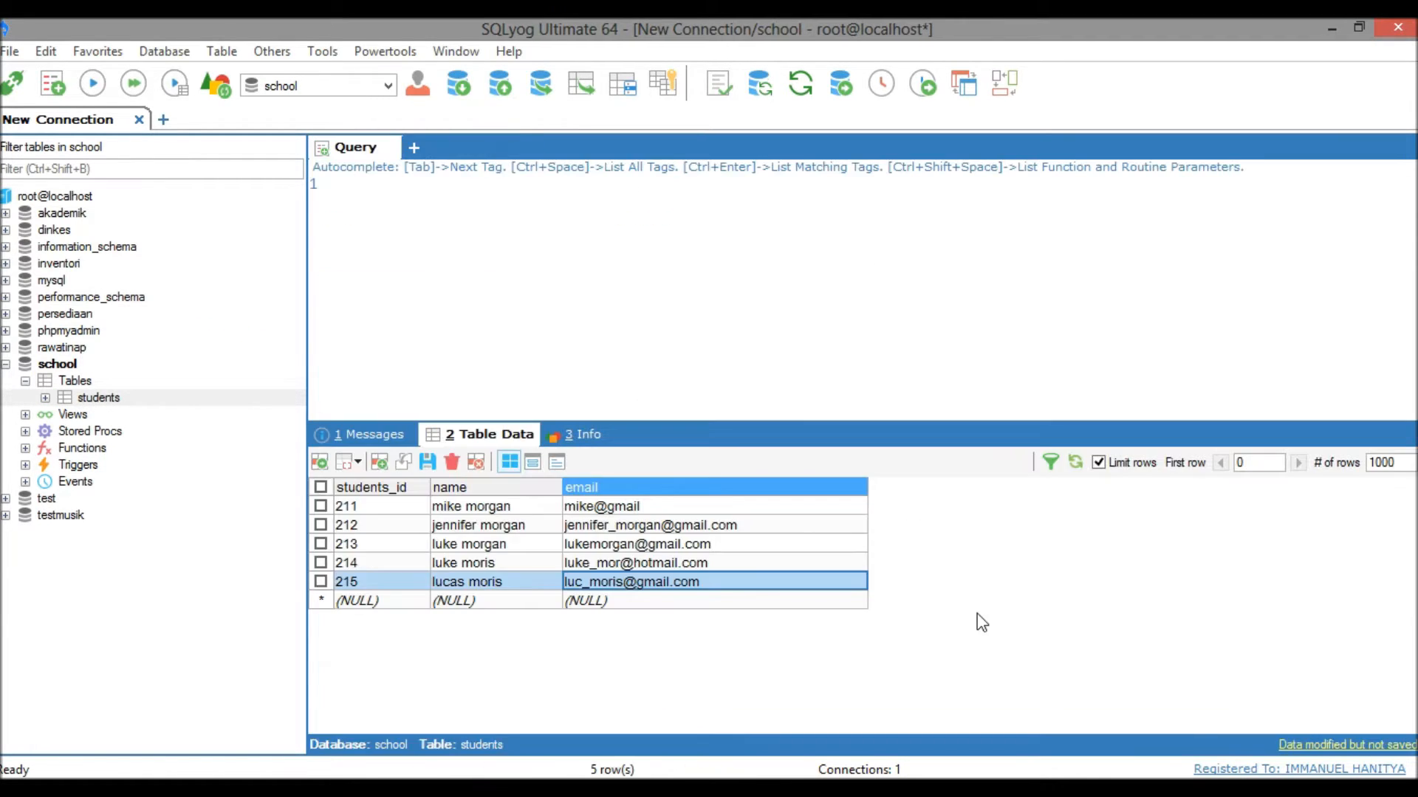
left_click(470, 505)
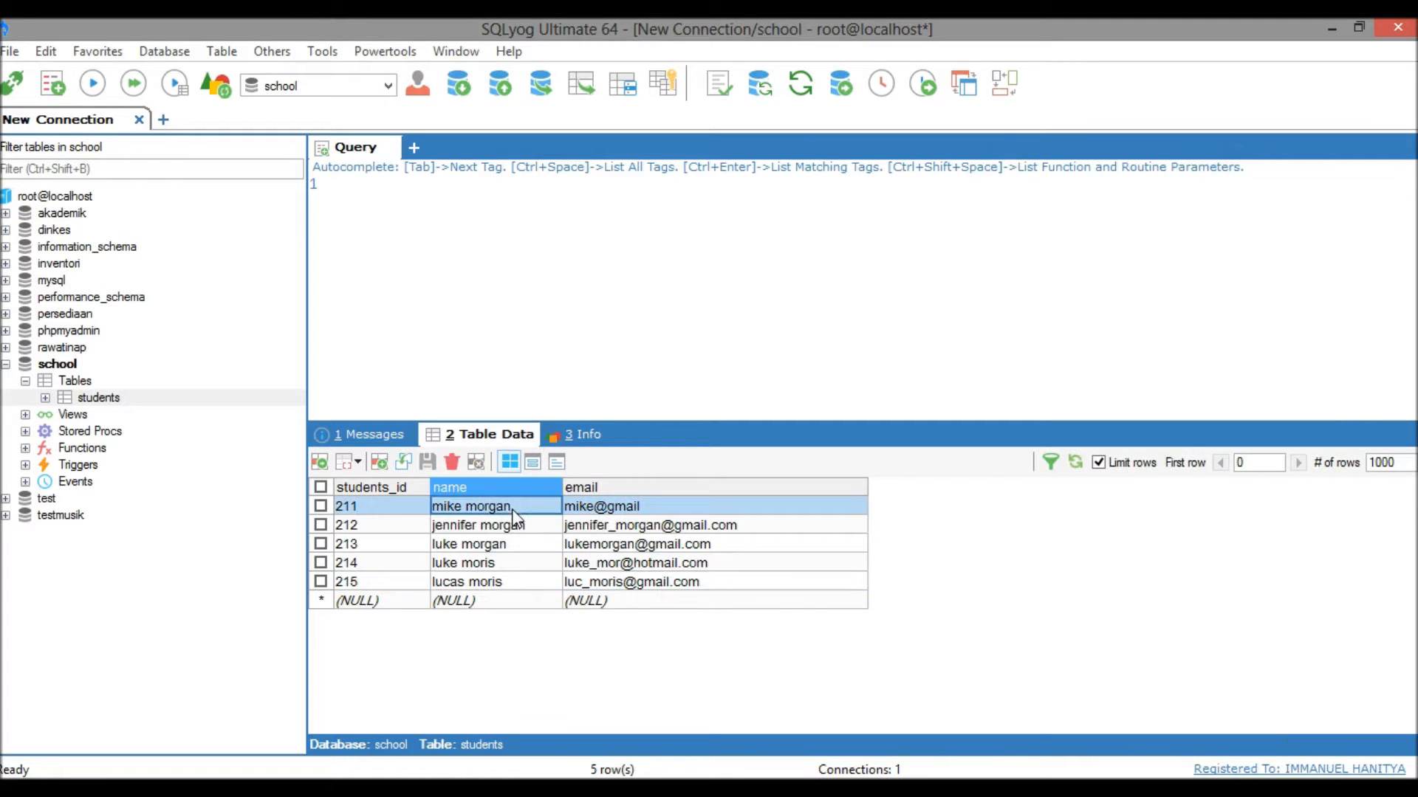
left_click(651, 581)
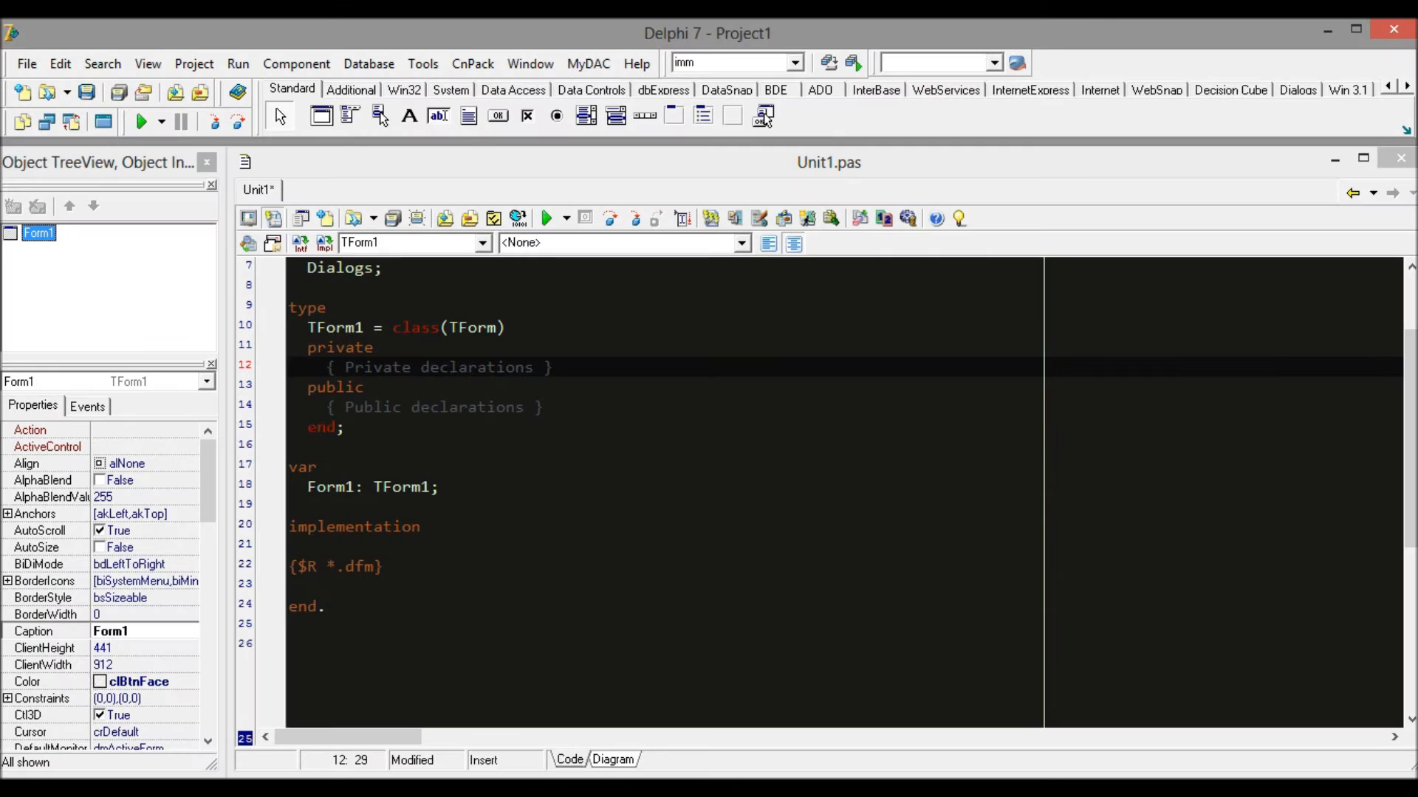
- Show the Form1 designer, run the empty application, and close its window
left_click(588, 446)
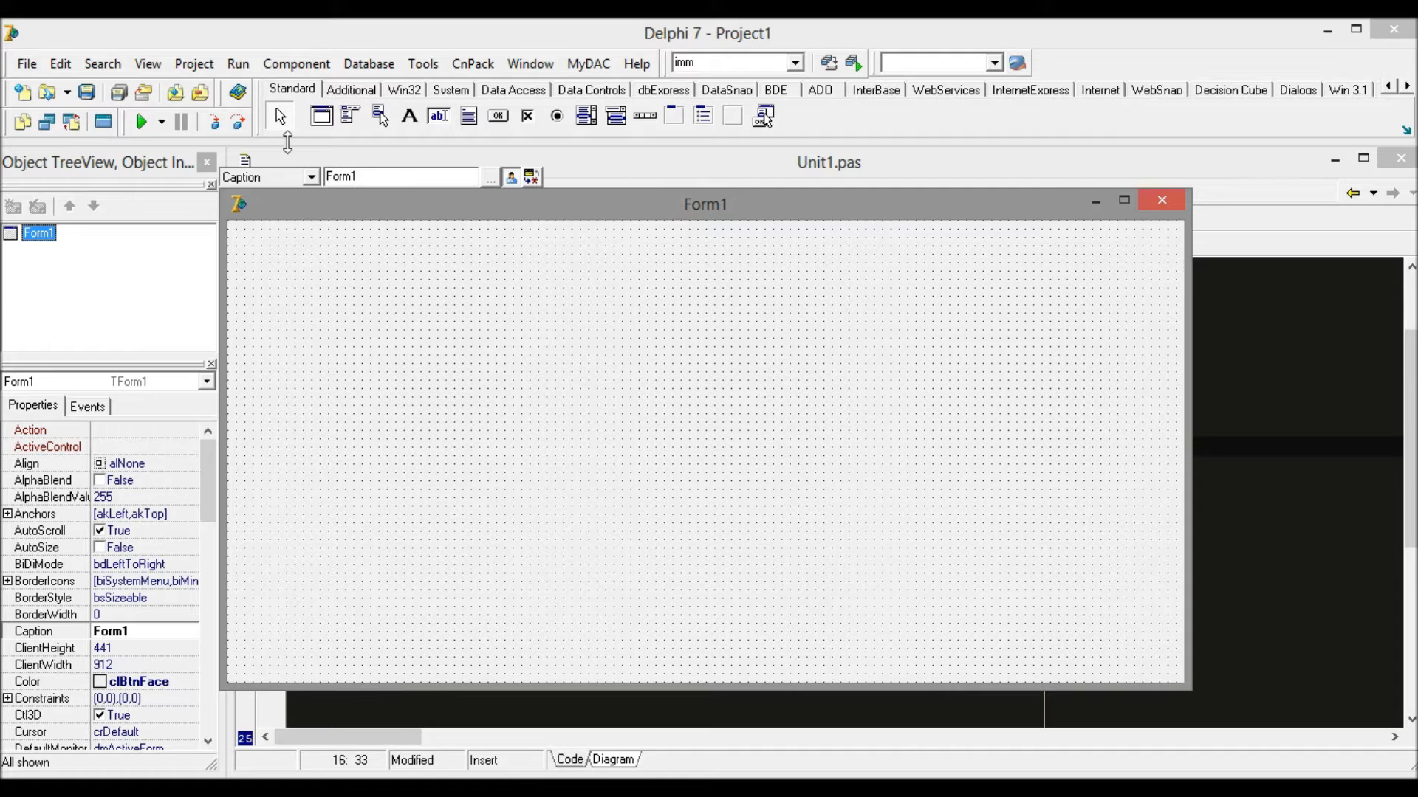
left_click(140, 120)
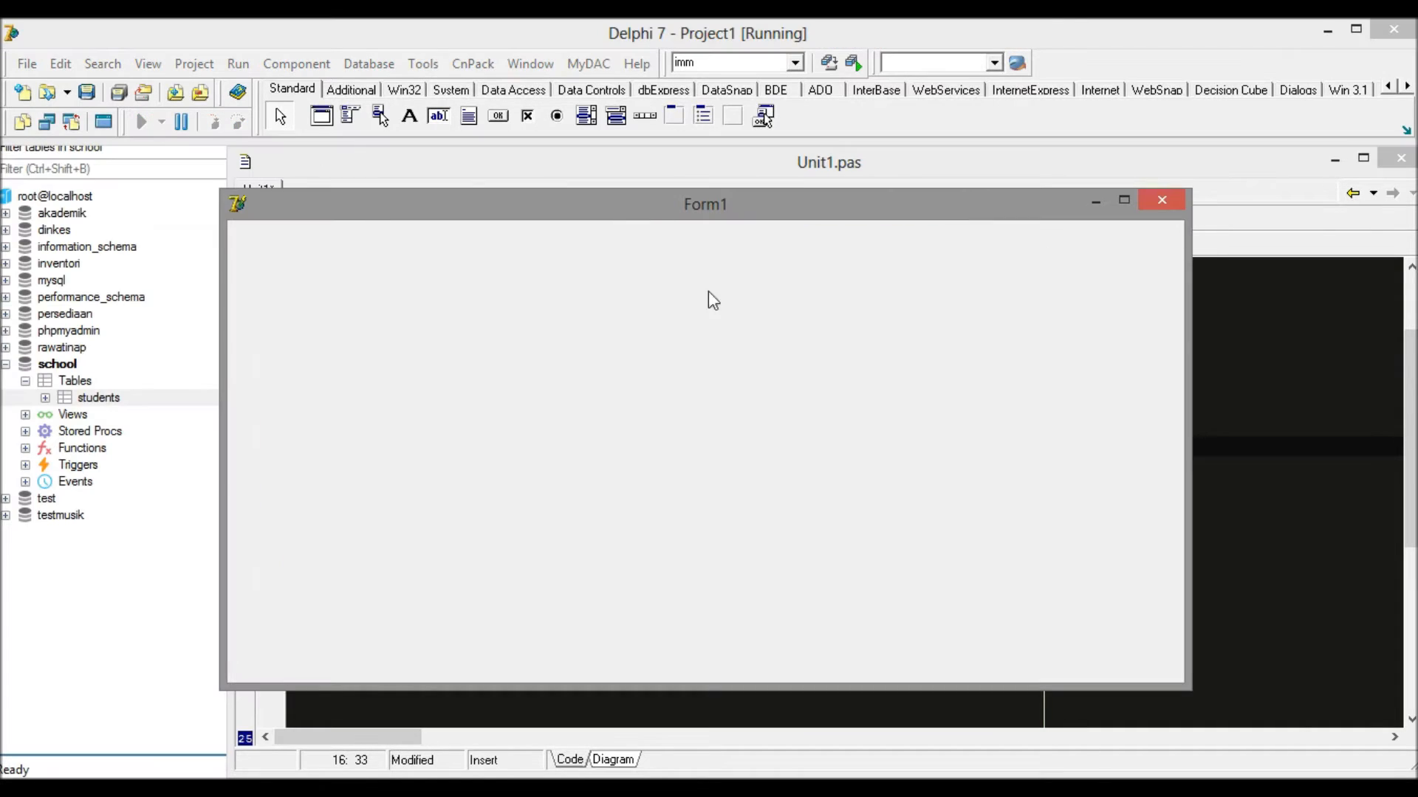
mouse_move(1161, 200)
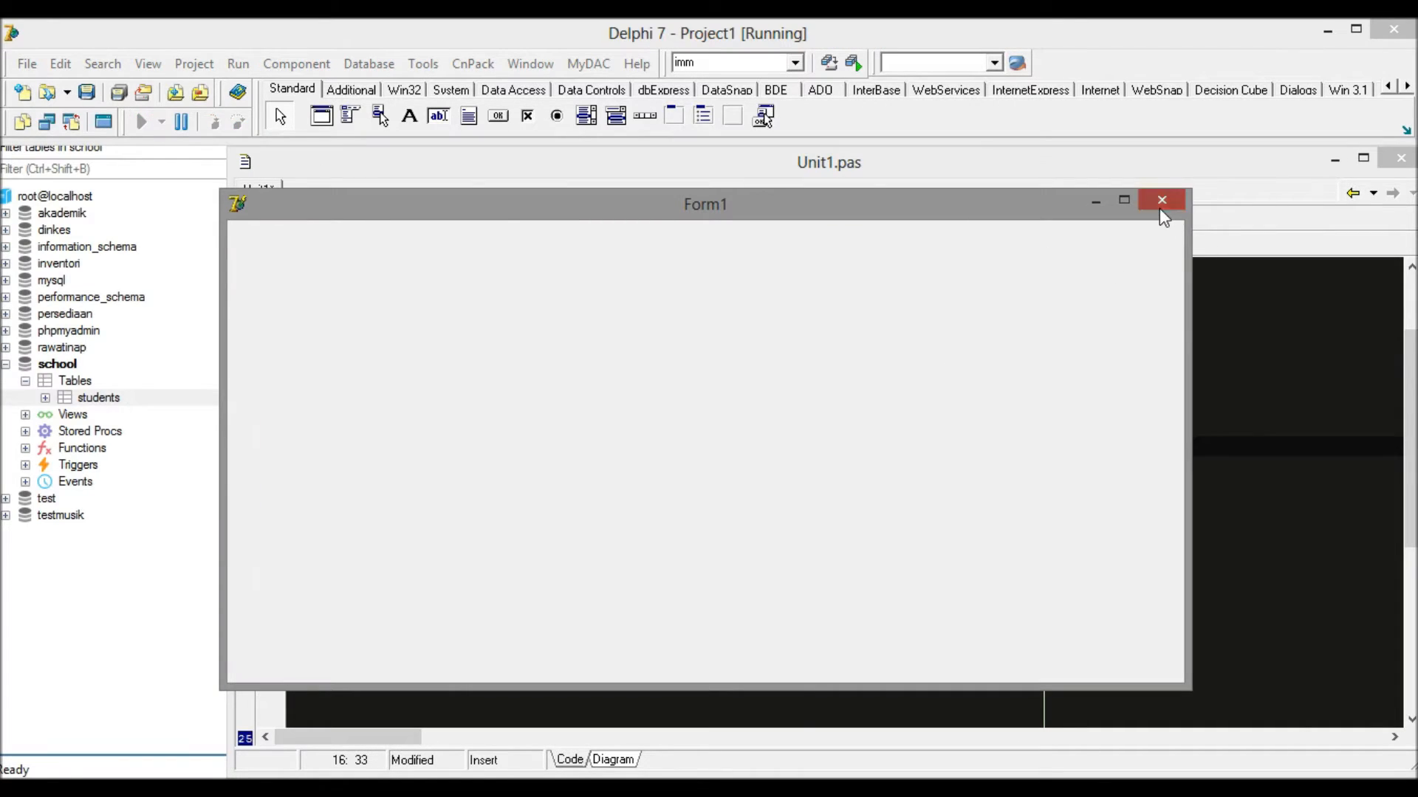
left_click(1162, 200)
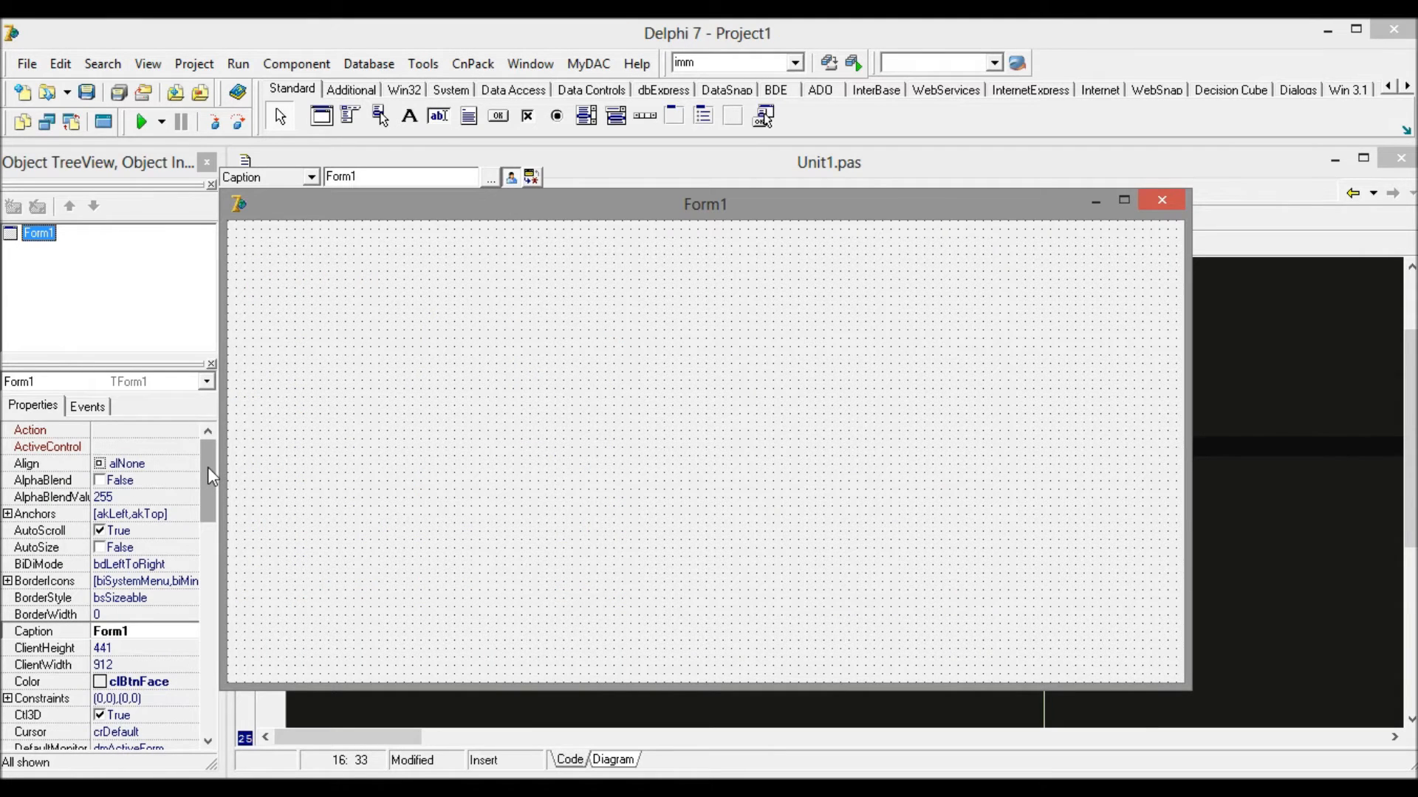
- Set the form's Caption to 'Students', narrow the form, and run it
left_click(124, 630)
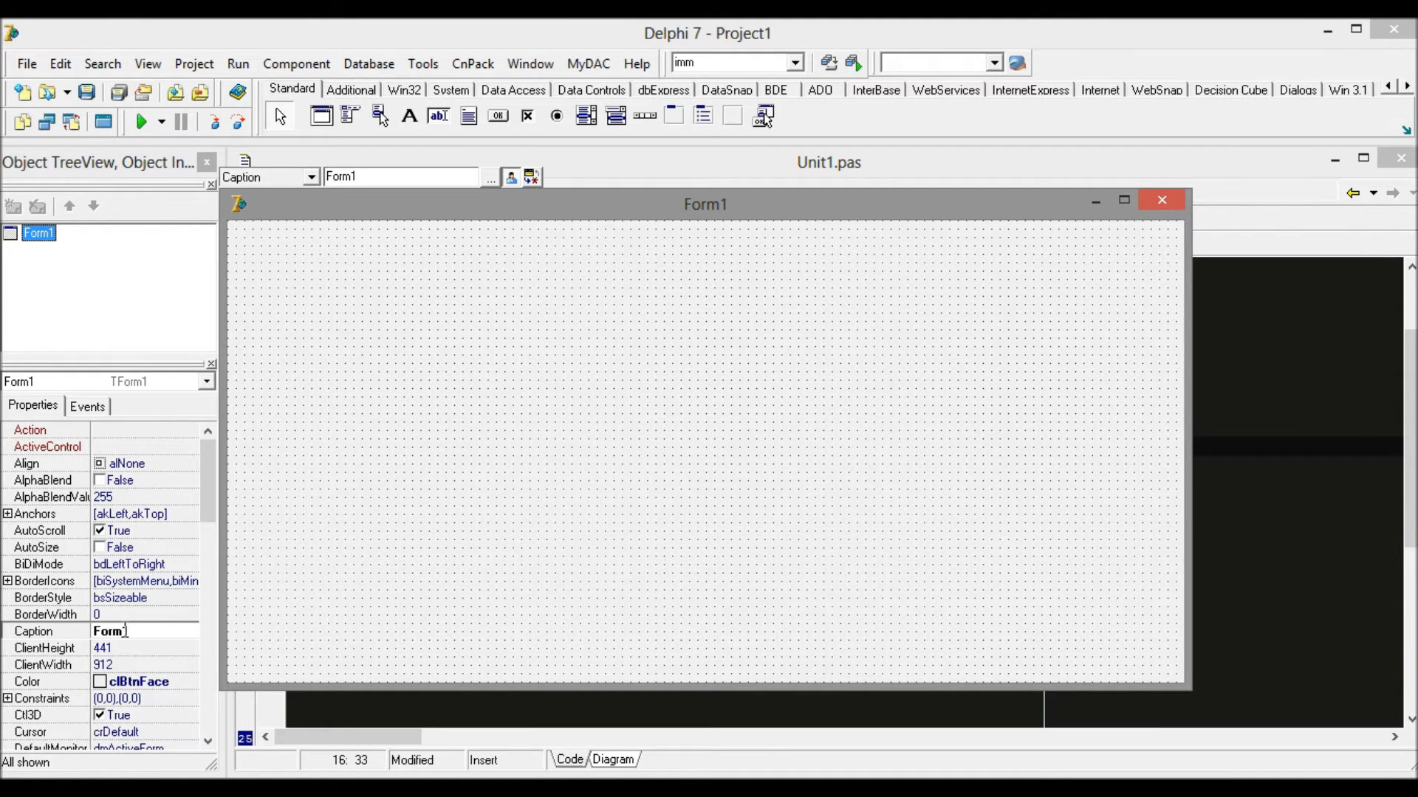
type("S")
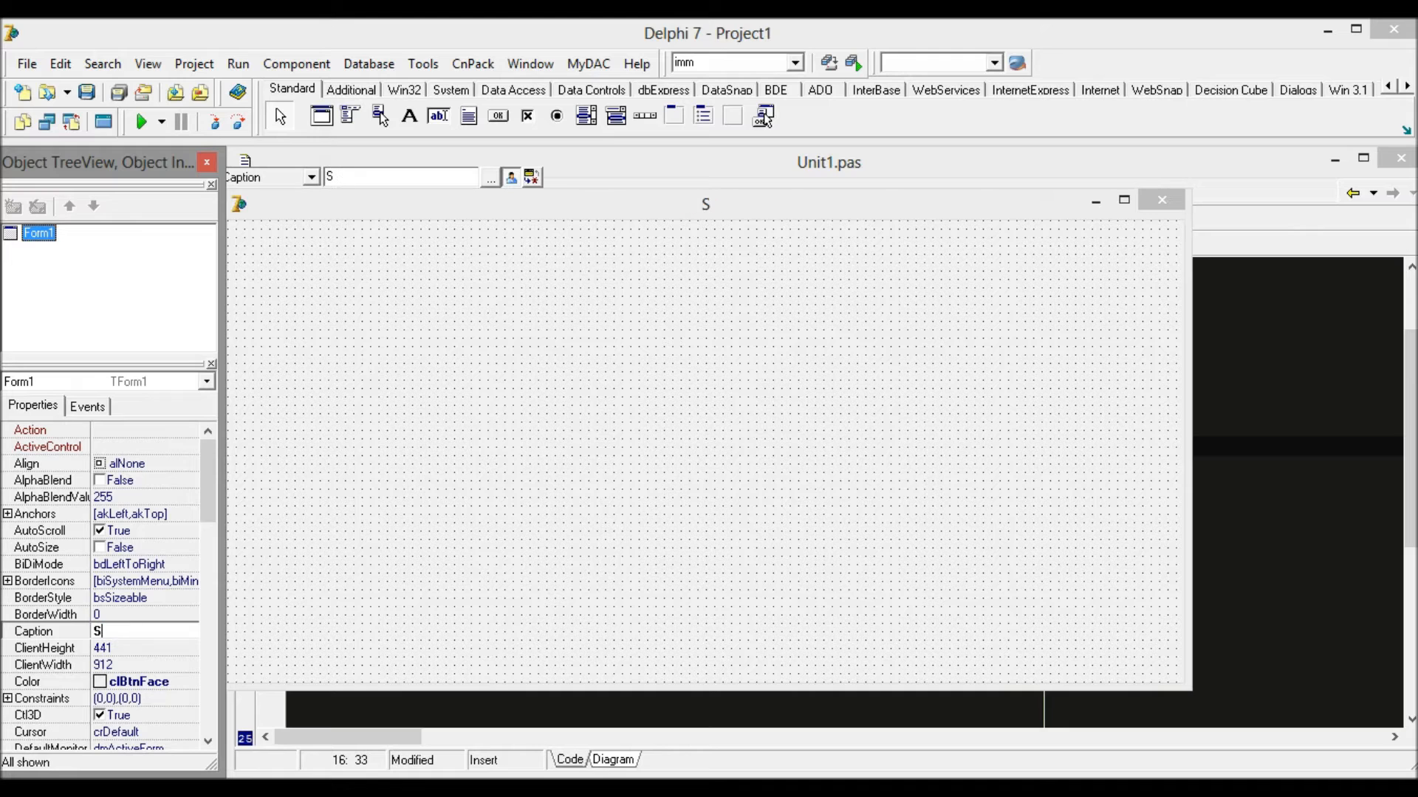
type("tudents")
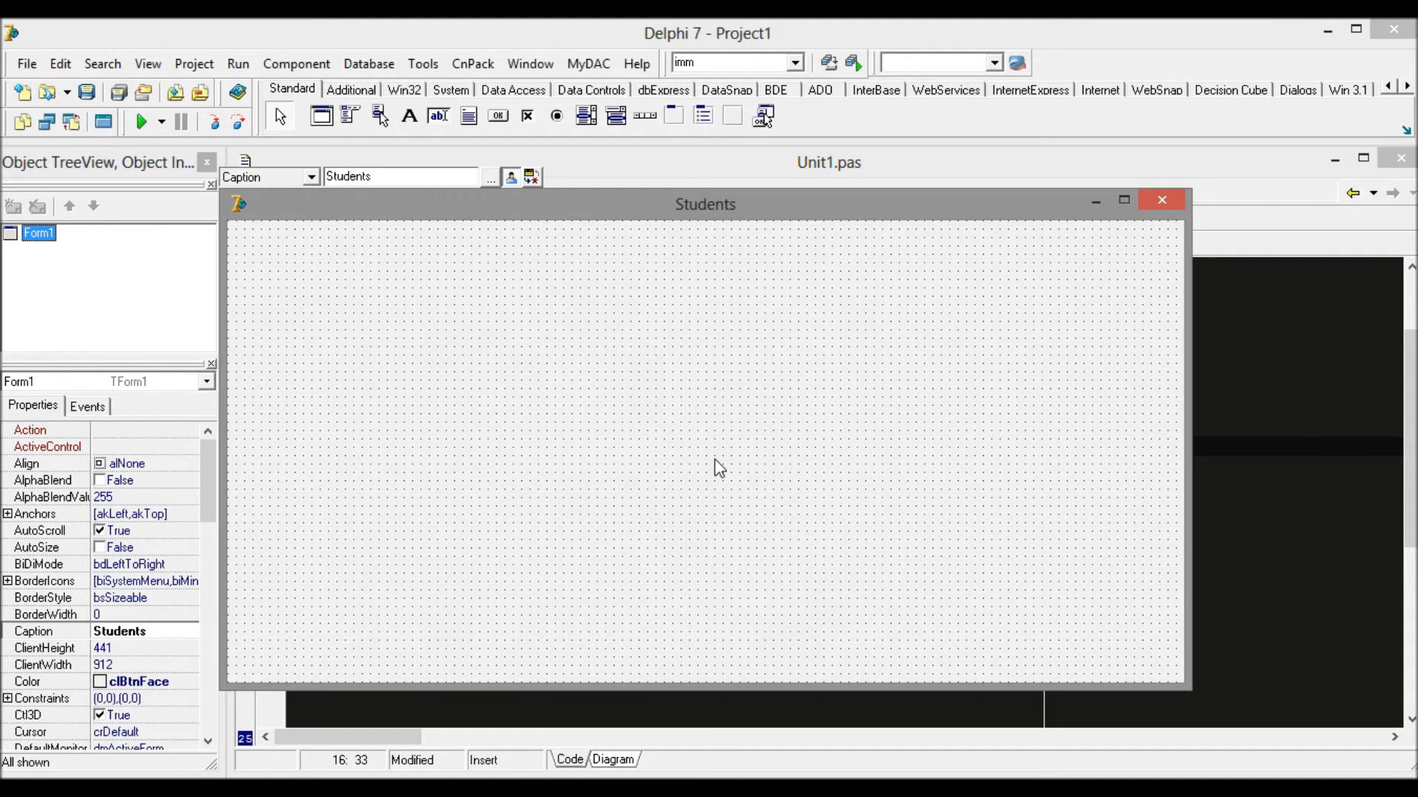
mouse_move(204, 327)
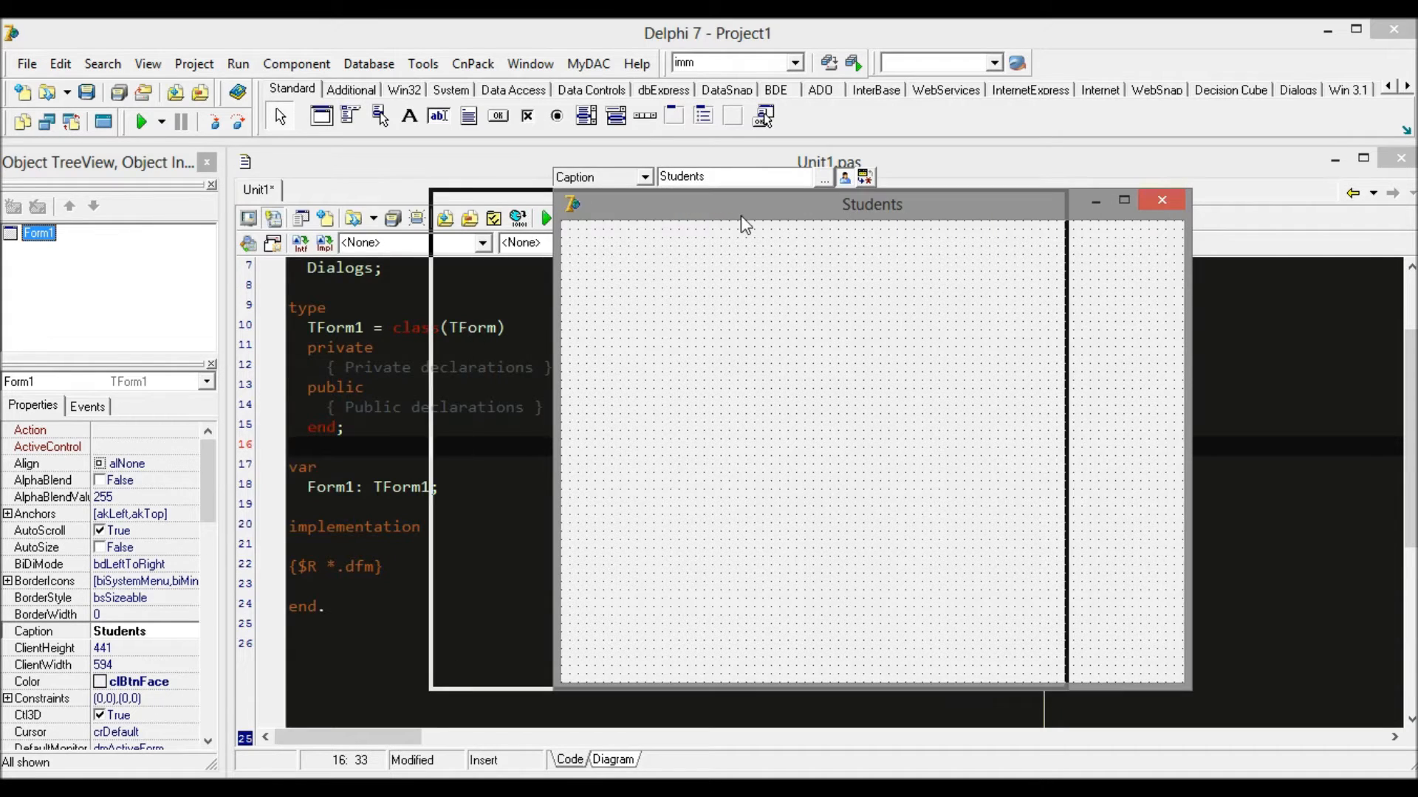
left_click(140, 120)
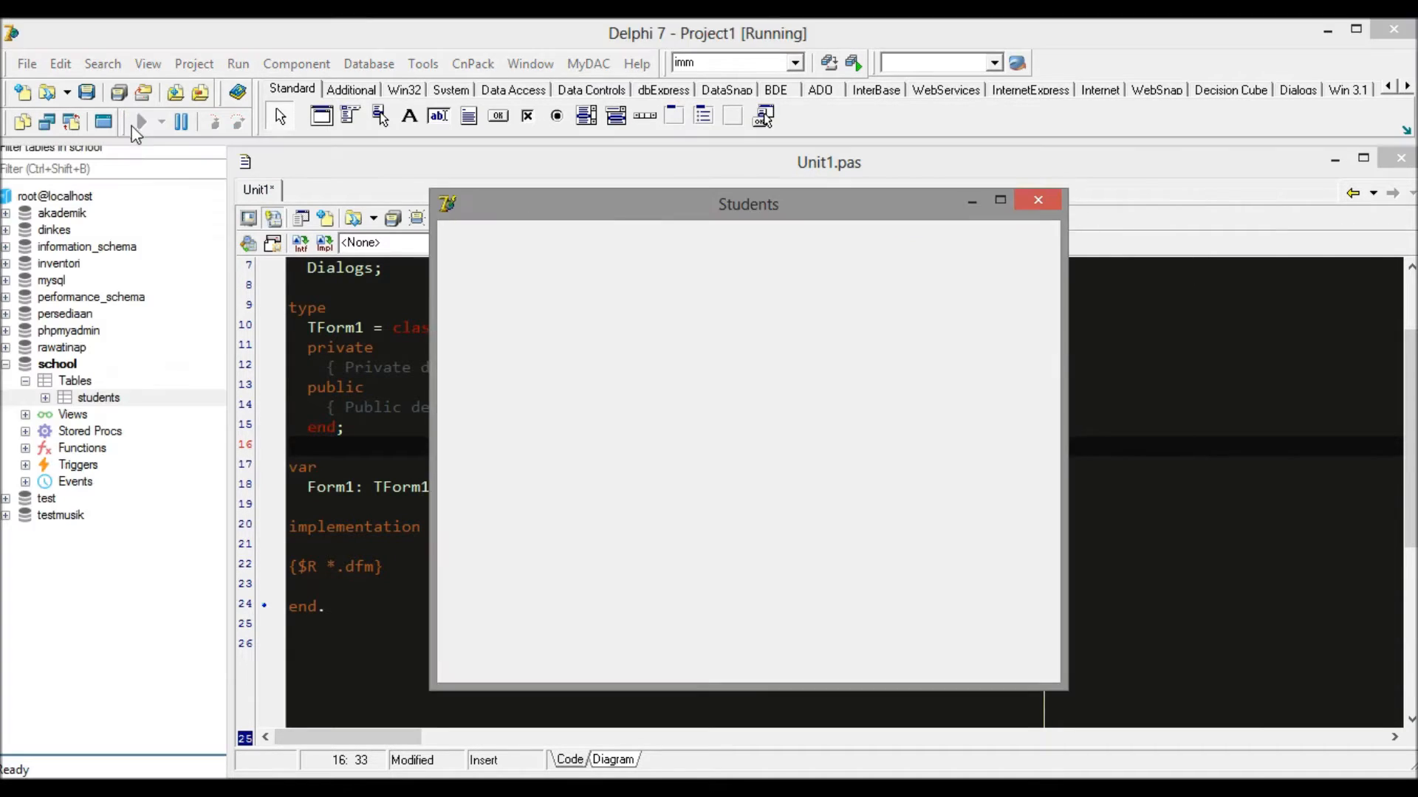
mouse_move(1038, 200)
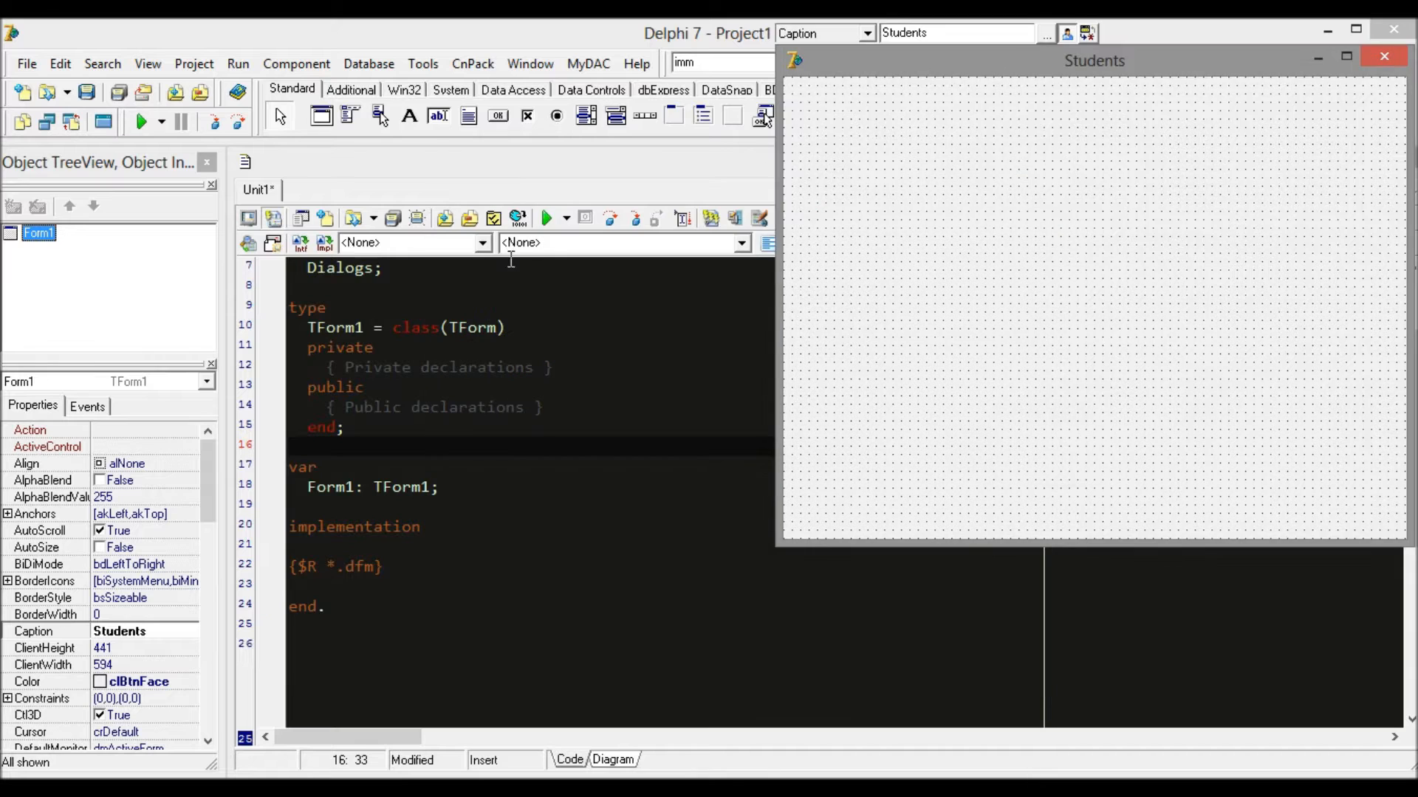
- Set Form1's Position property to poDesktopCenter
left_click(139, 121)
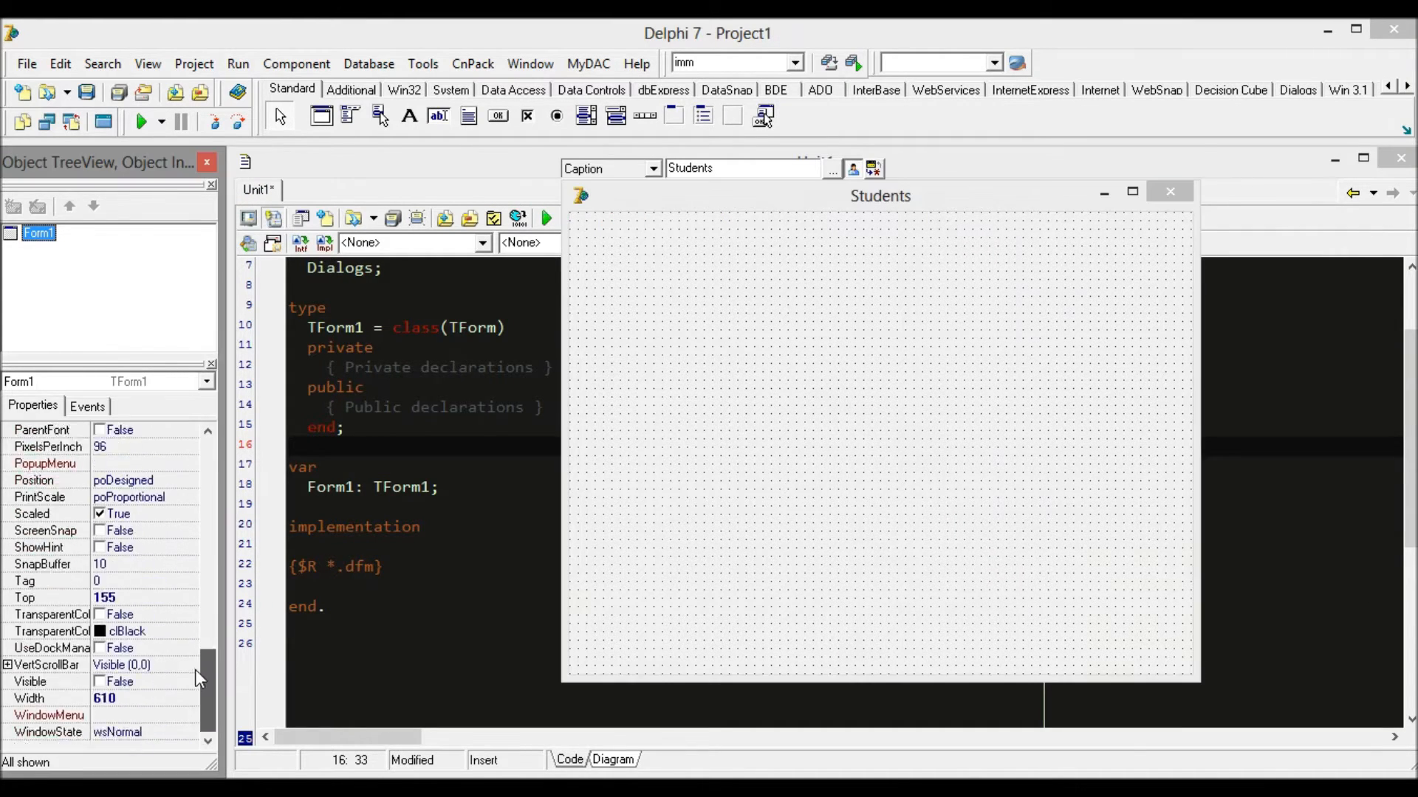
scroll("up", 3)
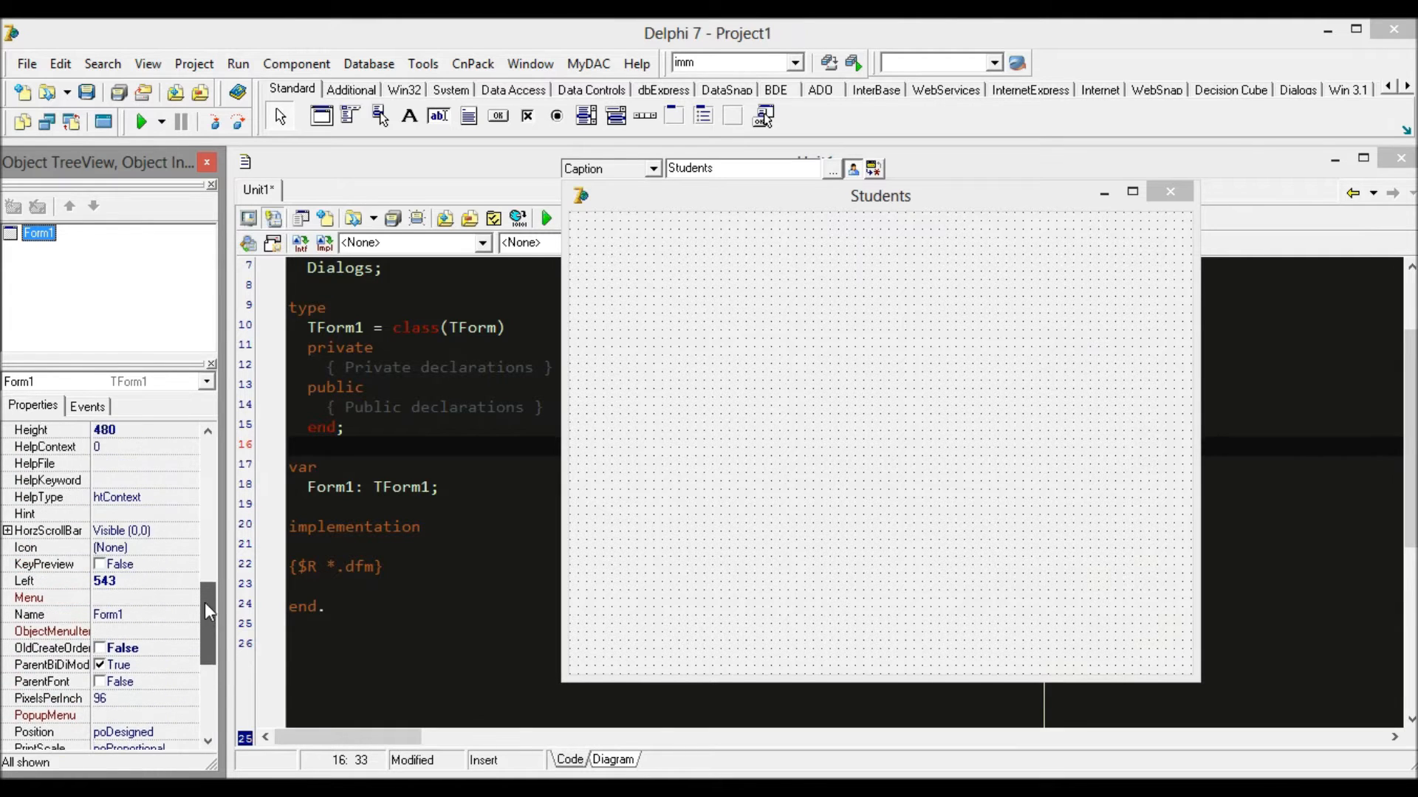
scroll("down", 3)
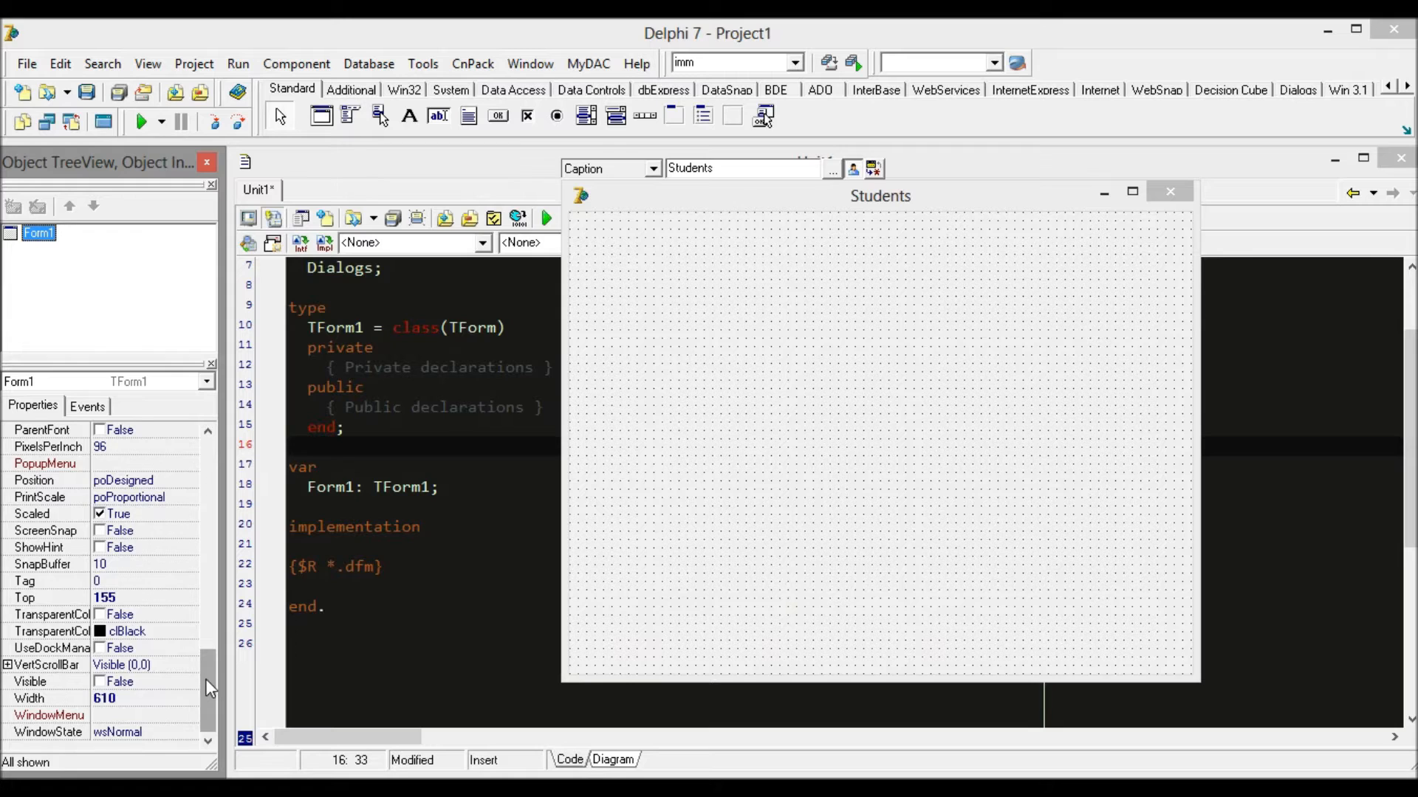
scroll("up", 3)
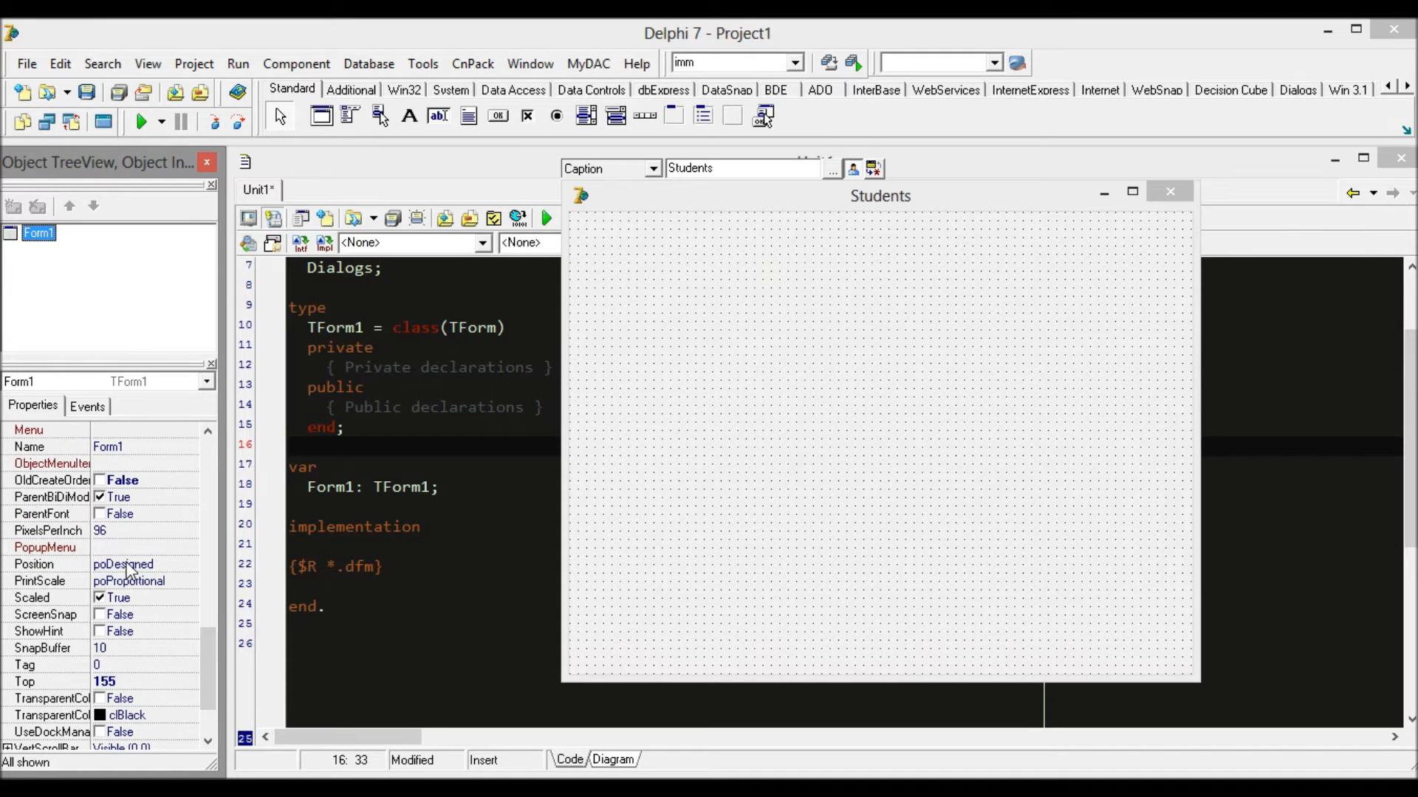
left_click(190, 563)
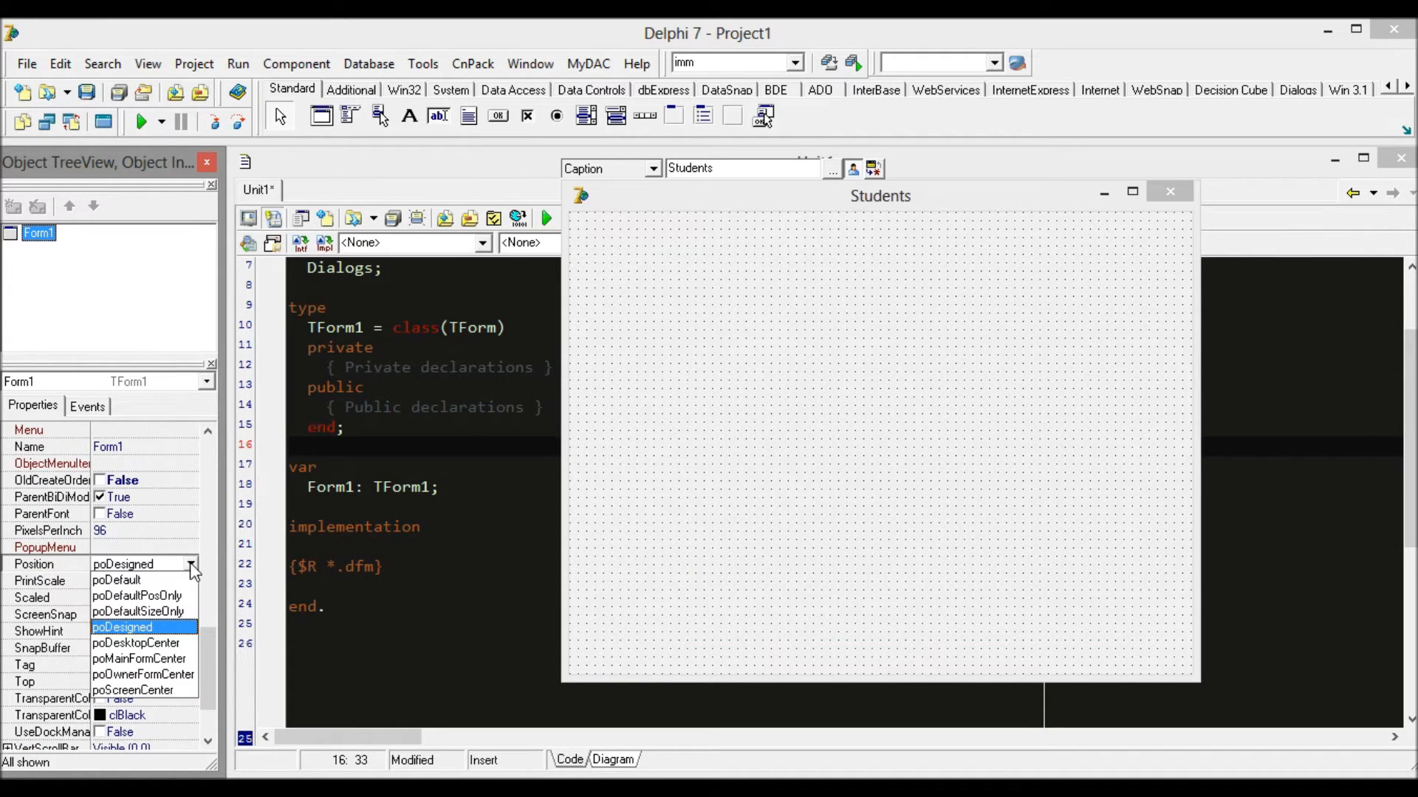
mouse_move(162, 656)
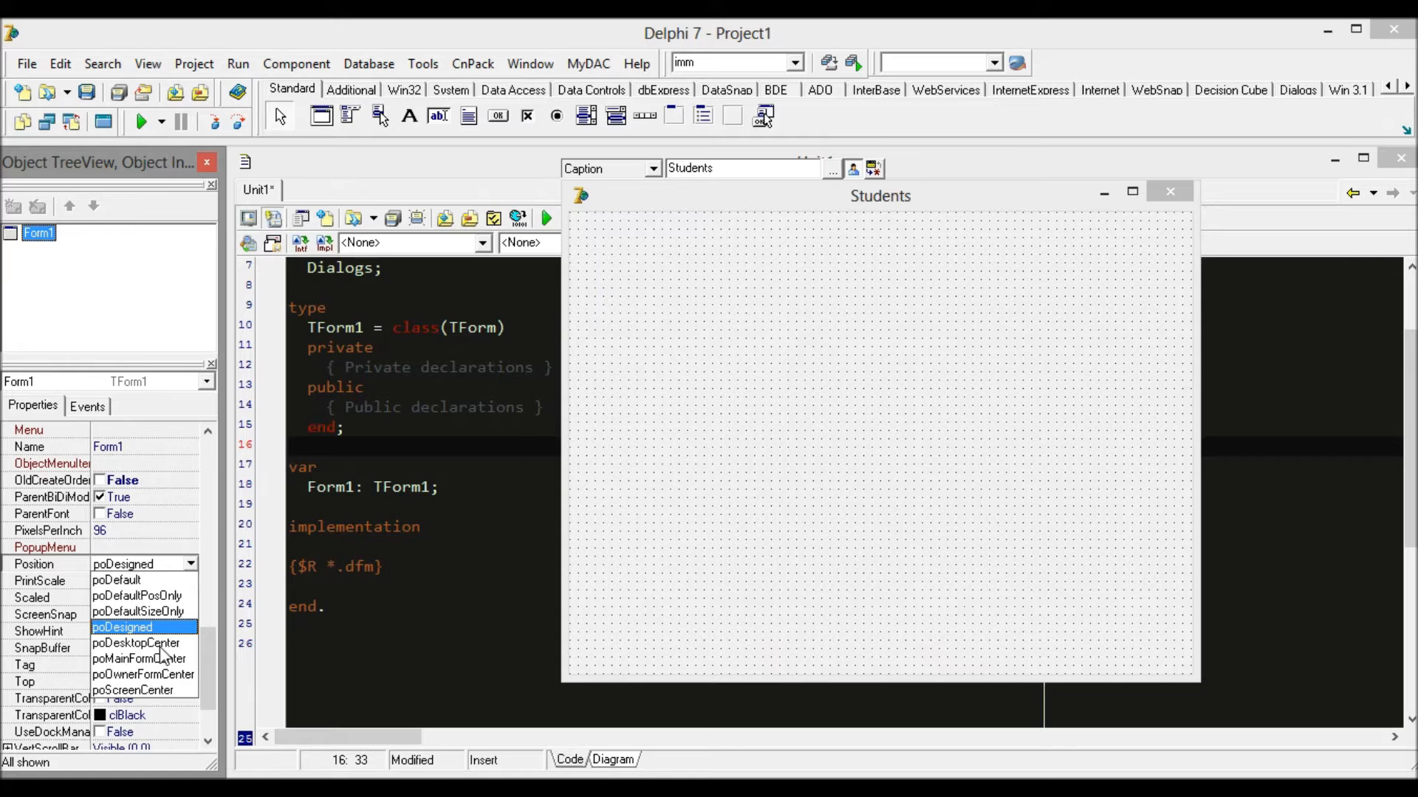
left_click(134, 643)
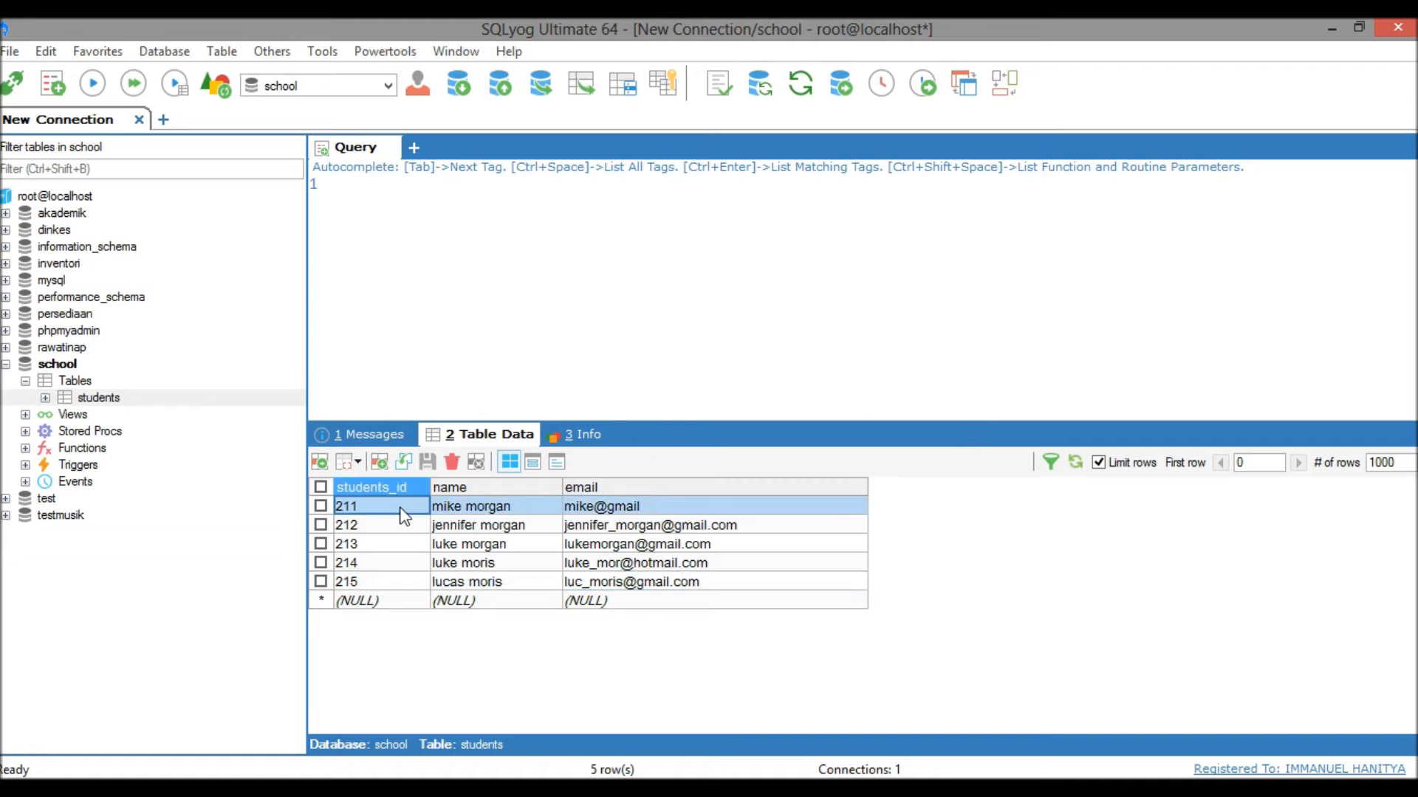
- View the first record in the school.students Table Data tab
left_click(601, 507)
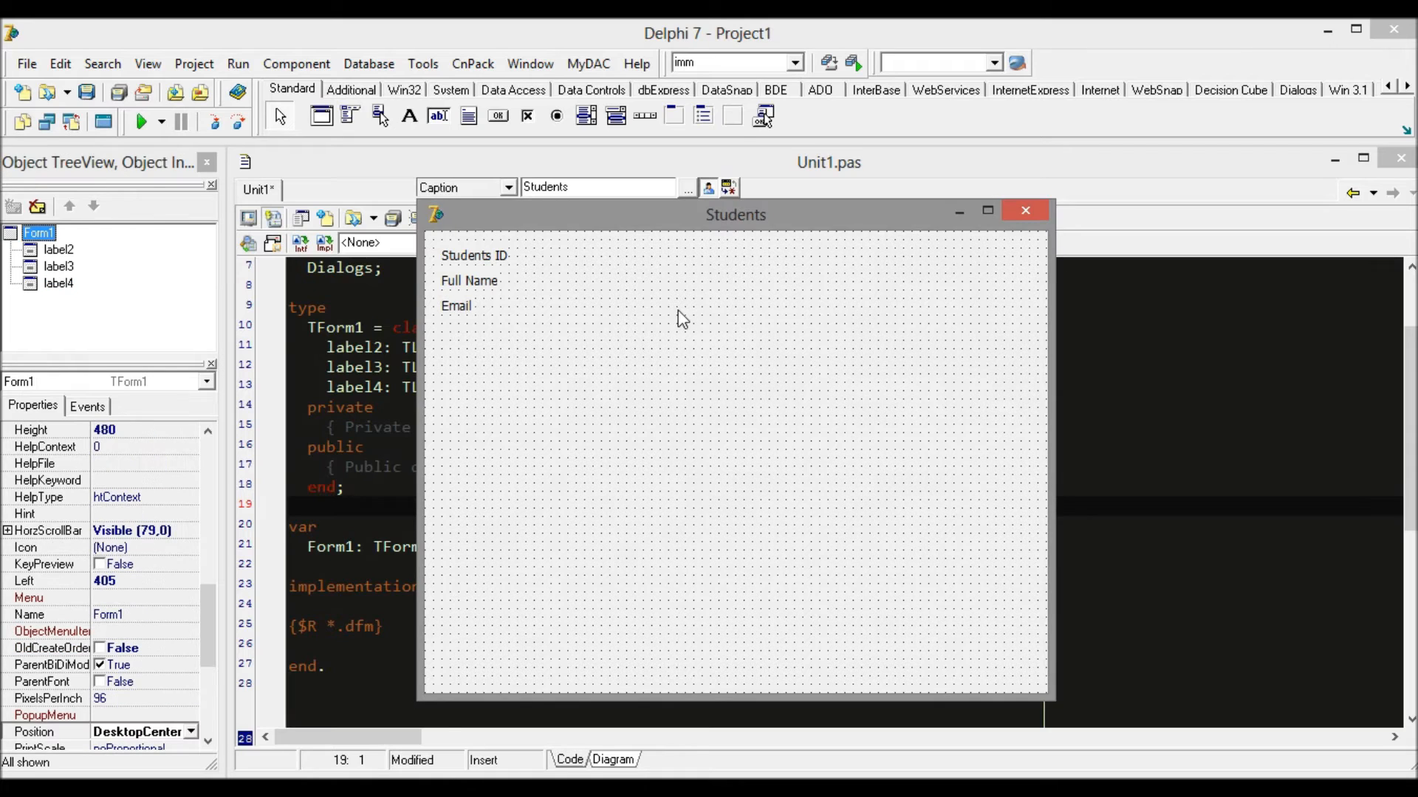
mouse_move(438, 116)
type("U")
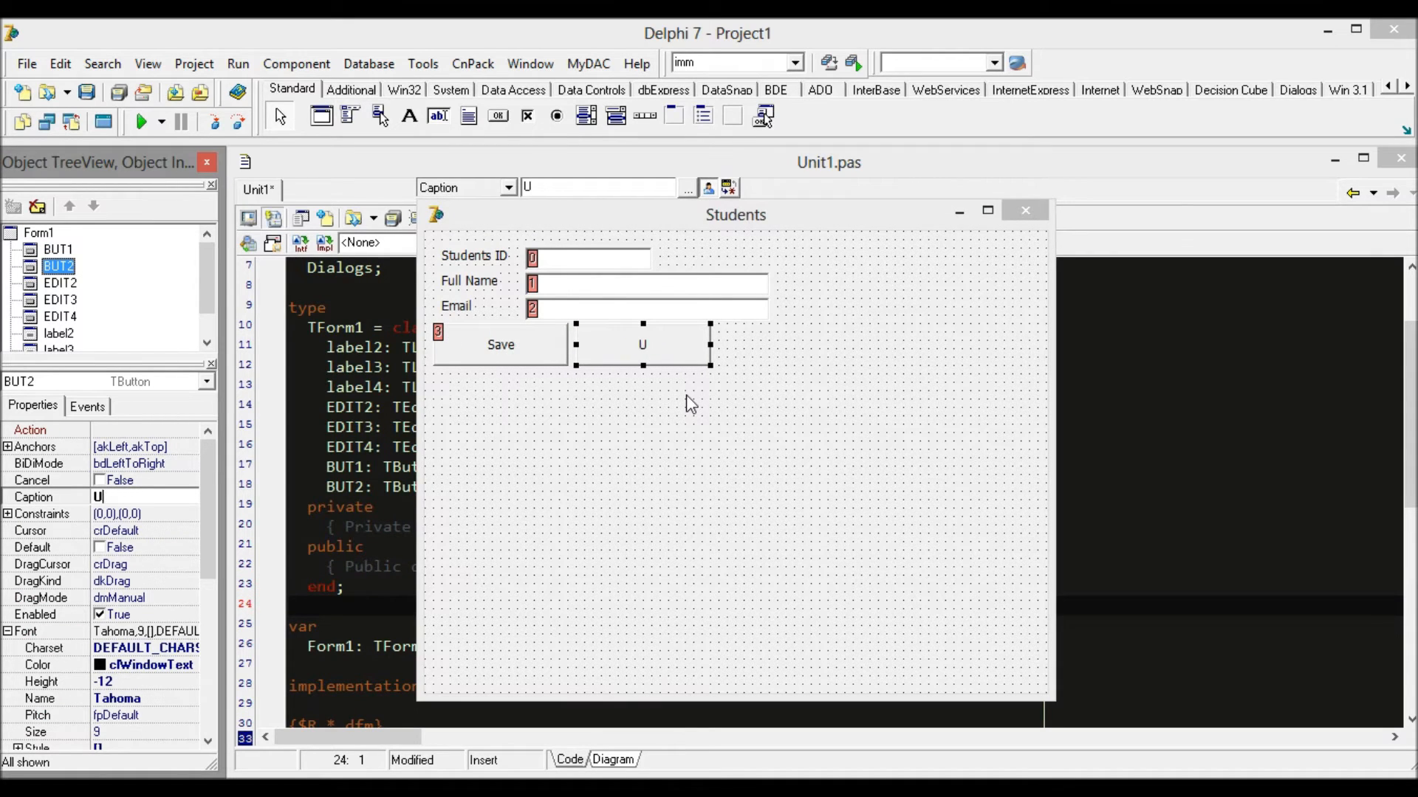
- Caption the second button 'Update' and place a third button beside it
type("pdate")
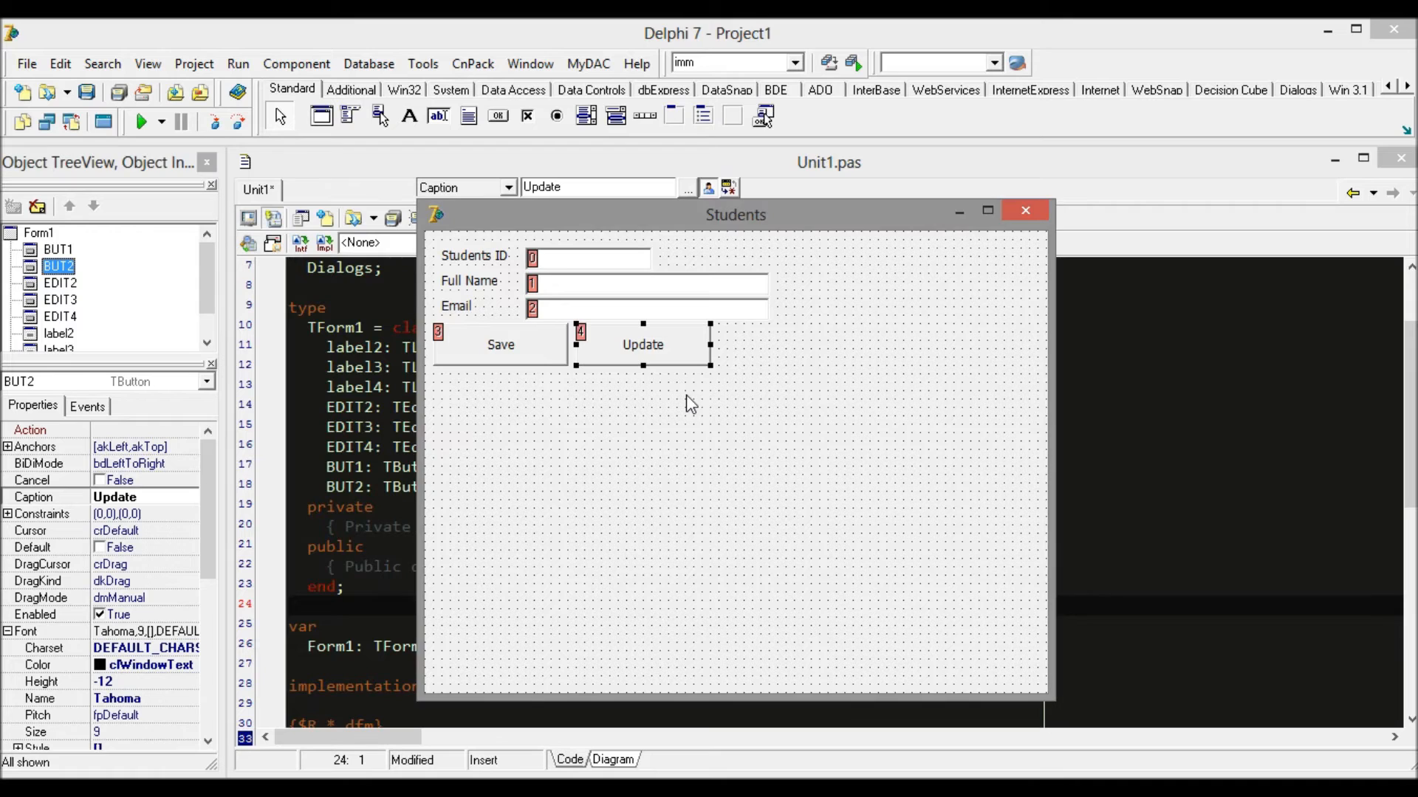
left_click(785, 344)
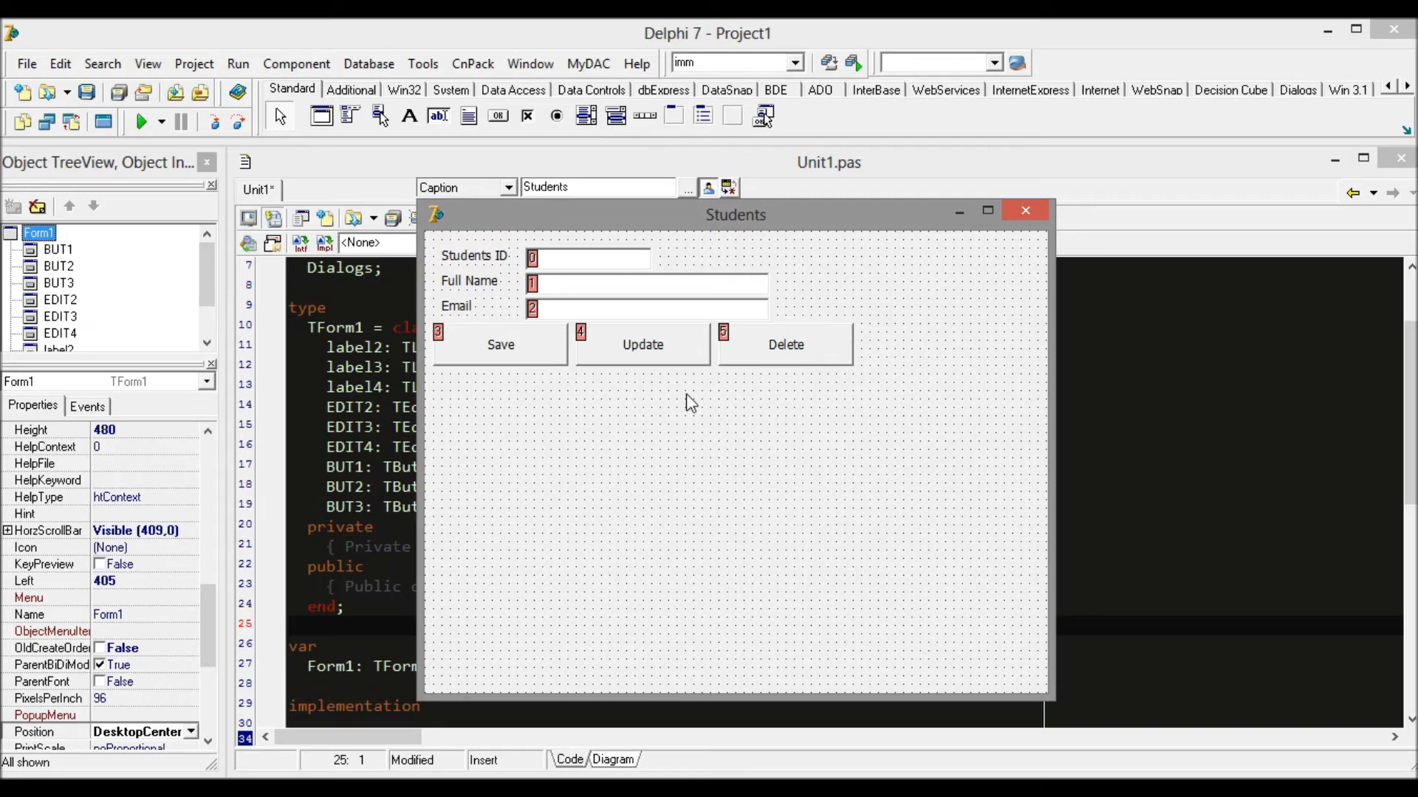
mouse_move(720, 432)
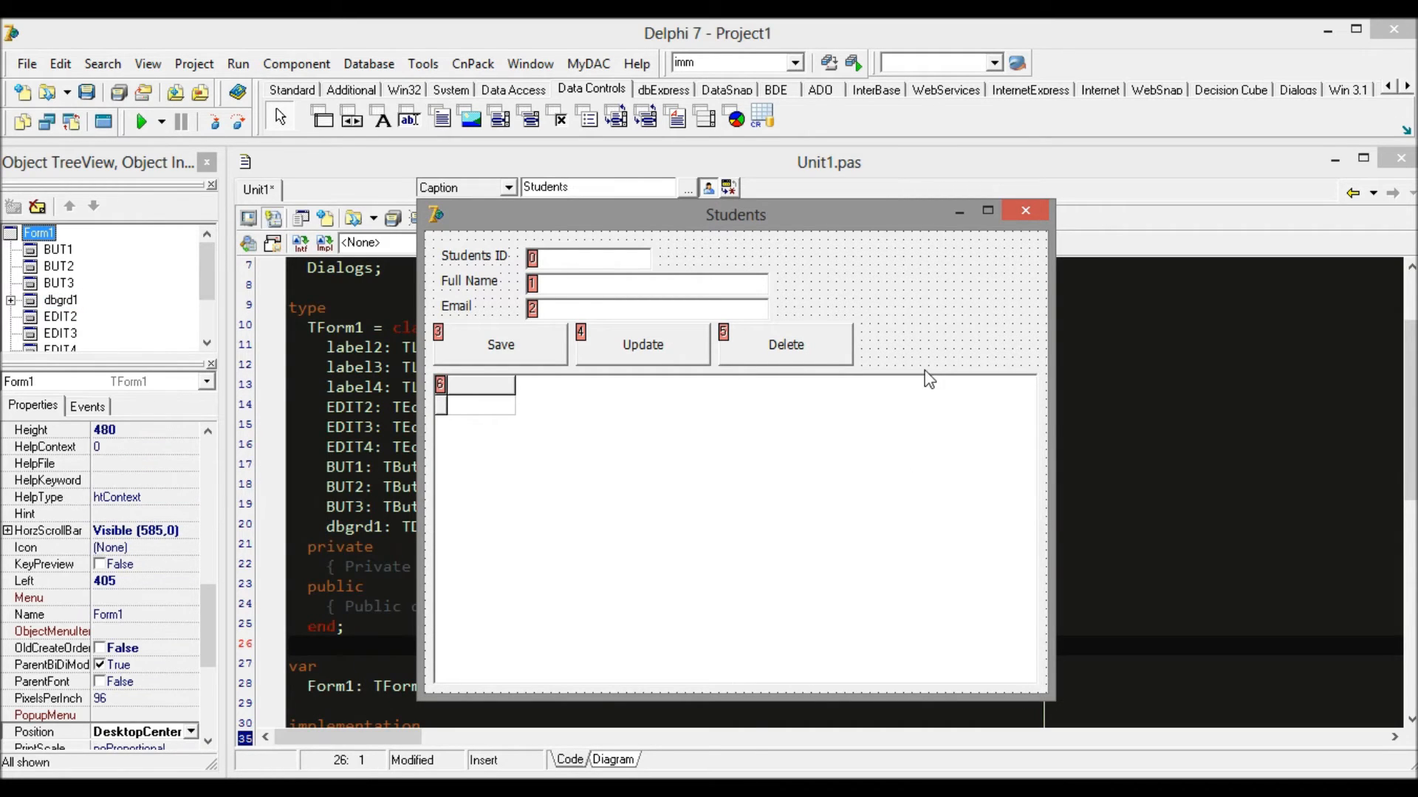
mouse_move(999, 282)
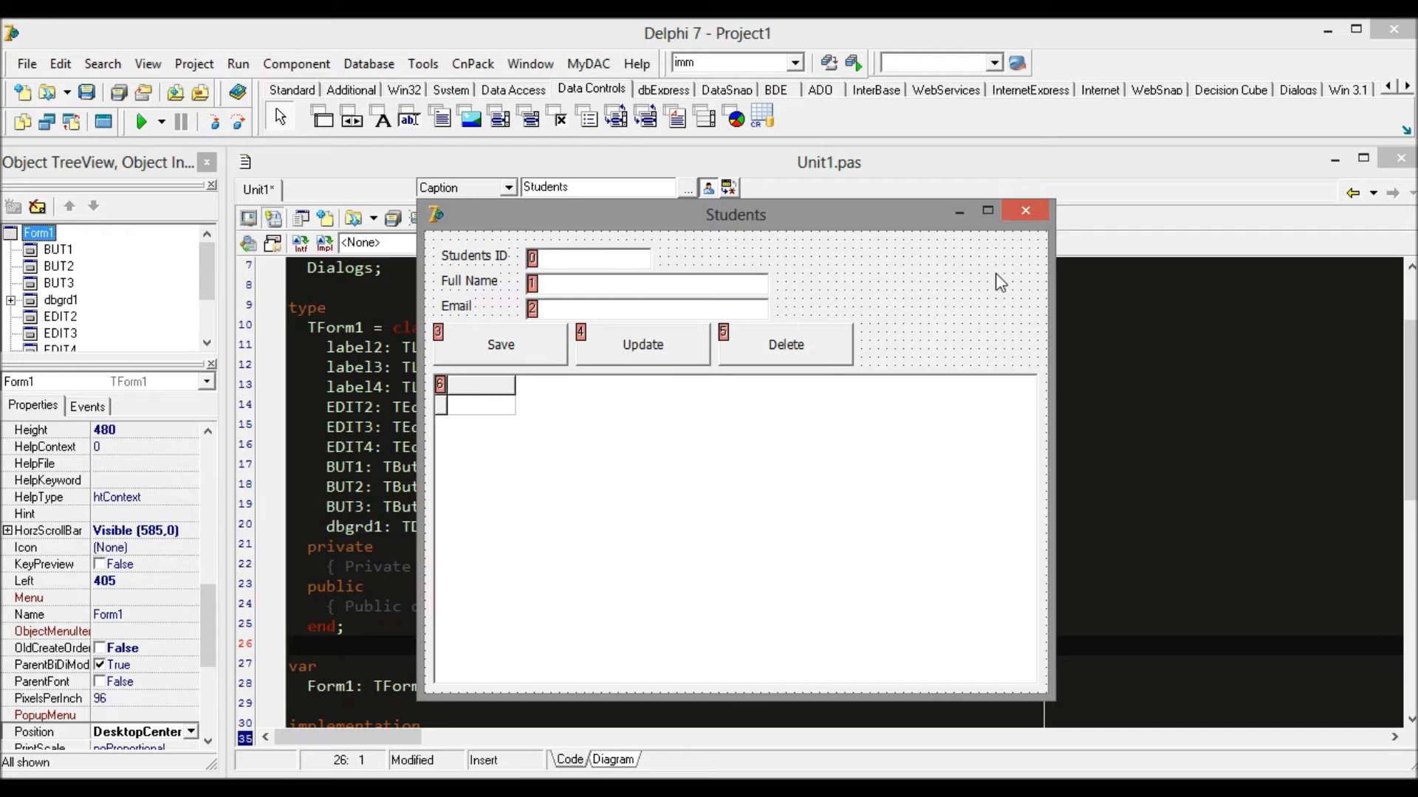
- Select the new DBGrid filling the form's lower area
left_click(988, 209)
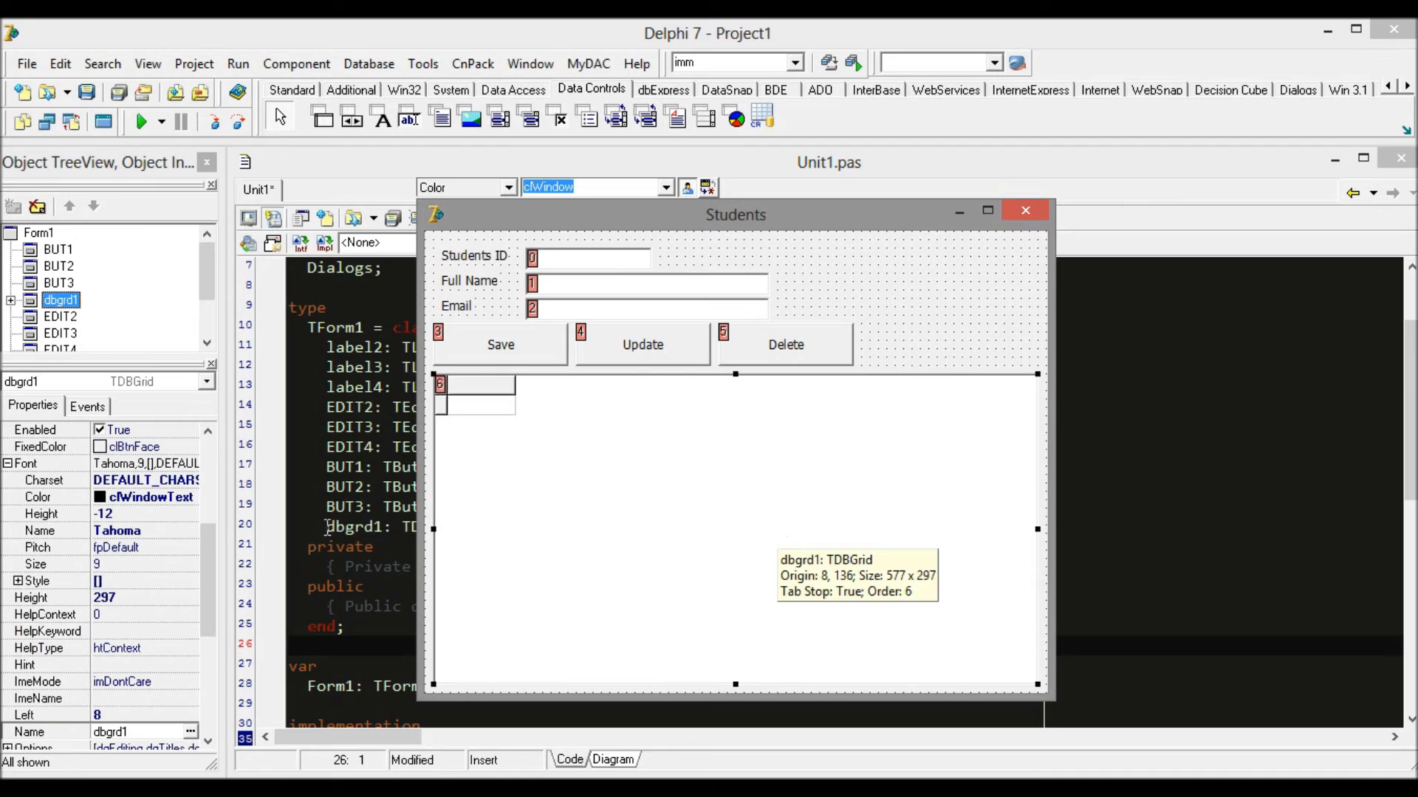
mouse_move(518, 425)
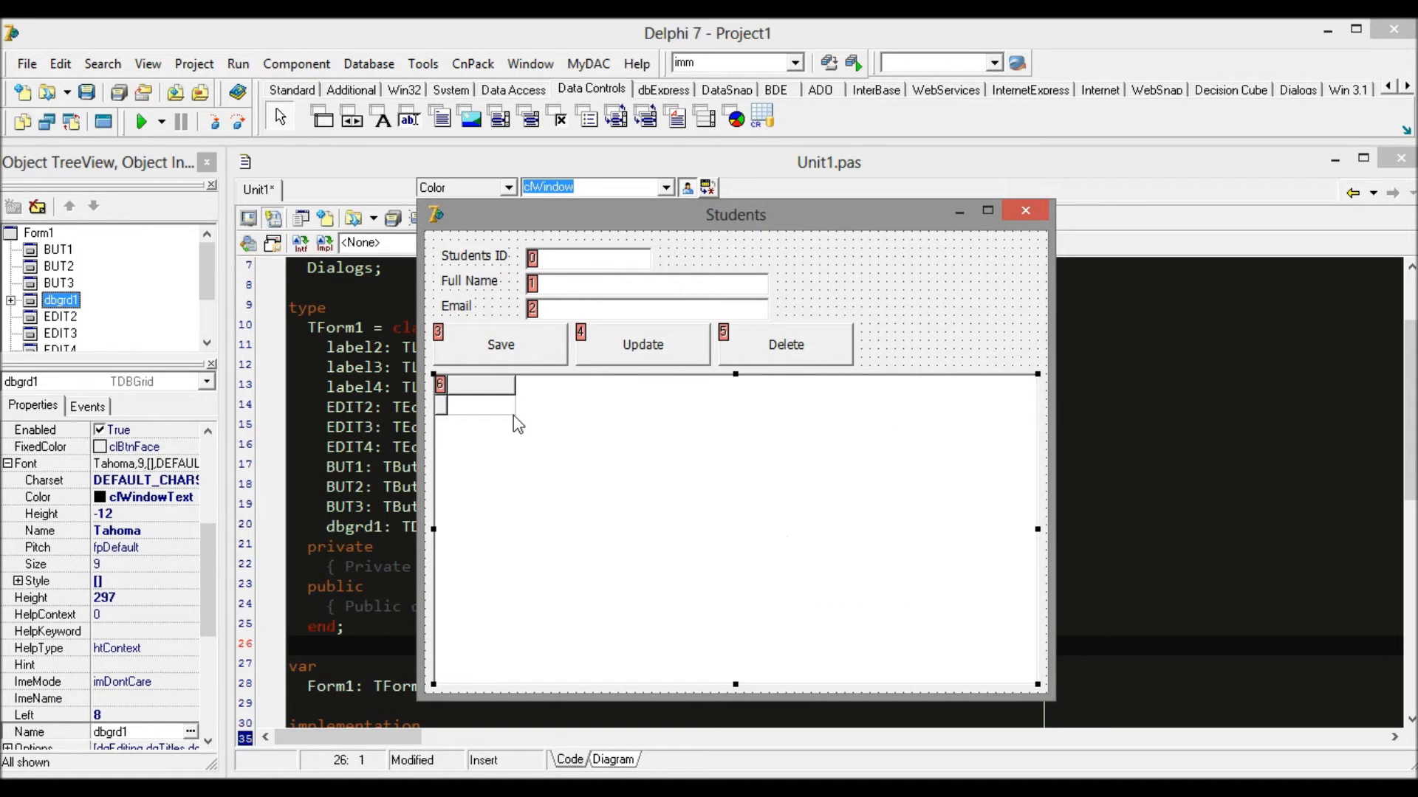
scroll("up", 3)
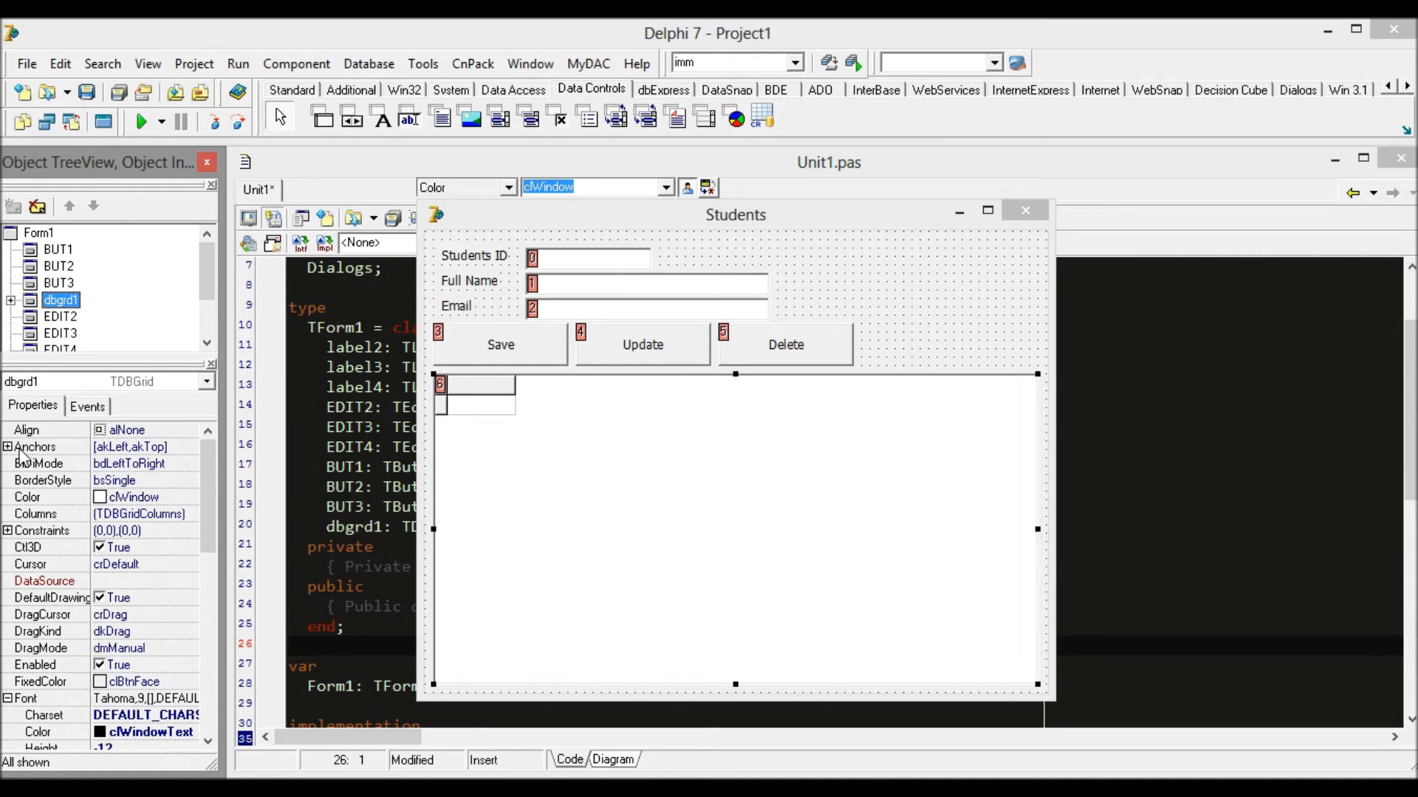
- Expand the DBGrid's Anchors property and maximize the form to test stretching
left_click(8, 446)
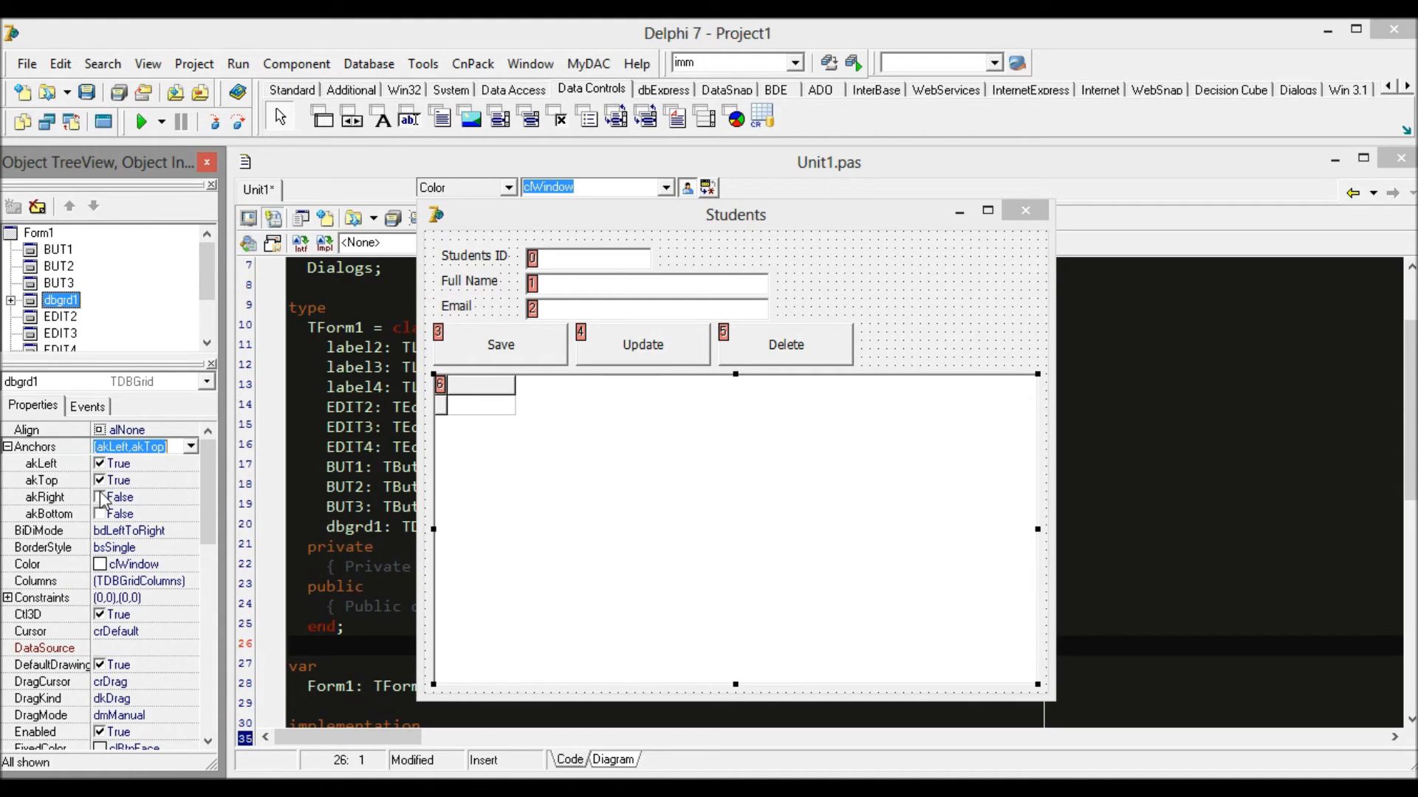
mouse_move(640, 434)
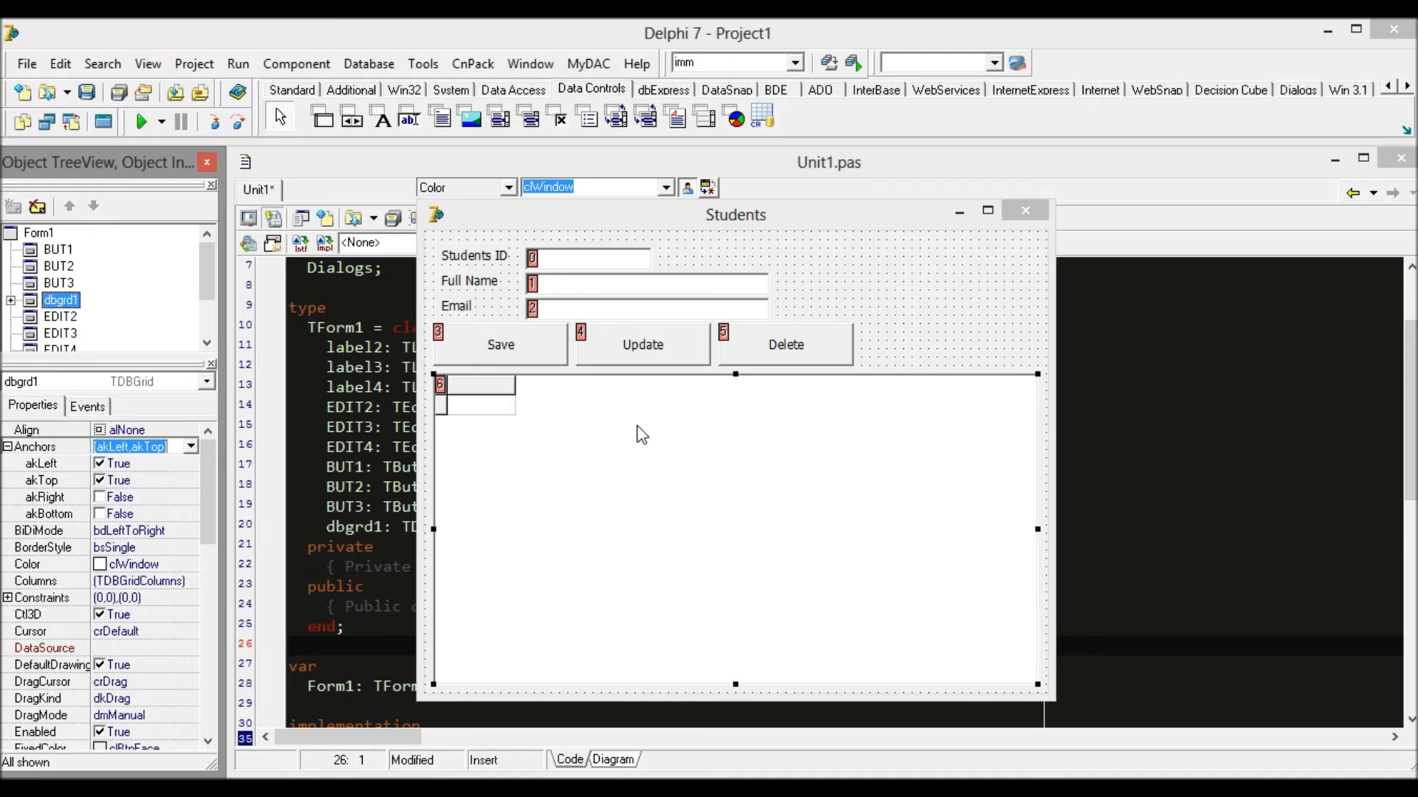
mouse_move(776, 397)
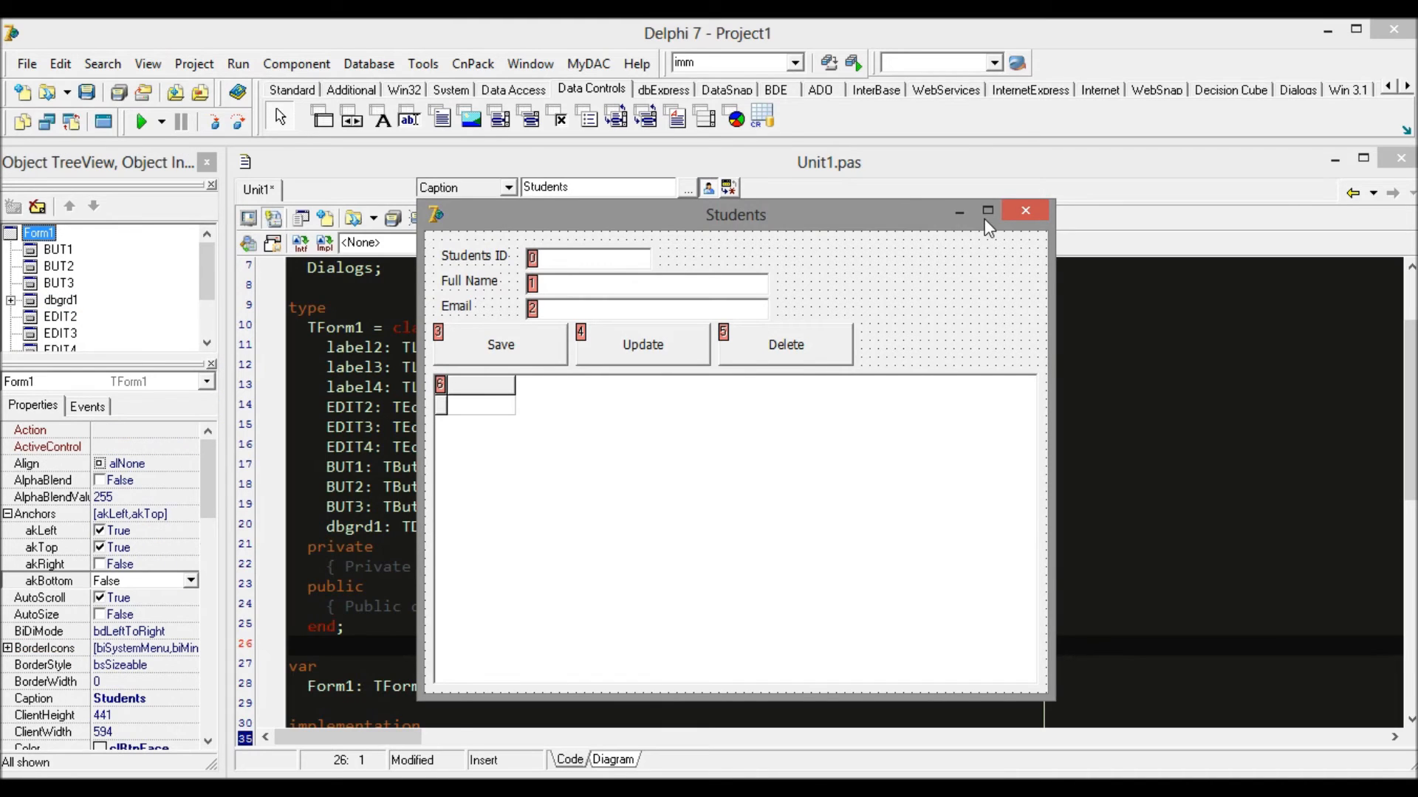
left_click(988, 210)
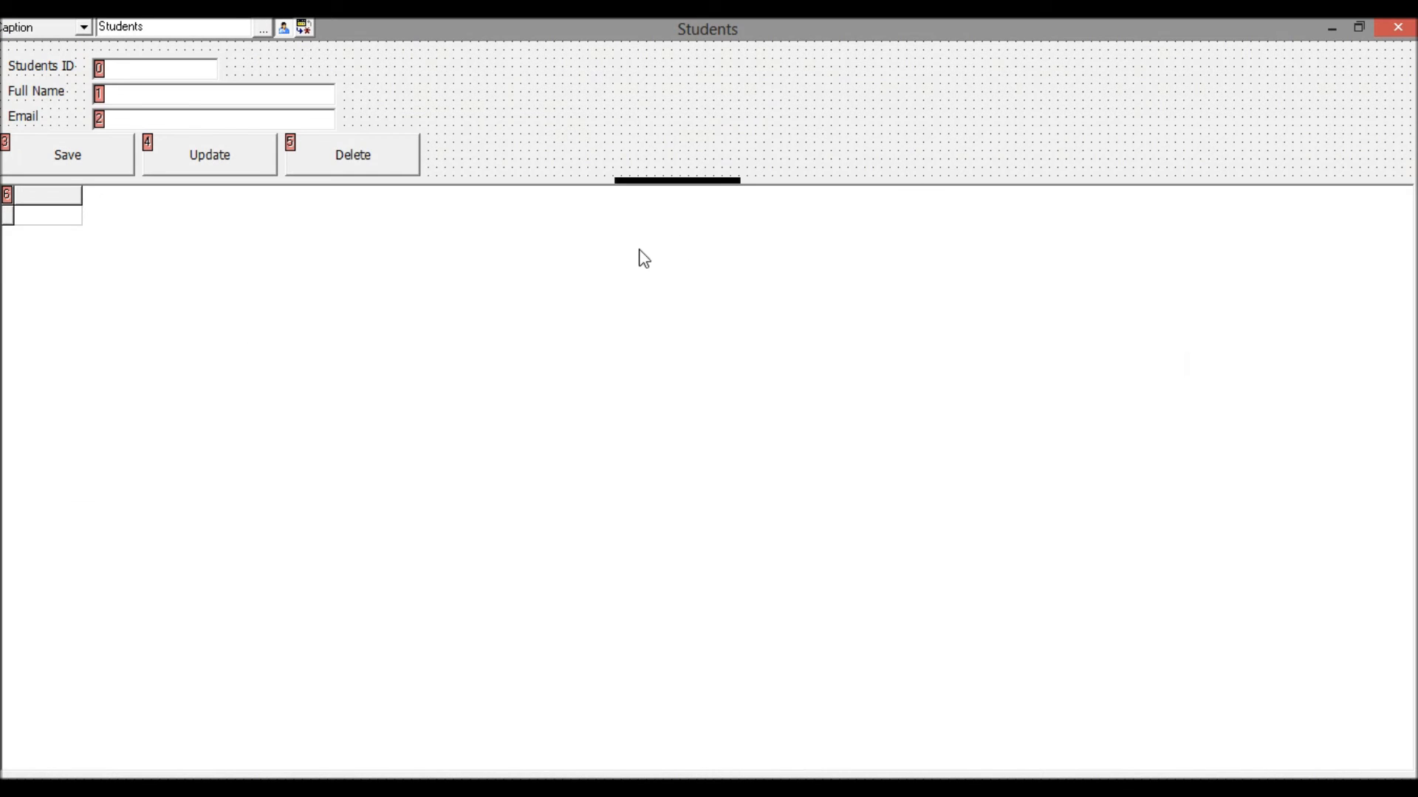
mouse_move(1338, 74)
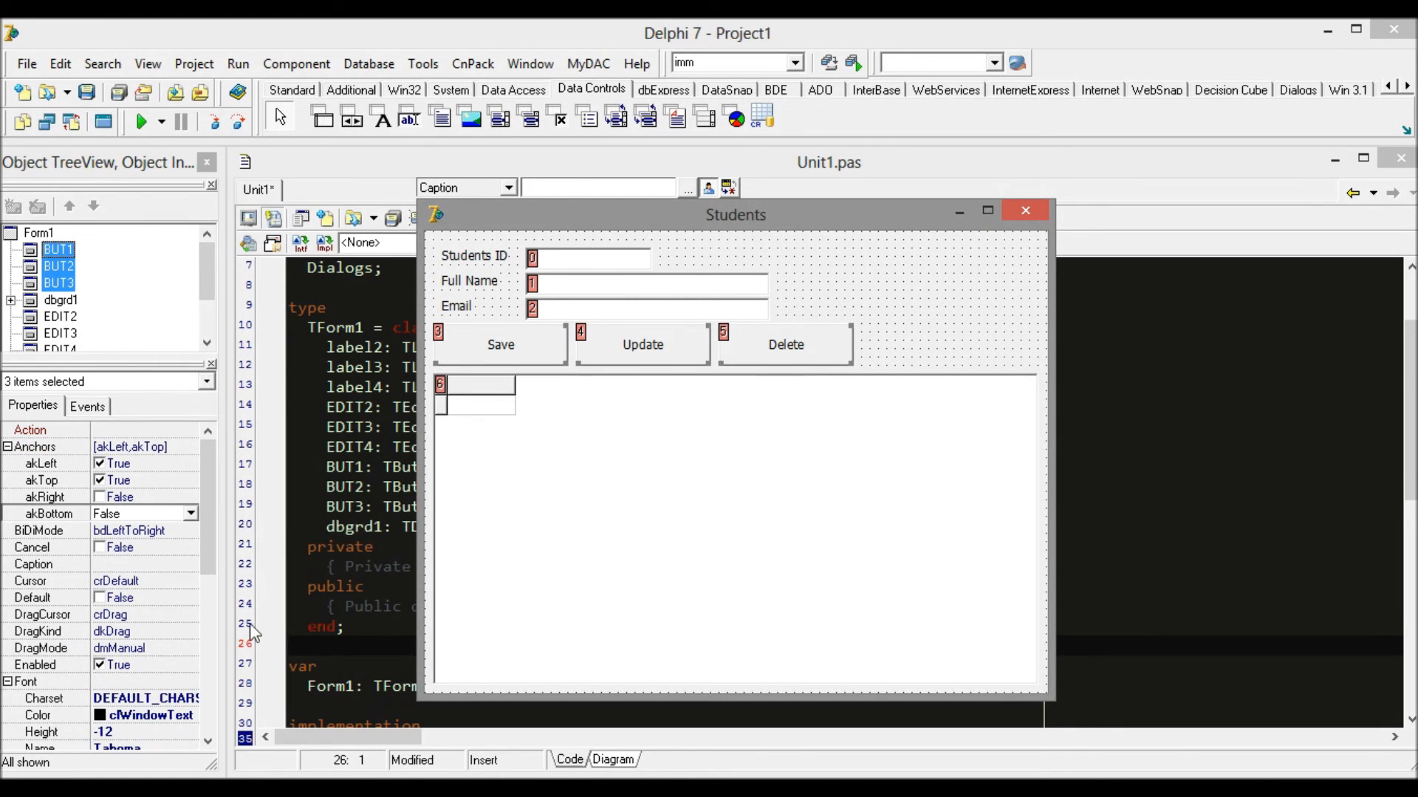
- Scroll the Object Inspector to adjust the Save, Update and Delete buttons' font size
scroll("down", 3)
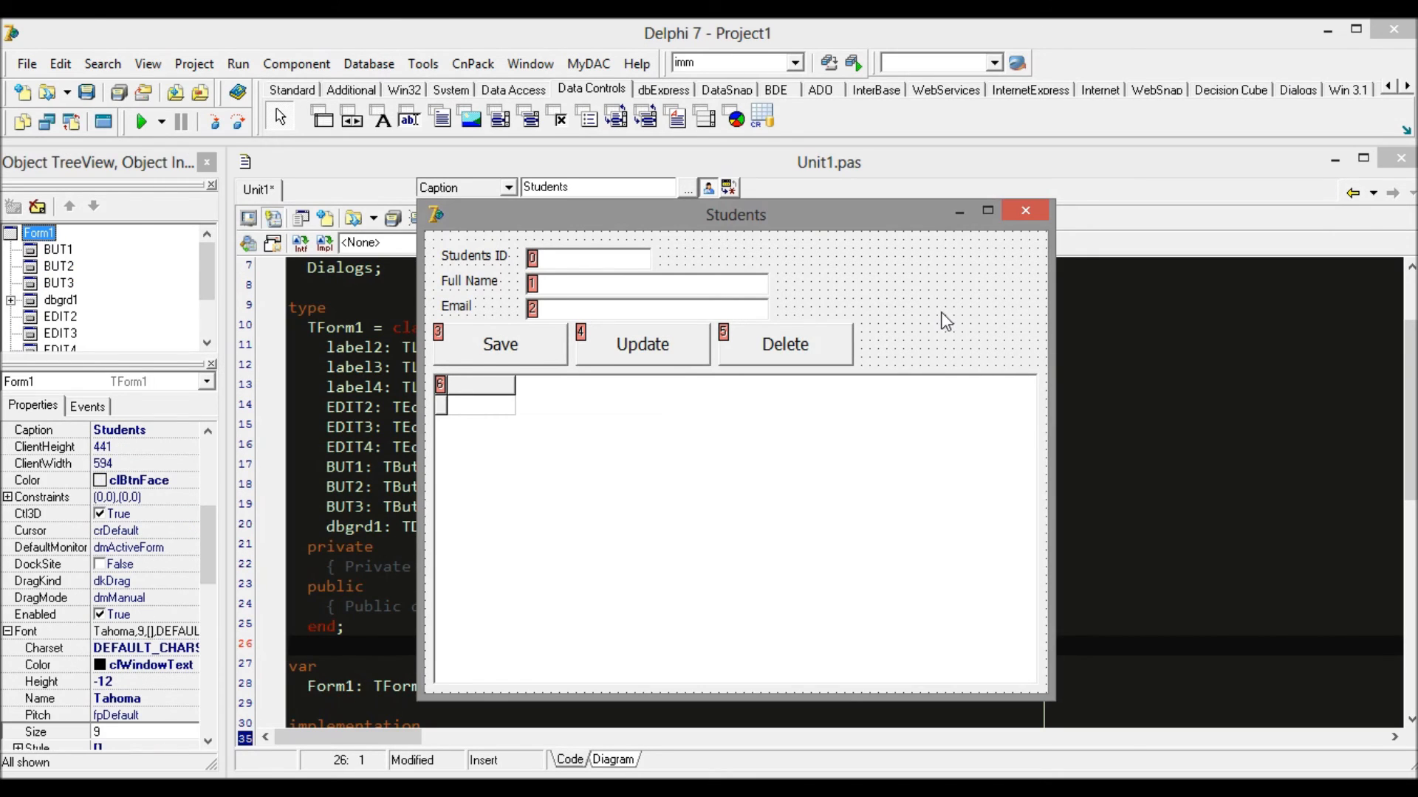
mouse_move(895, 348)
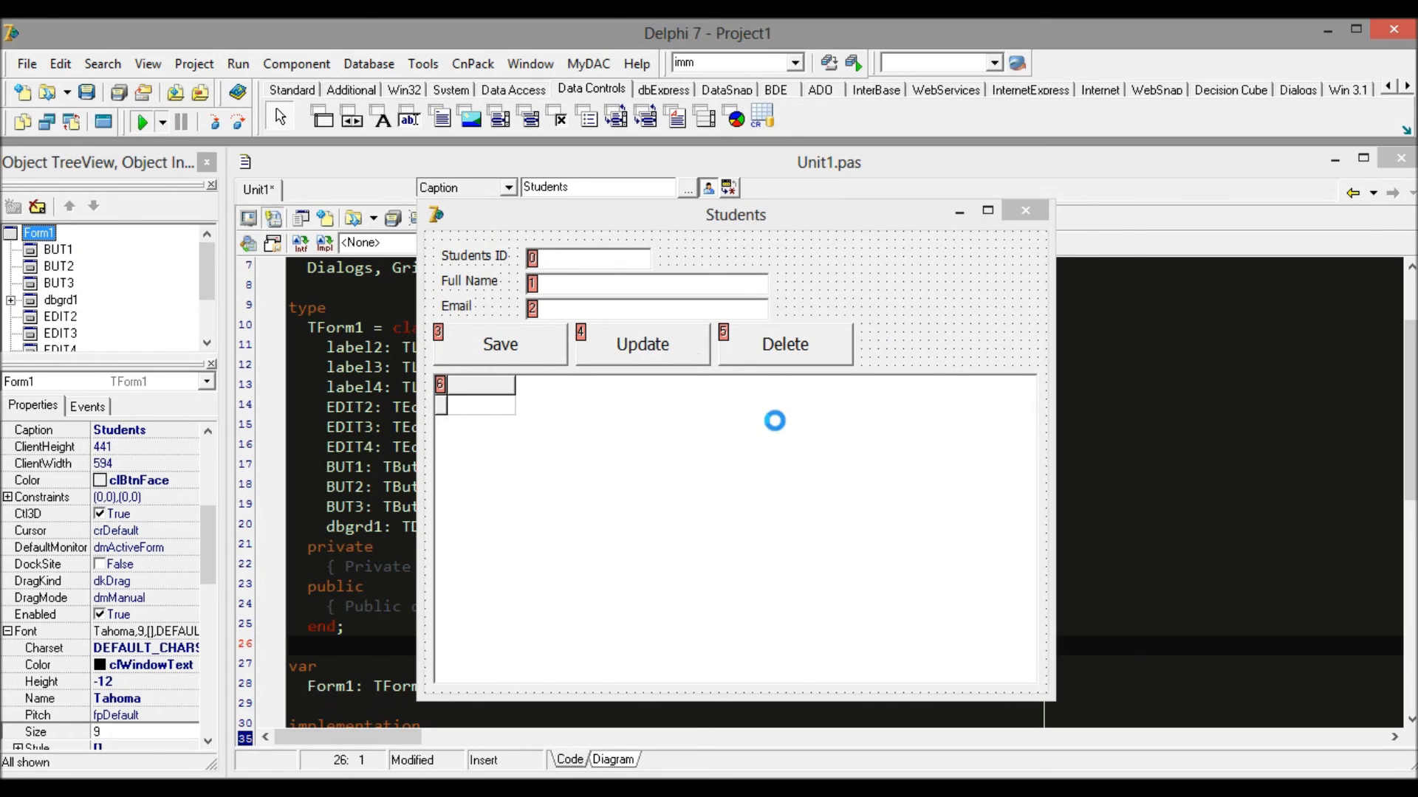
- Run the Students program, maximize its window to check grid resizing, then restore it
left_click(140, 120)
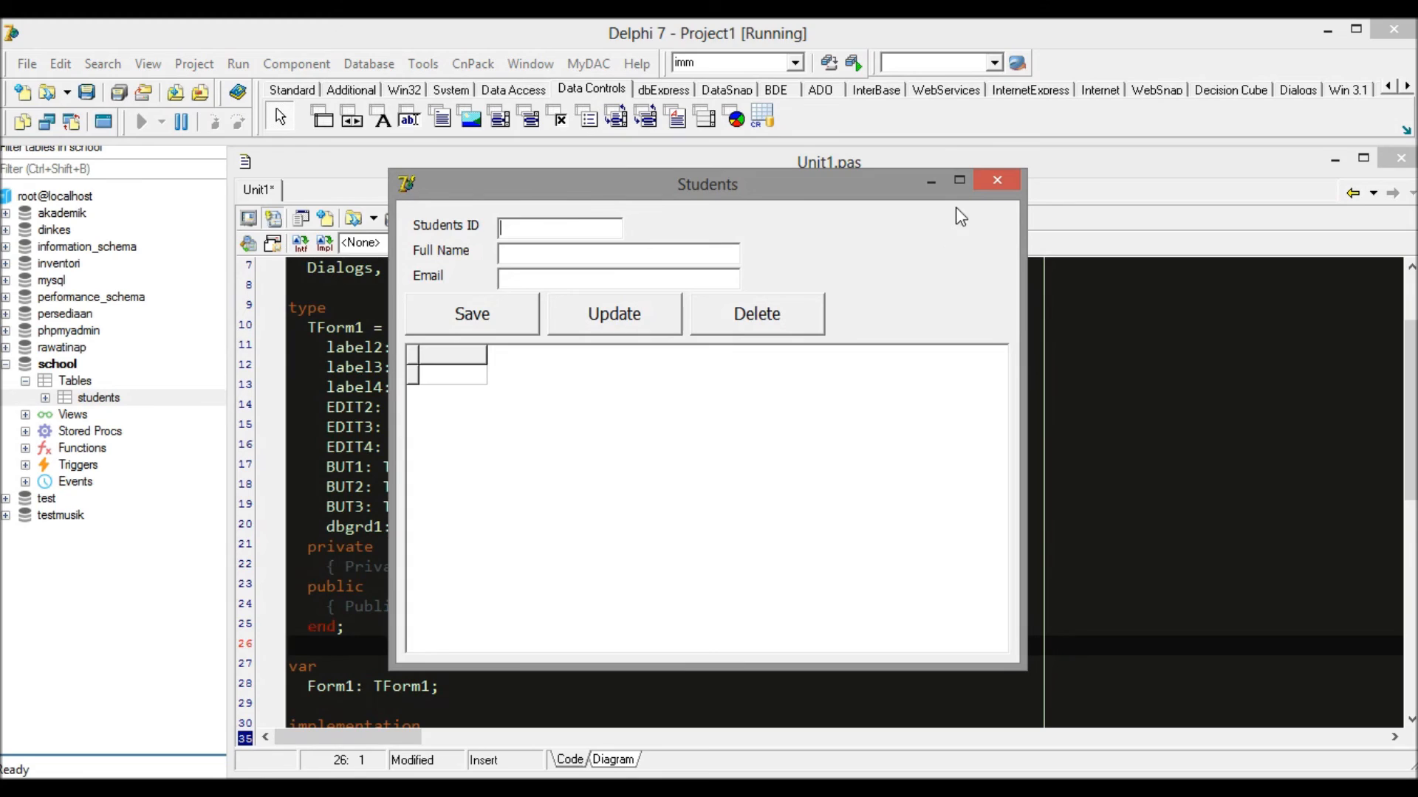
left_click(959, 181)
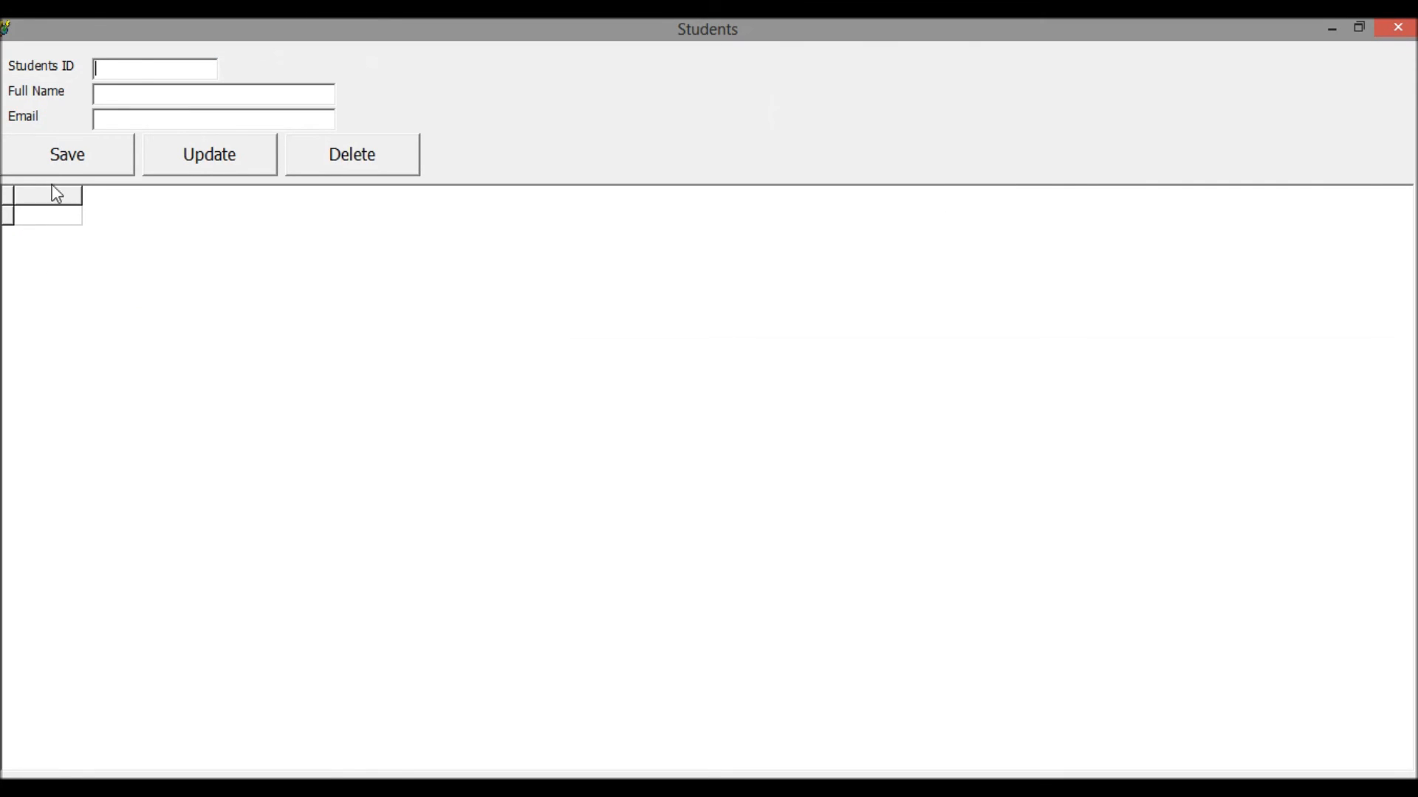
mouse_move(1359, 28)
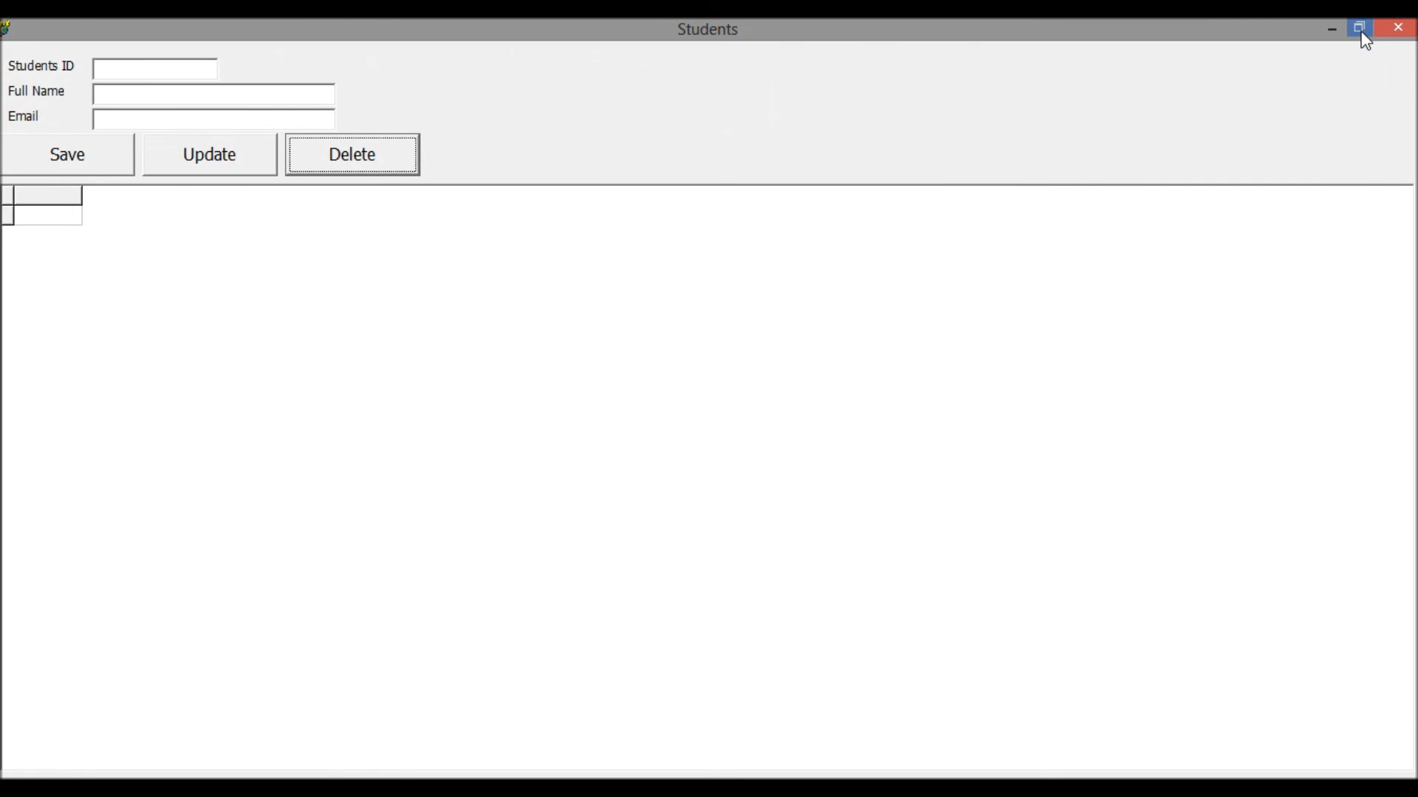
left_click(1358, 28)
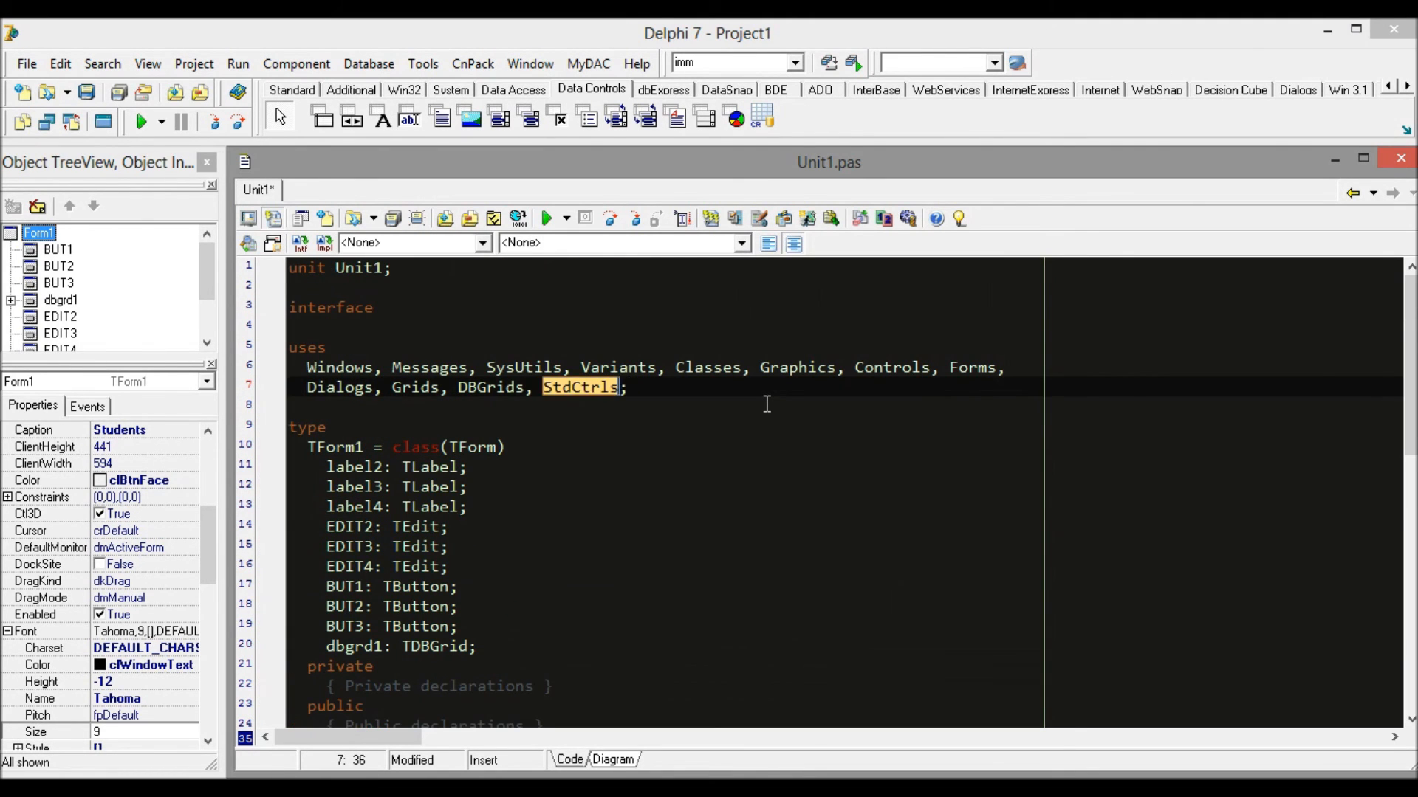
- Append XPMan to Unit1's uses clause, run to preview themed buttons, then close
type(", x")
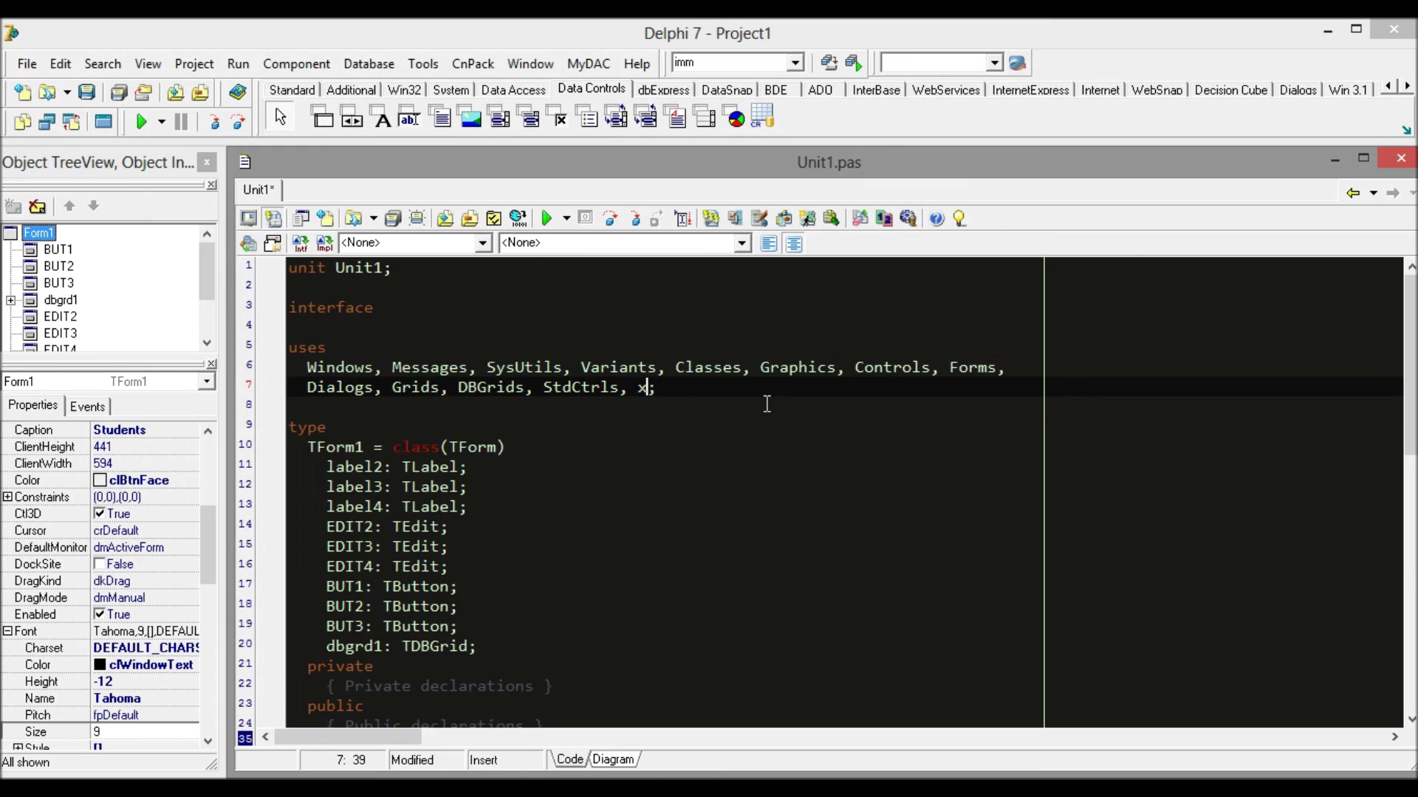
type("PMan")
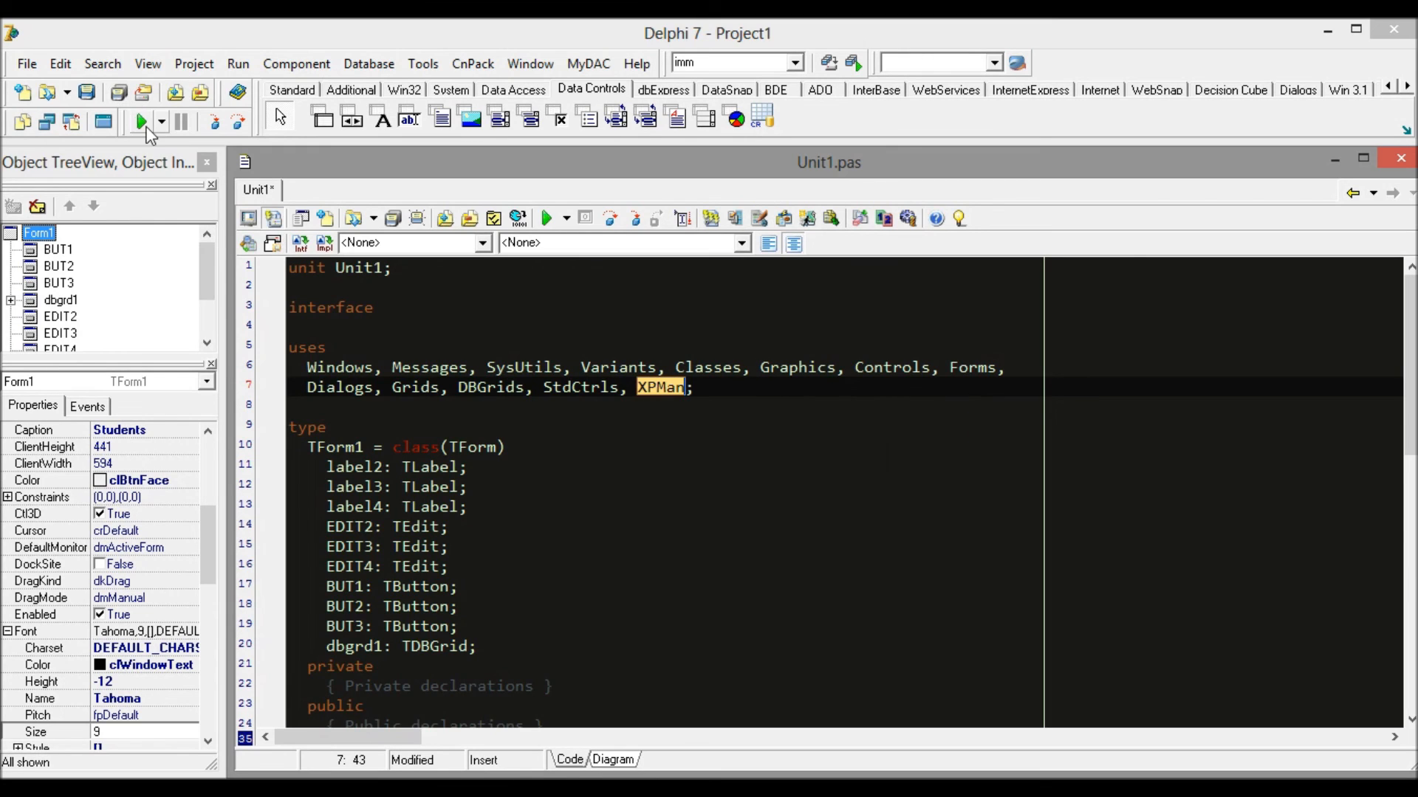
left_click(141, 120)
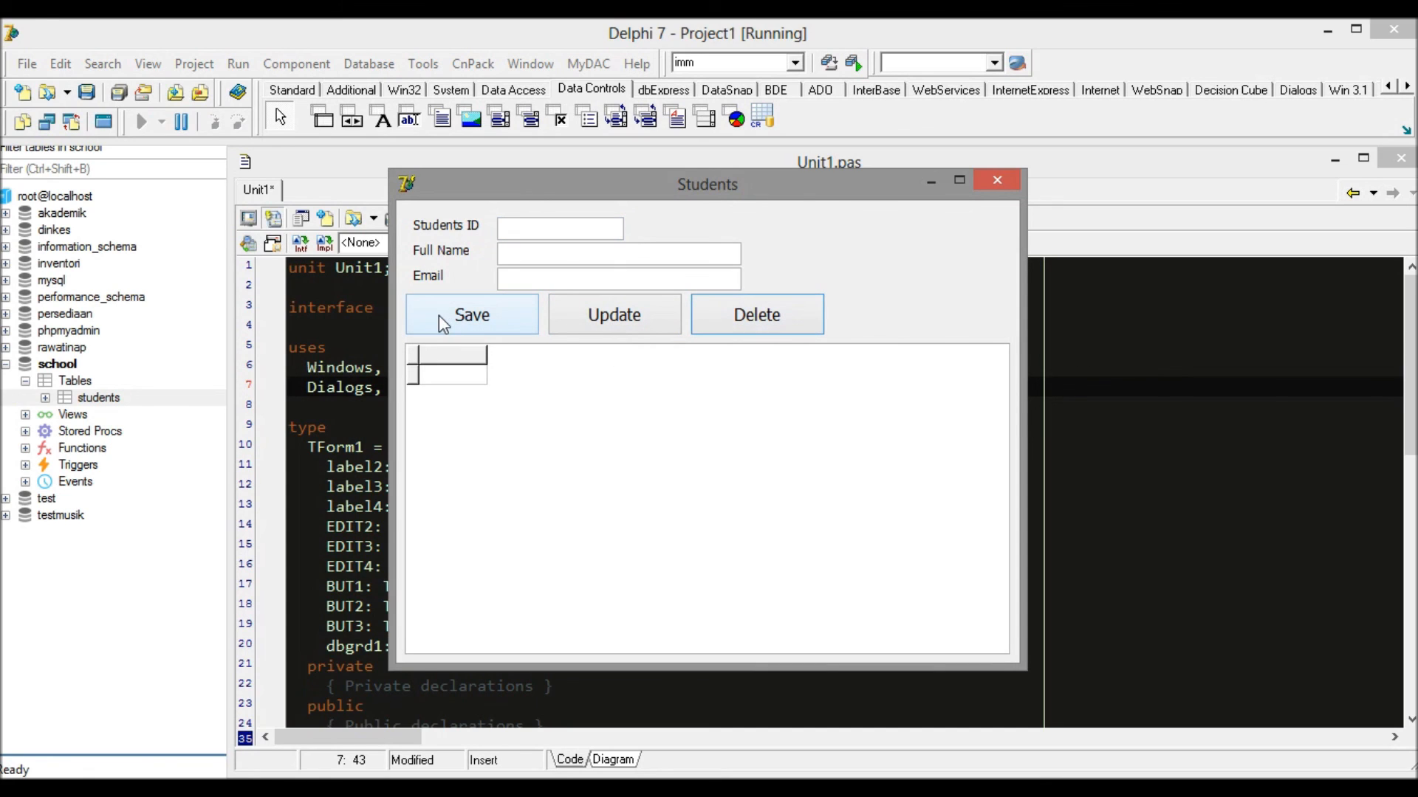
mouse_move(756, 315)
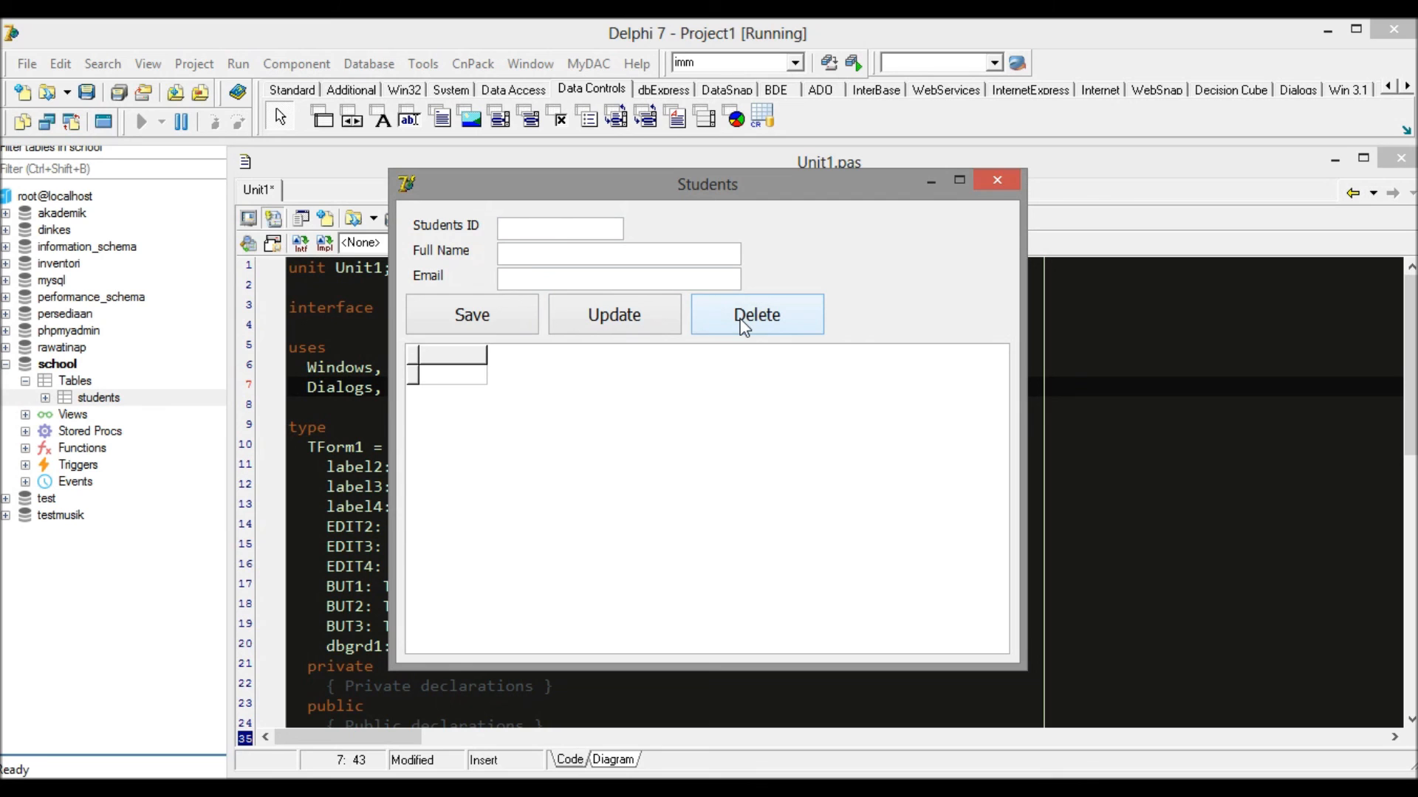
left_click(997, 180)
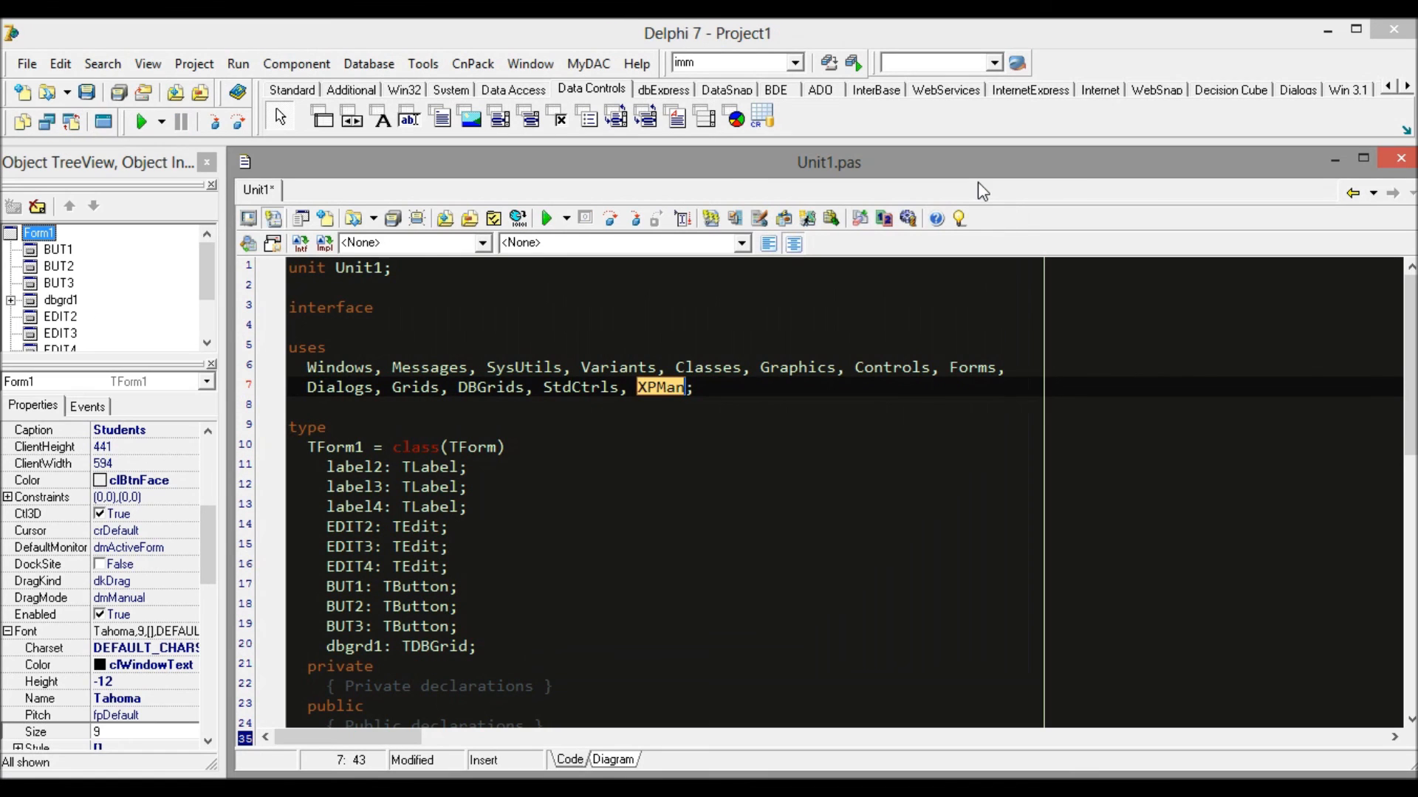